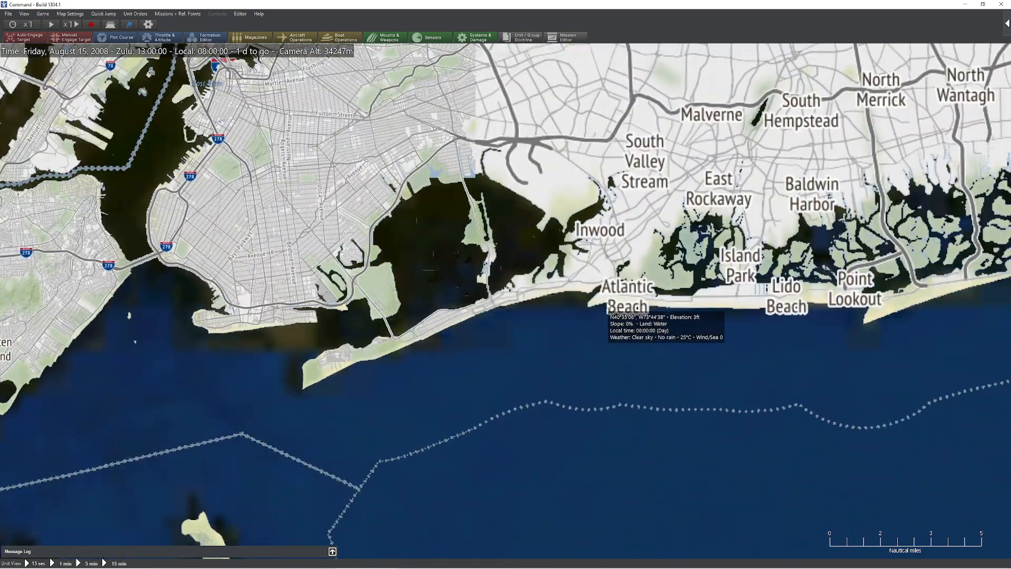
- Add a new side named BLUFOR and confirm it
scroll(down, 3)
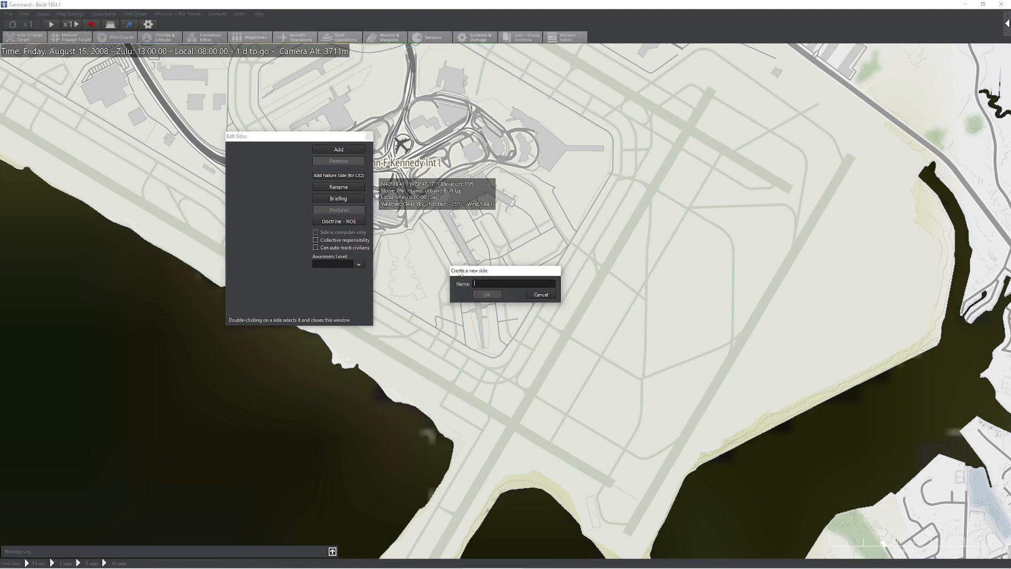
text(BLUFOR)
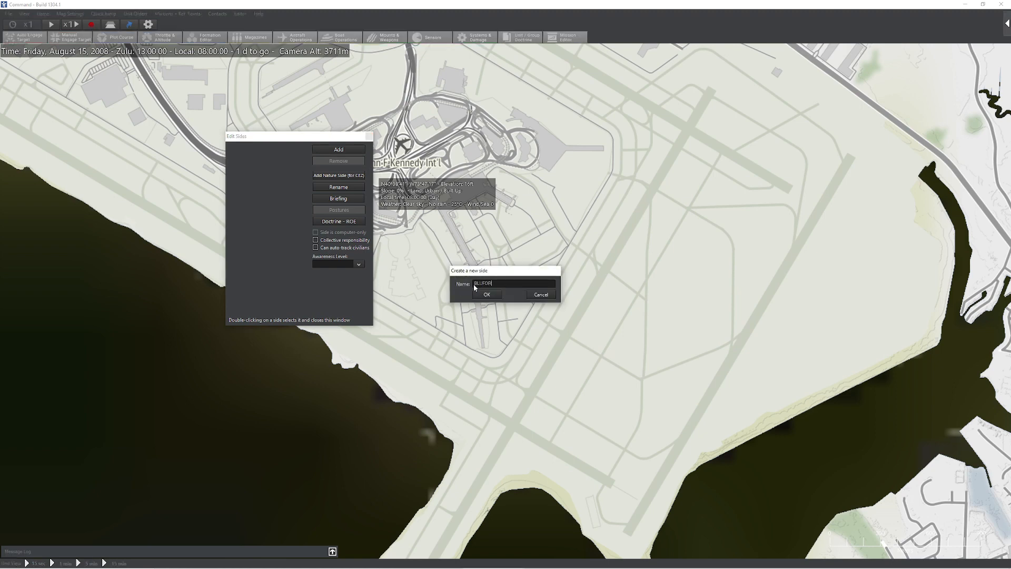
click(487, 294)
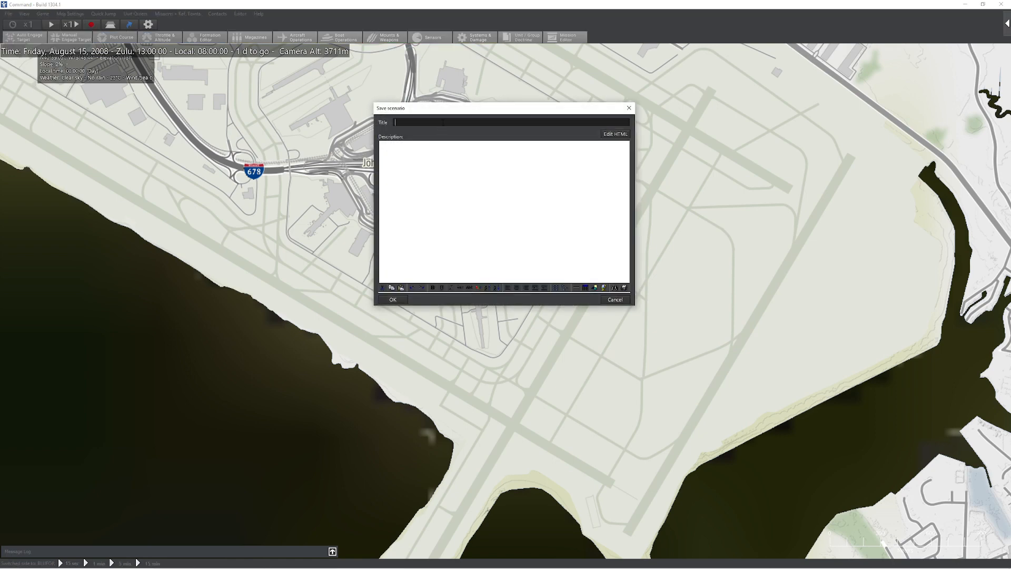
- Save the scenario under the title Test
text(Test)
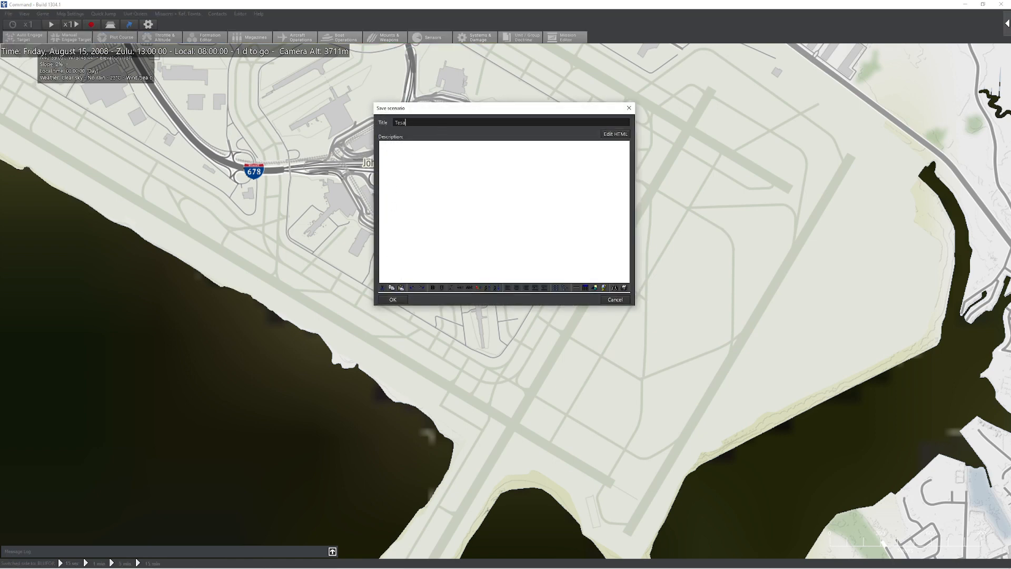
click(393, 299)
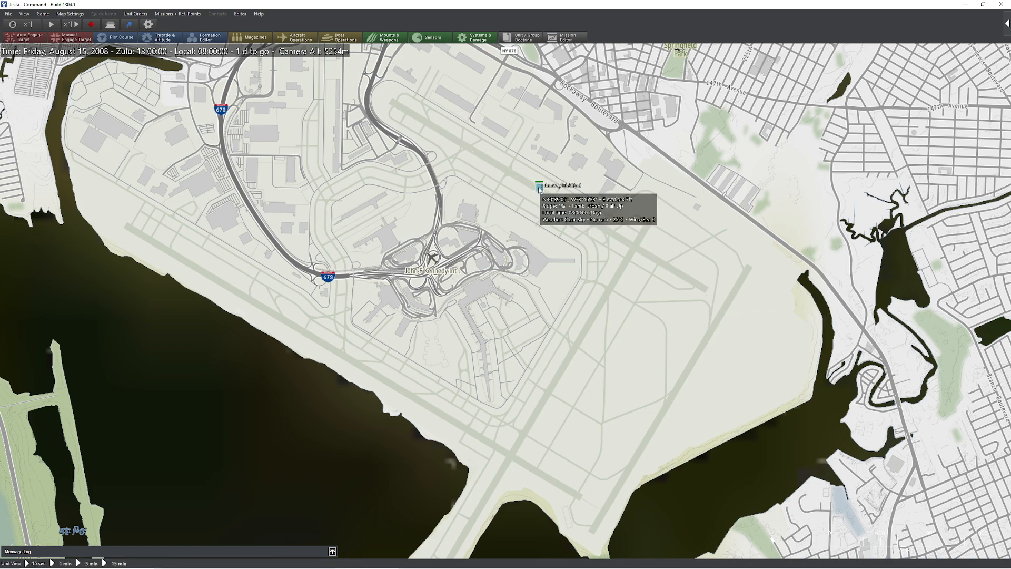
- Set the selected Runway (3200m) facility's orientation to 52 via the Scenario Editor orders
click(540, 185)
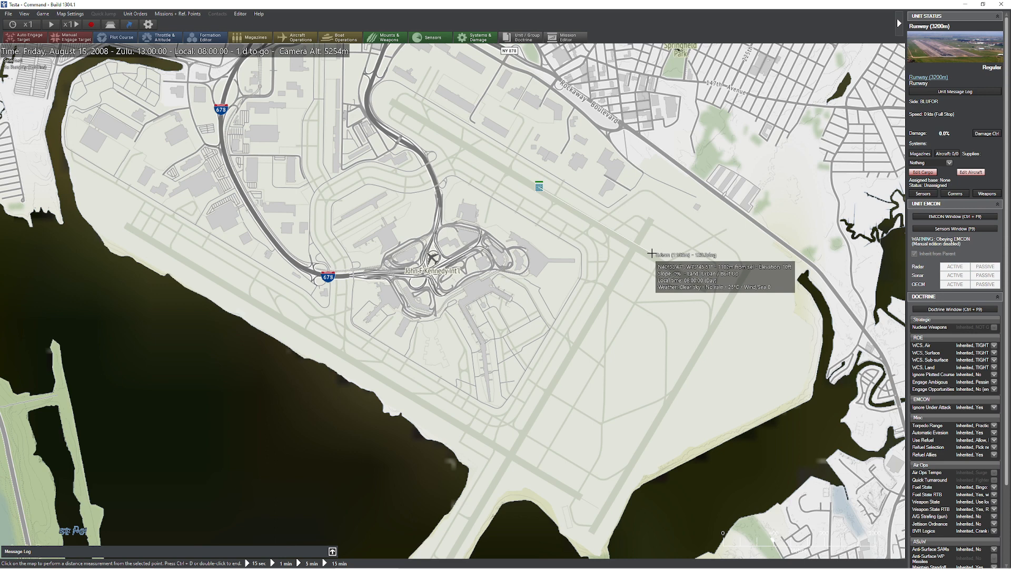
click(134, 14)
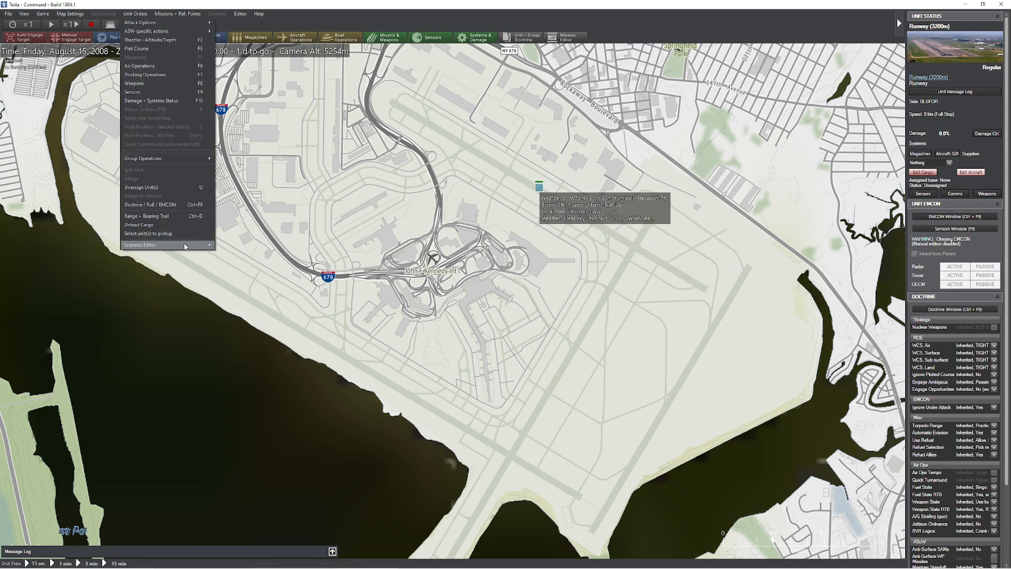
mouse_move(250, 253)
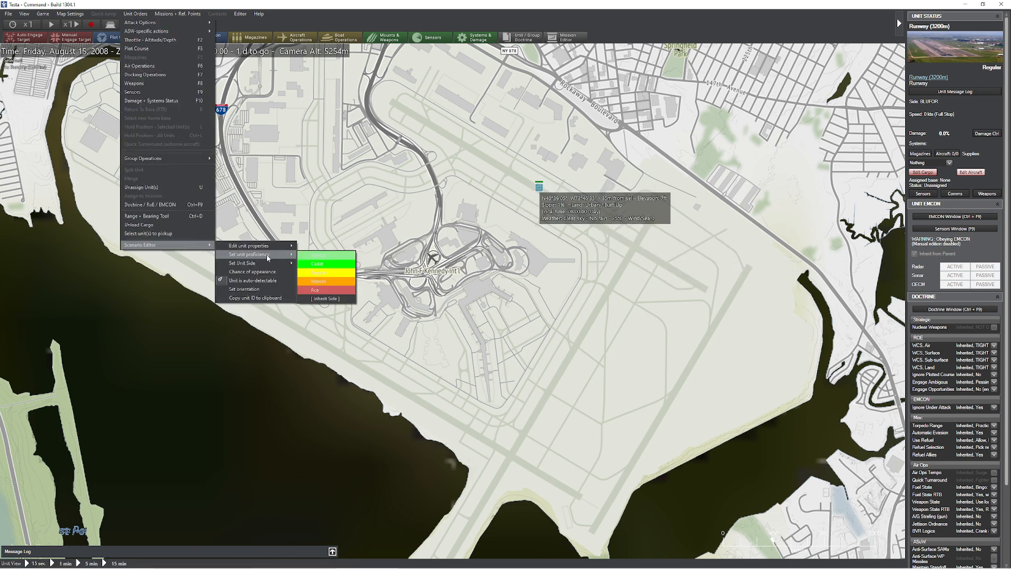
mouse_move(251, 245)
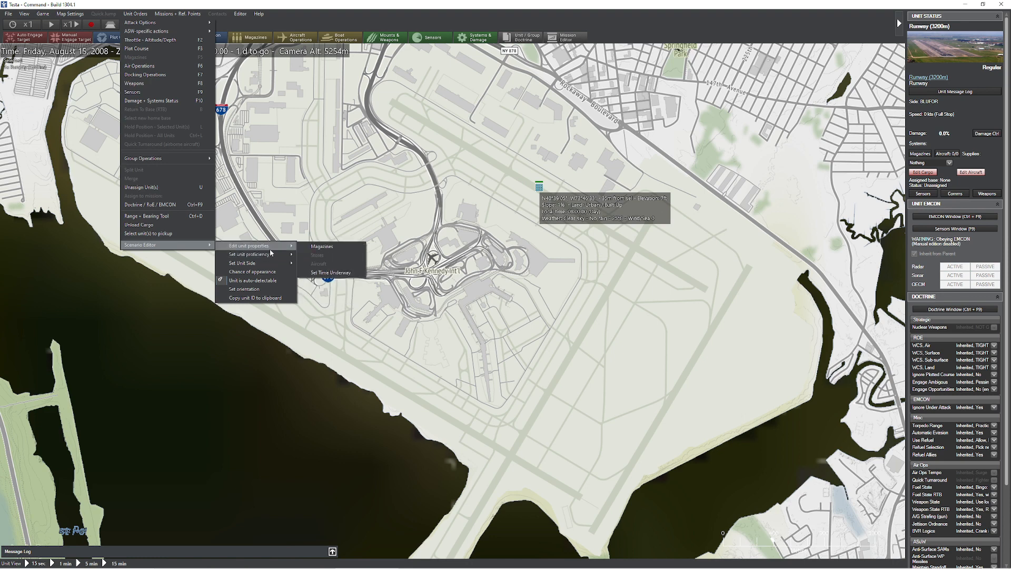
click(243, 289)
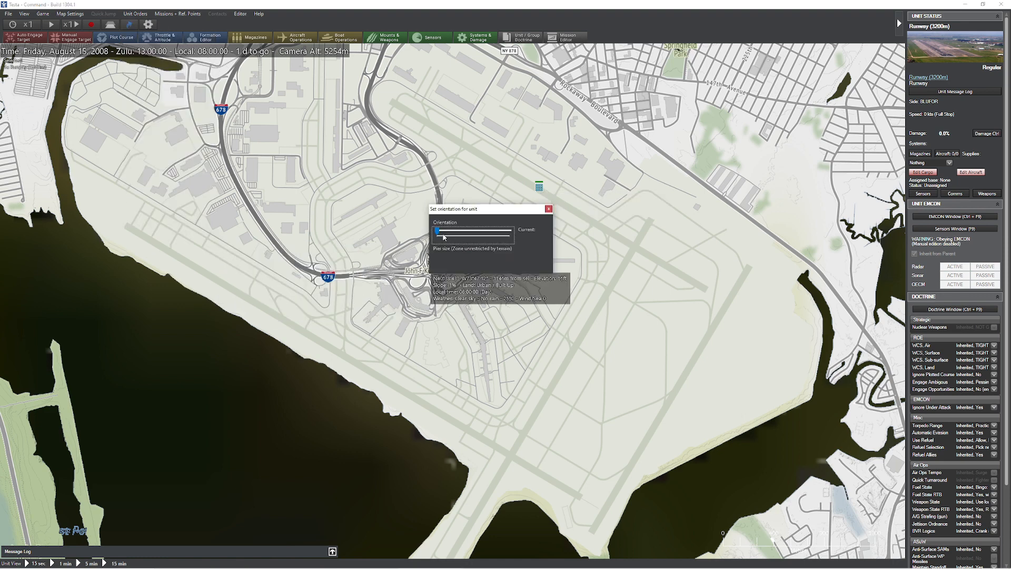
drag(439, 232, 460, 232)
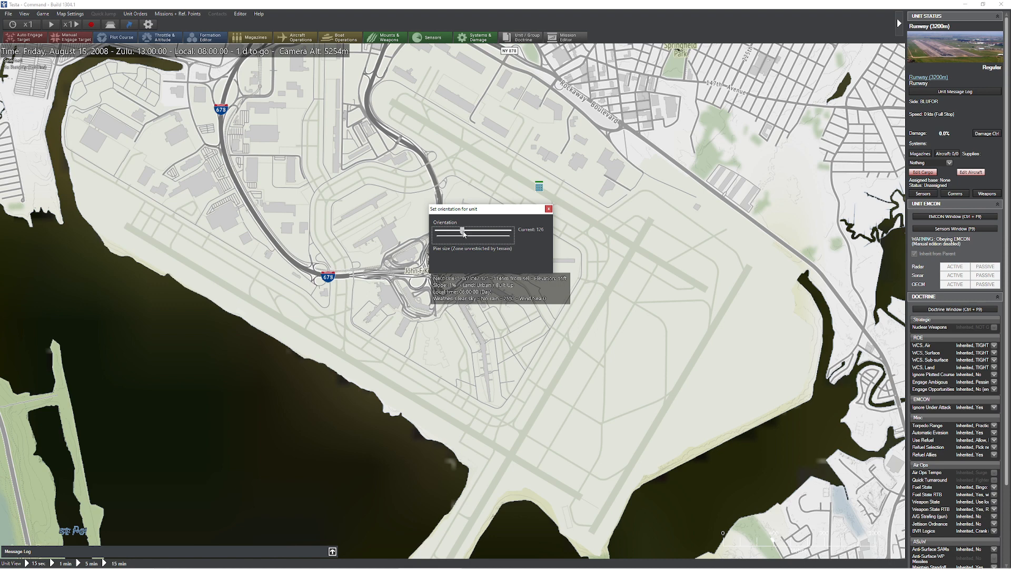
click(548, 209)
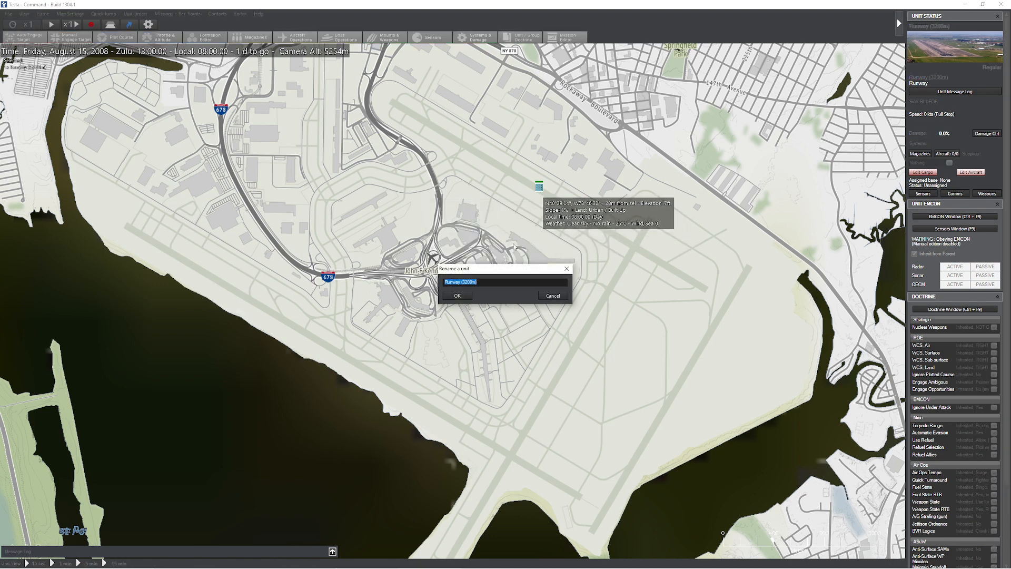
- Rename the runway to Runway 14/32 after checking the reciprocal heading
text(Runway 14/)
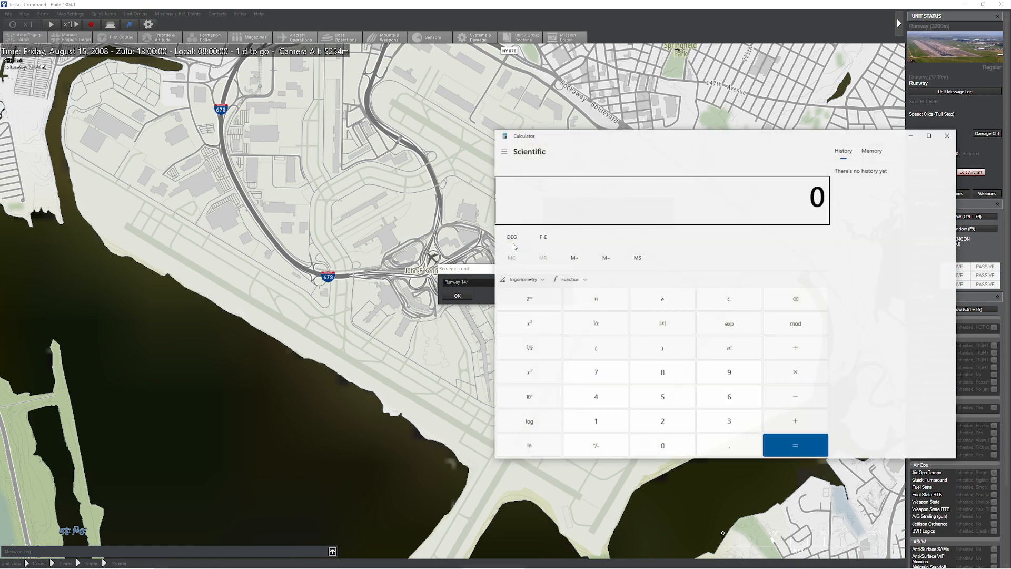
click(795, 445)
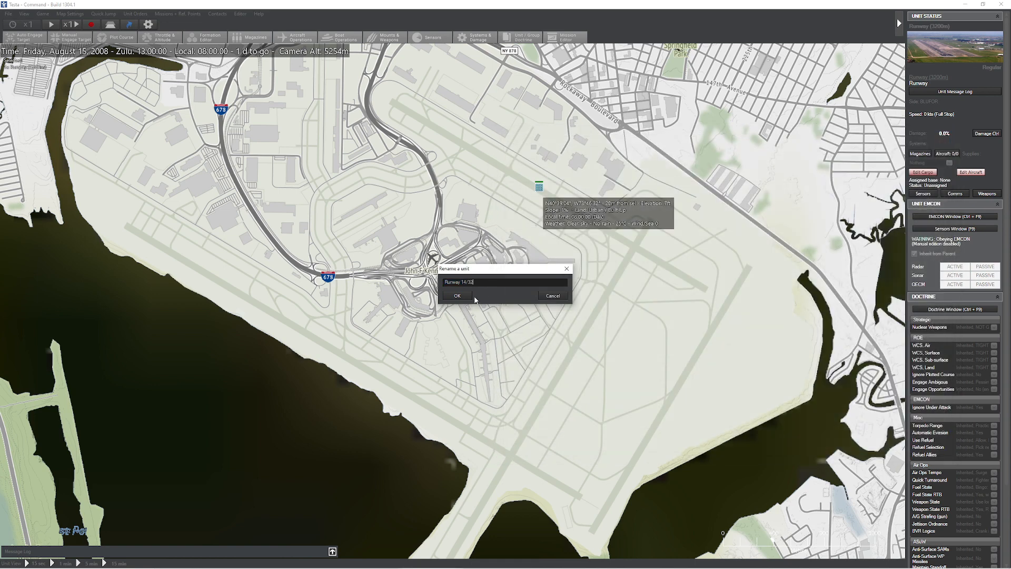
click(456, 295)
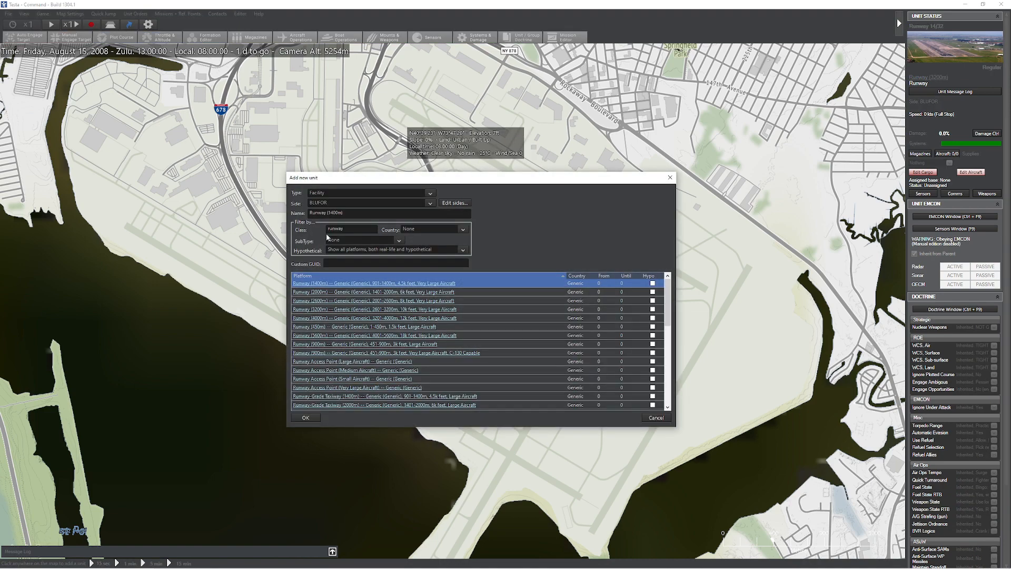
- Add a very large aircraft runway access point, then pick the AvGas facility from an 'avgas' filter
text(access)
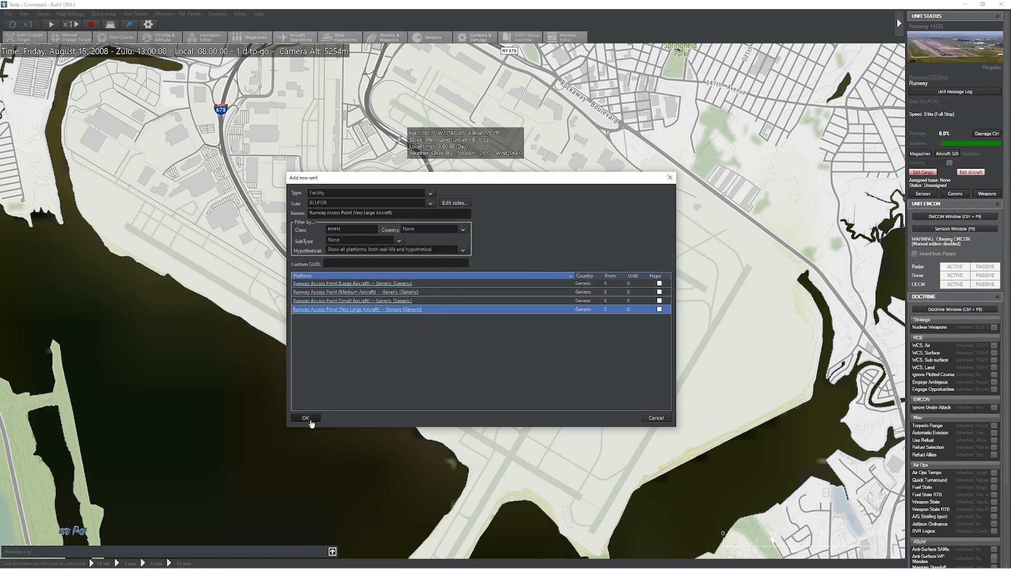
click(306, 417)
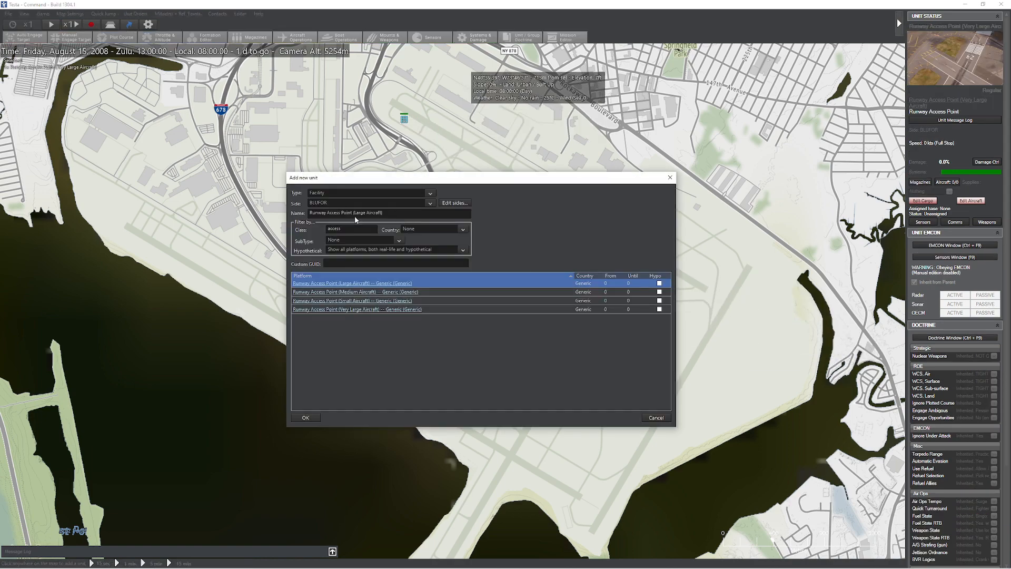
text(avgas)
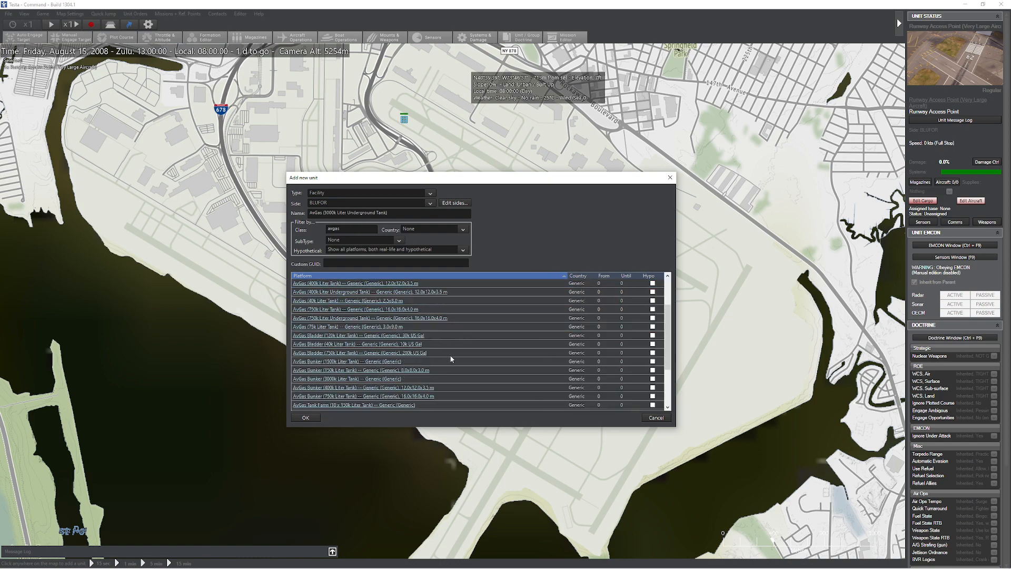
click(306, 418)
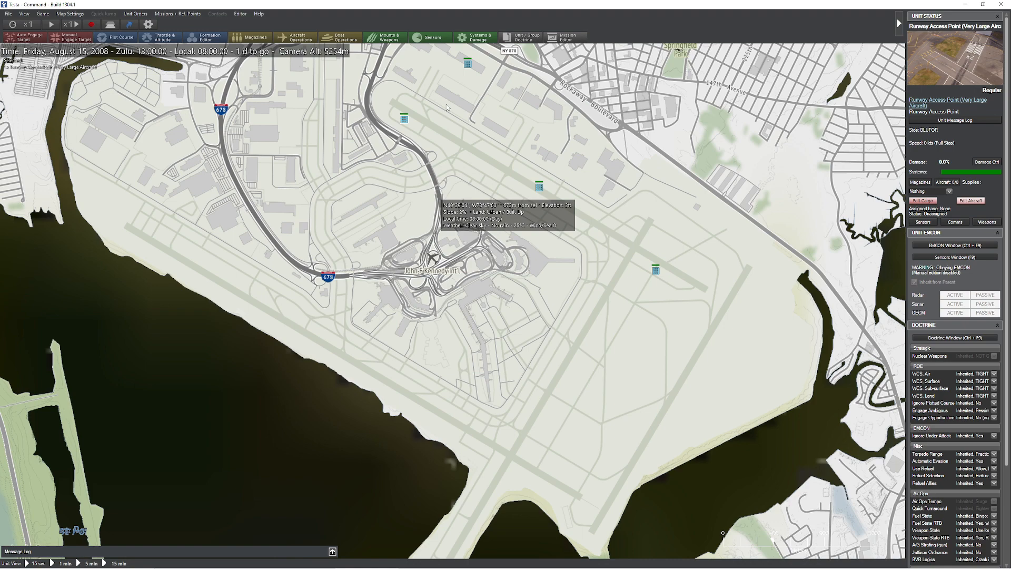
- Place the AvGas tank farm by the airfield and filter the next facility list by 'Bunker'
click(475, 67)
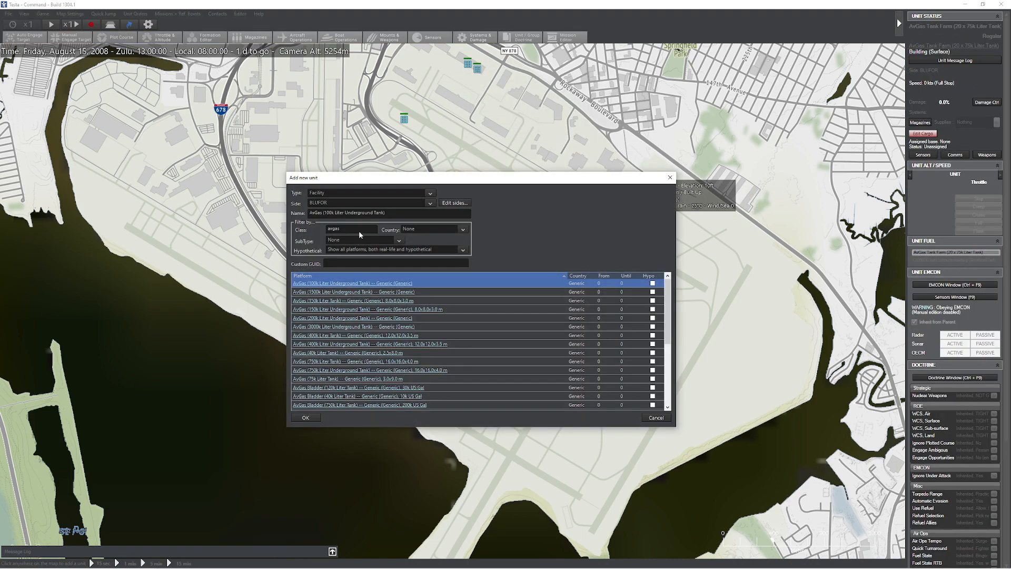
text(Bunker)
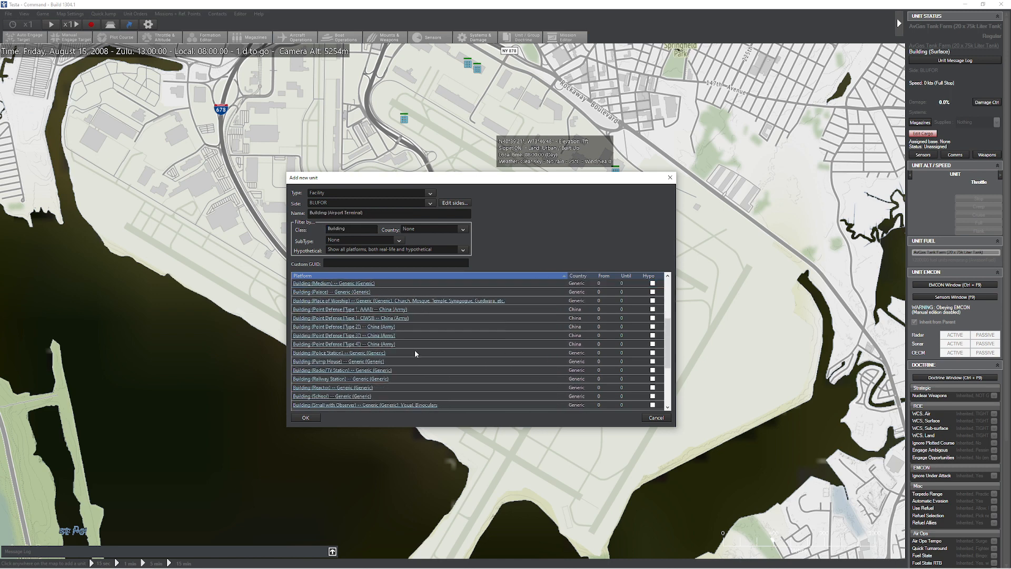
- Add further airport buildings, filtering the facility list by 'Control'
scroll(down, 3)
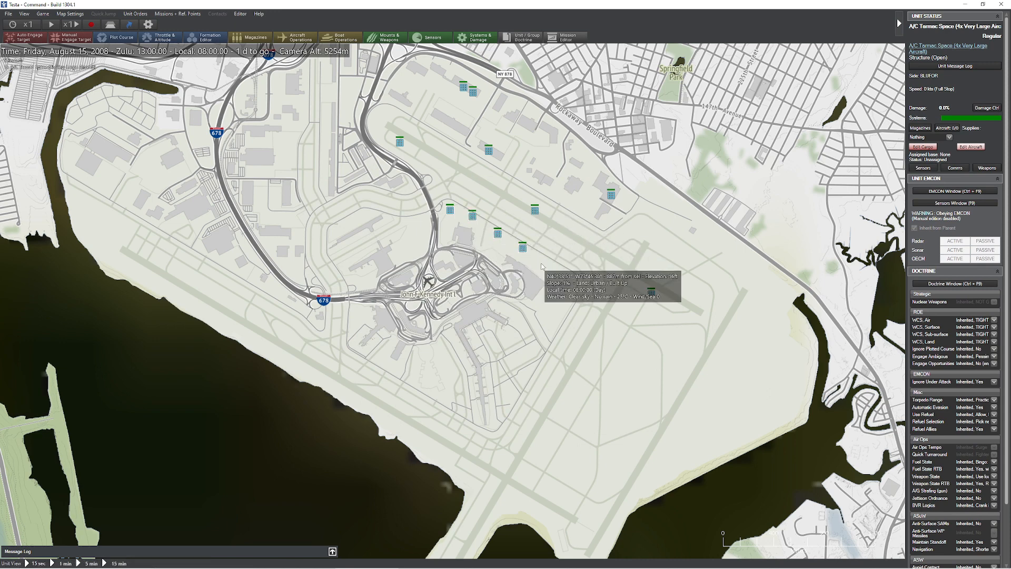
mouse_move(455, 338)
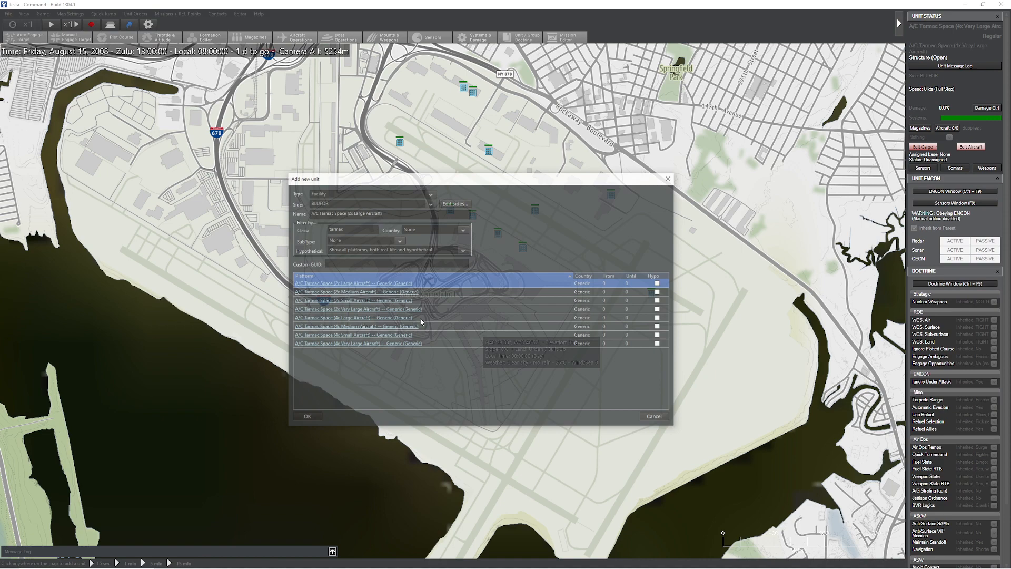
text(Control)
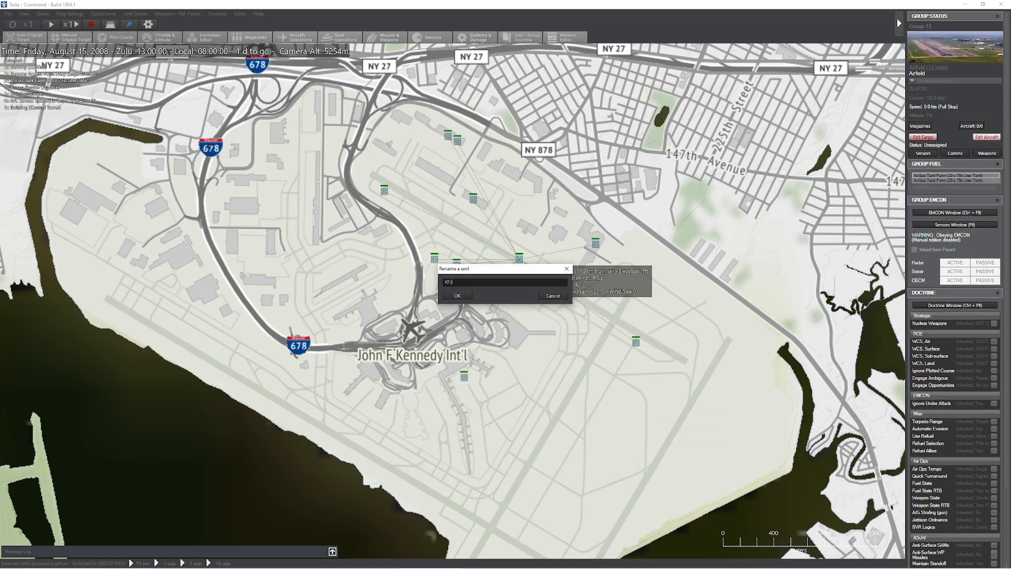
- Name the airfield group KJFK and base the United States C-130H Hercules aircraft there
text(KJFK)
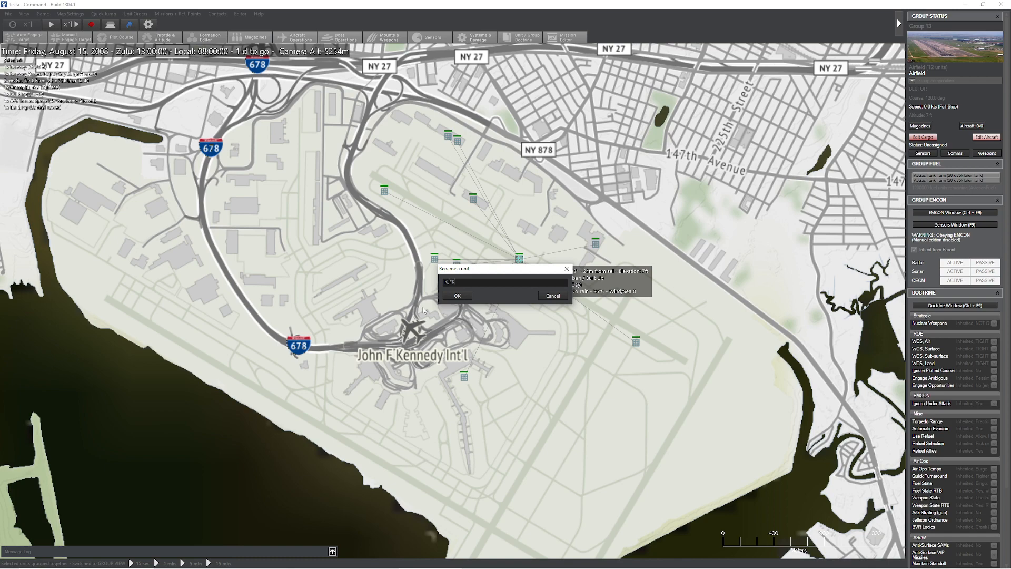
click(456, 295)
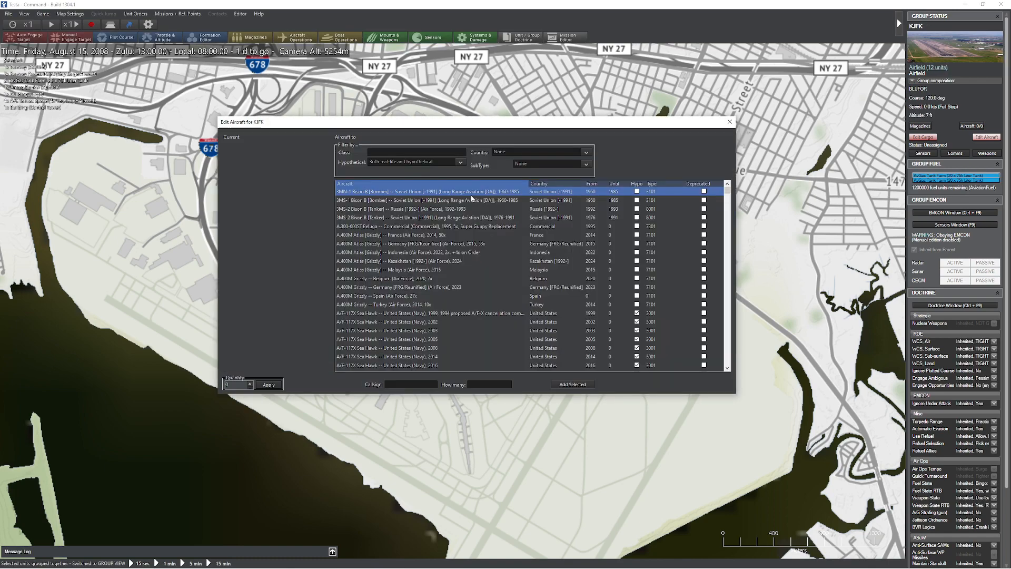
text(C-130H)
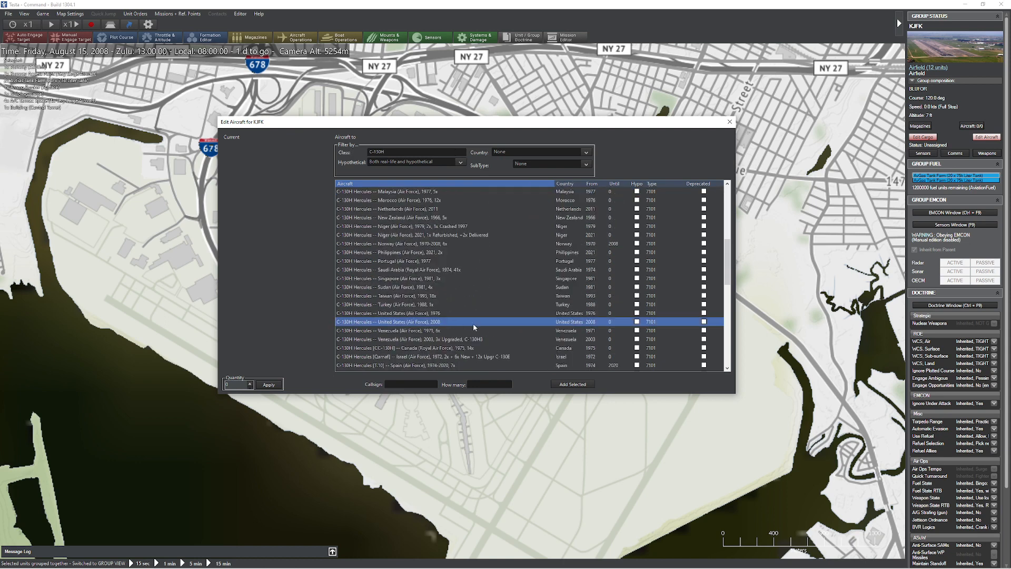
click(571, 384)
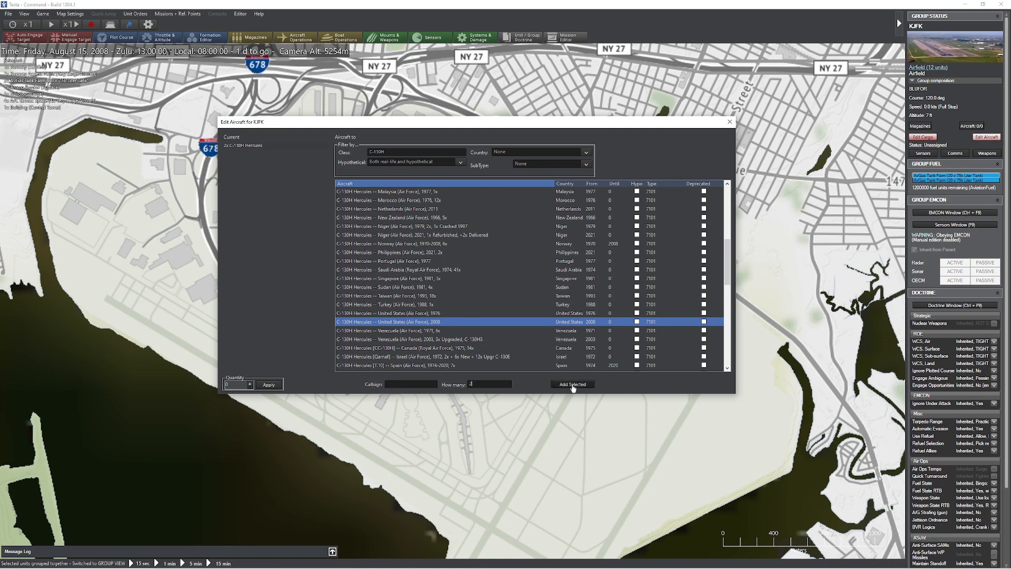
click(571, 384)
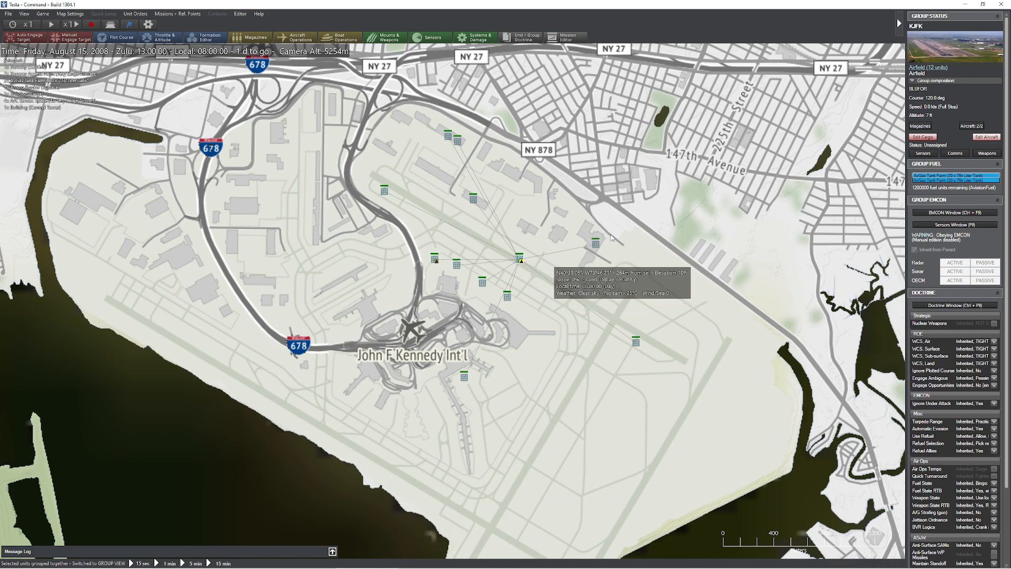
- Attempt Edit Cargo on the KJFK group and dismiss the individual-unit-only warning
click(922, 137)
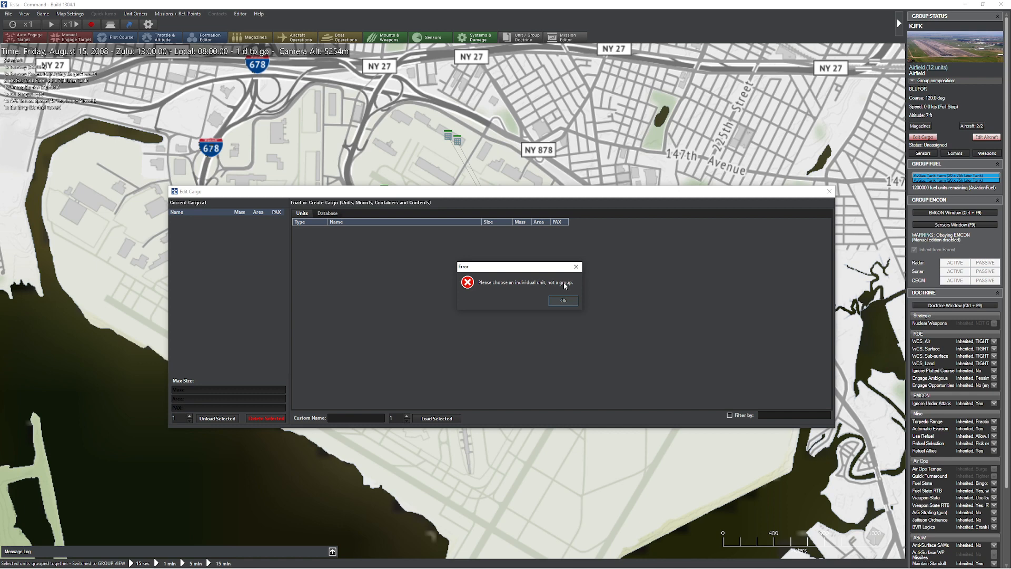
mouse_move(562, 288)
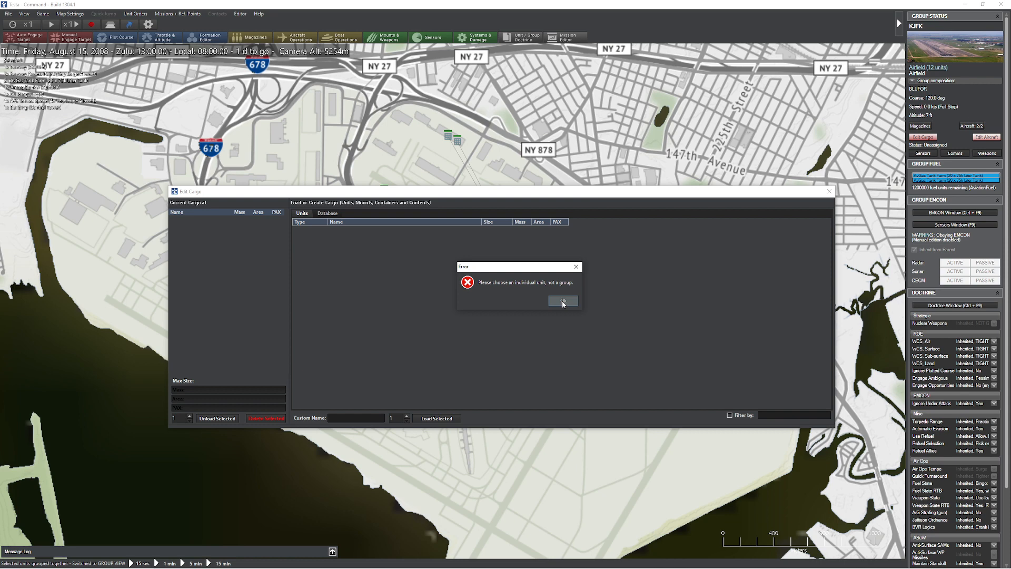
click(562, 301)
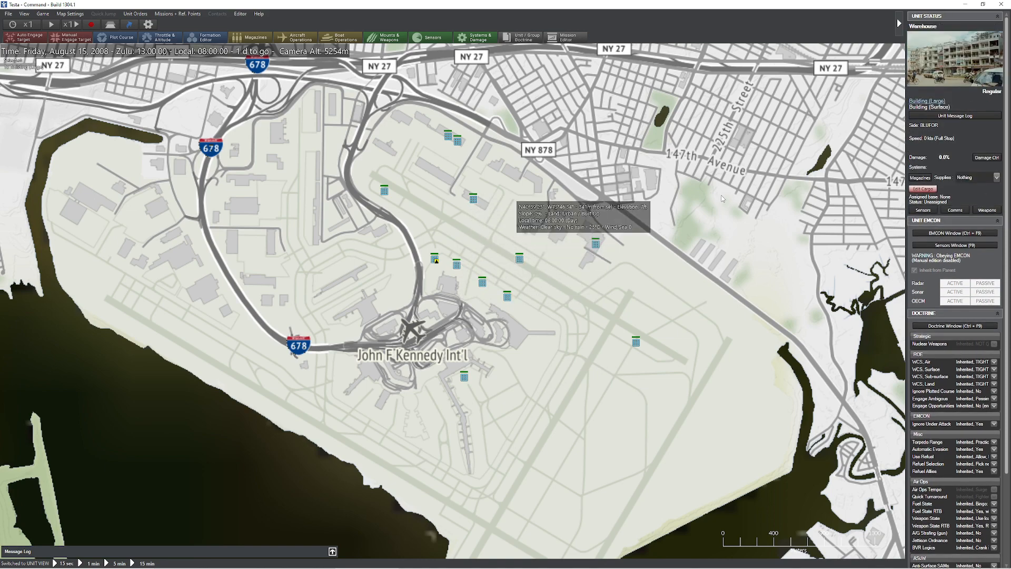
- Open the warehouse's cargo editor and browse the Database list of loadable units
click(923, 188)
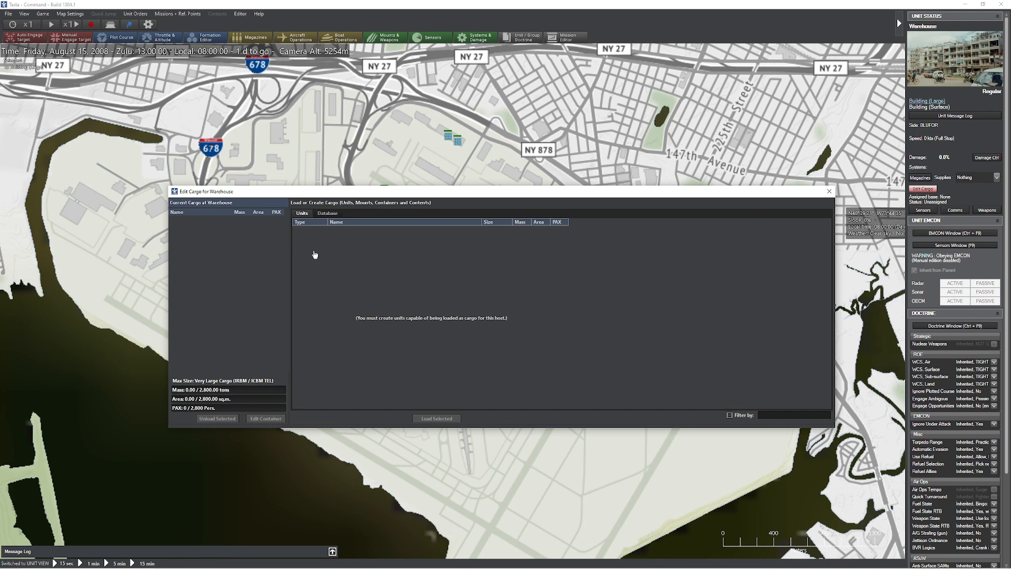
mouse_move(329, 239)
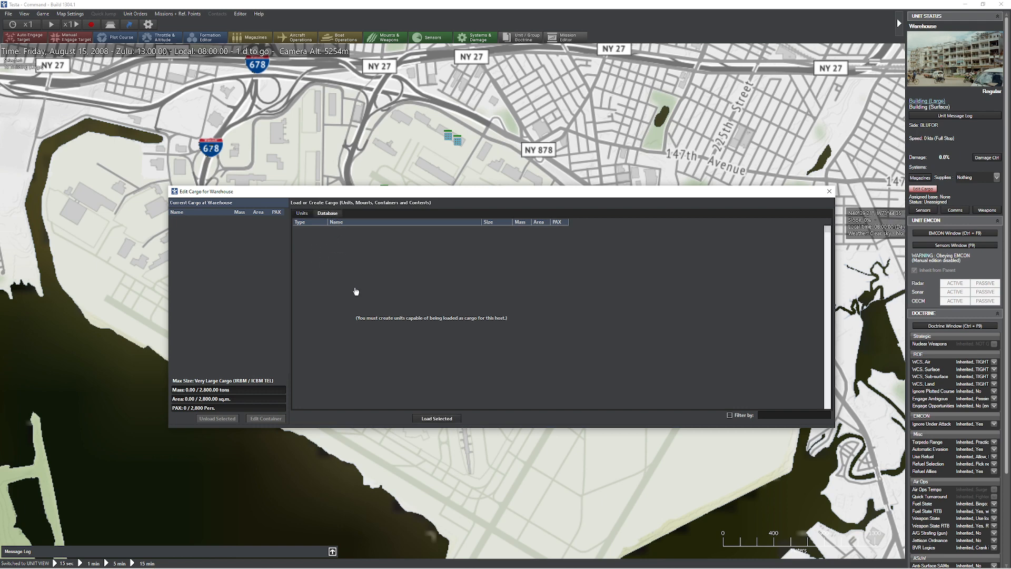
click(327, 213)
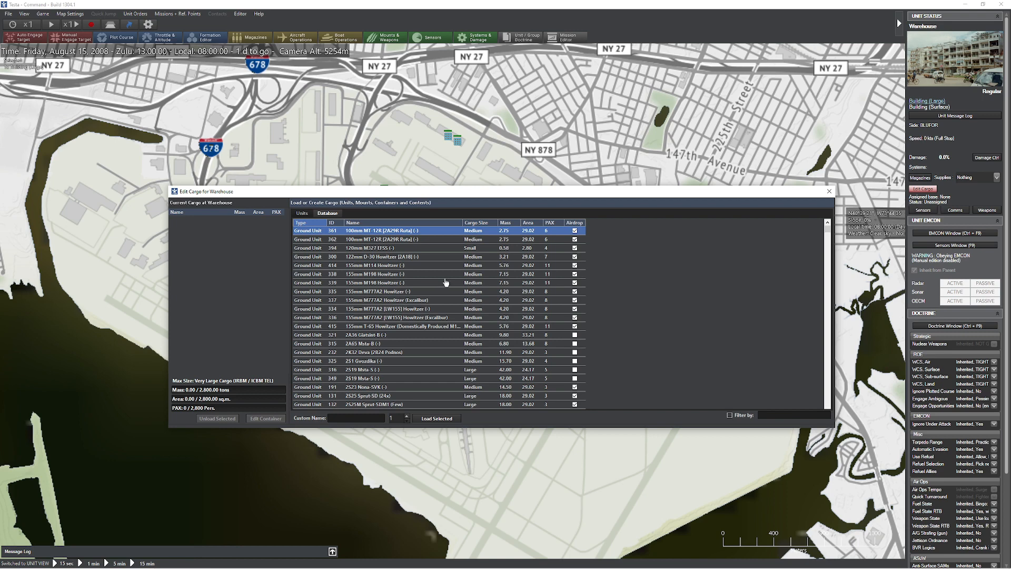
mouse_move(220, 231)
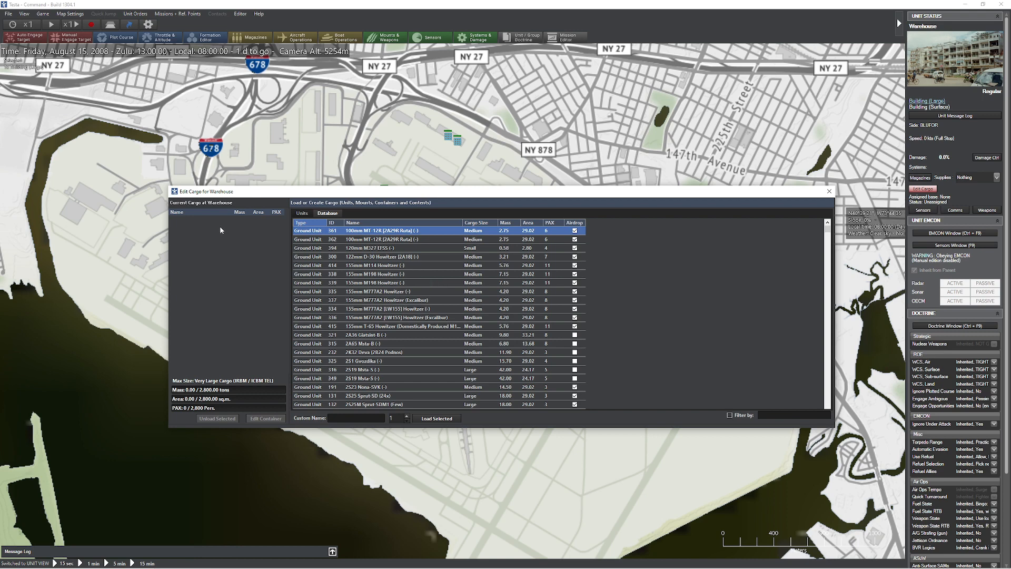
mouse_move(202, 391)
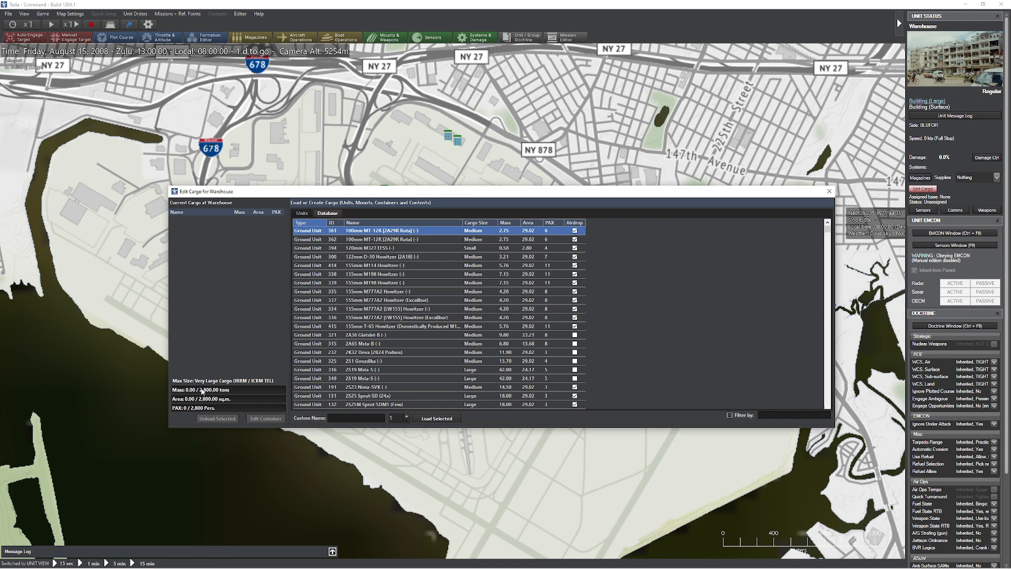
mouse_move(261, 392)
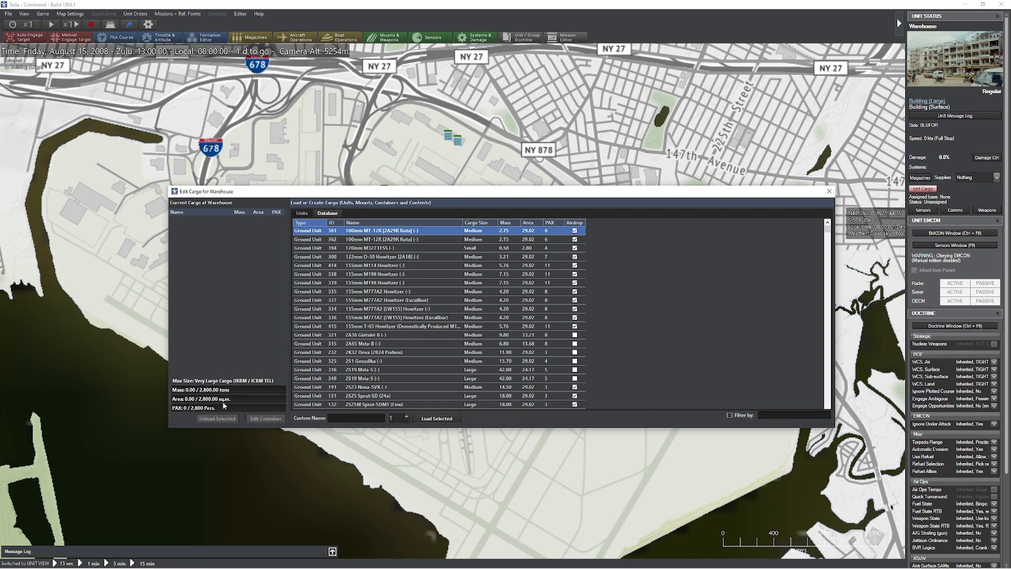
mouse_move(195, 415)
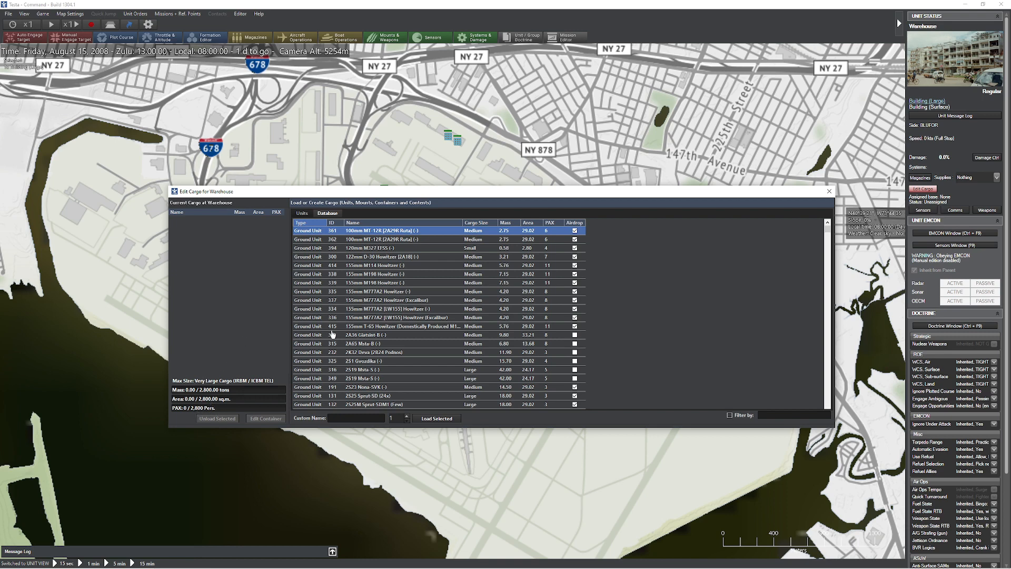
mouse_move(410, 248)
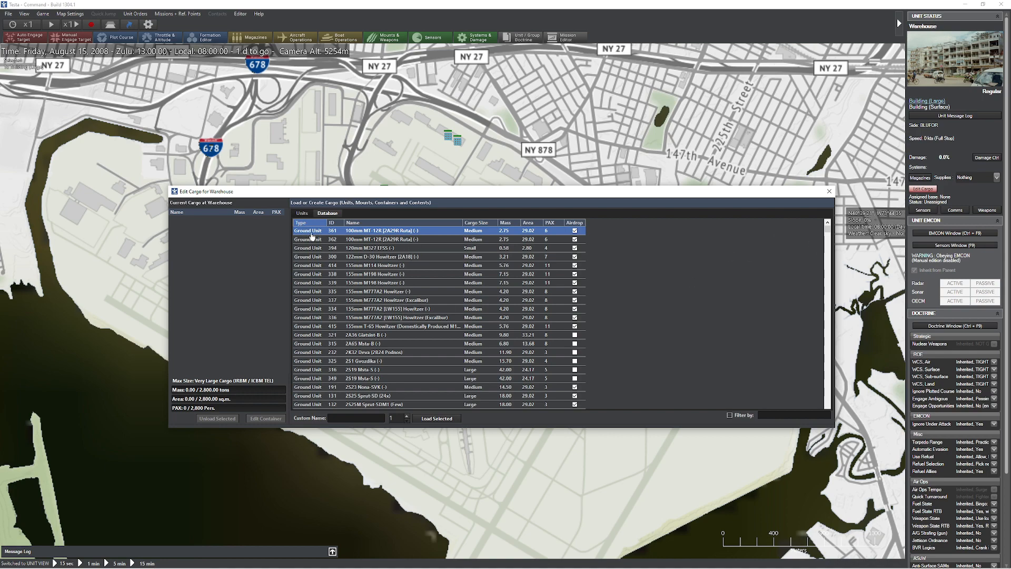
scroll(down, 3)
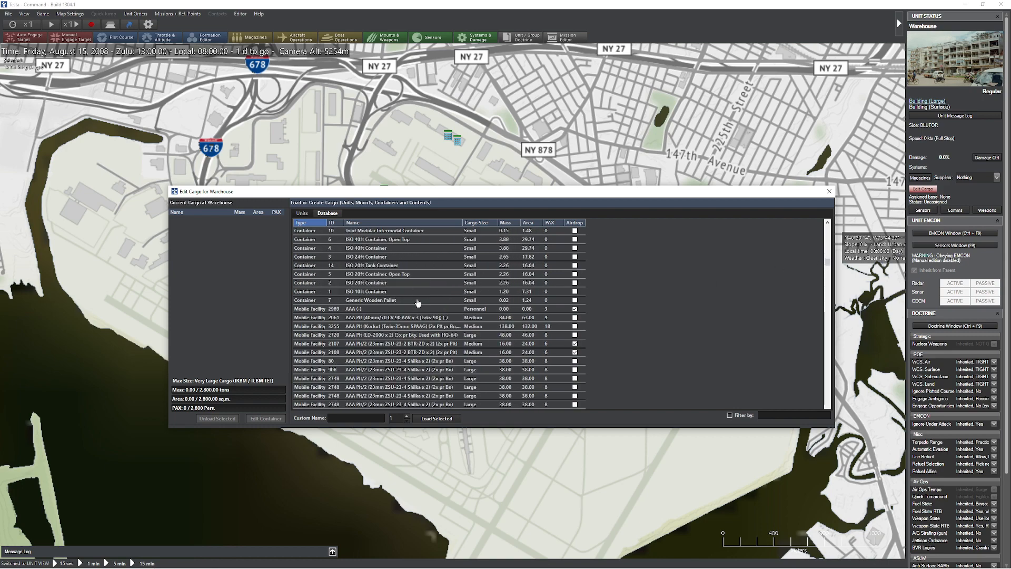
scroll(down, 3)
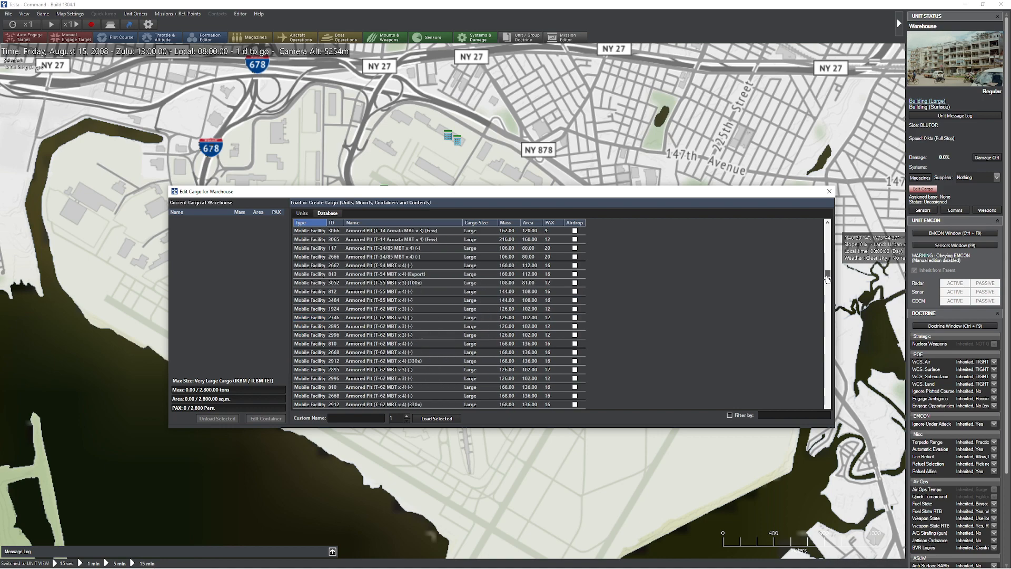
scroll(down, 3)
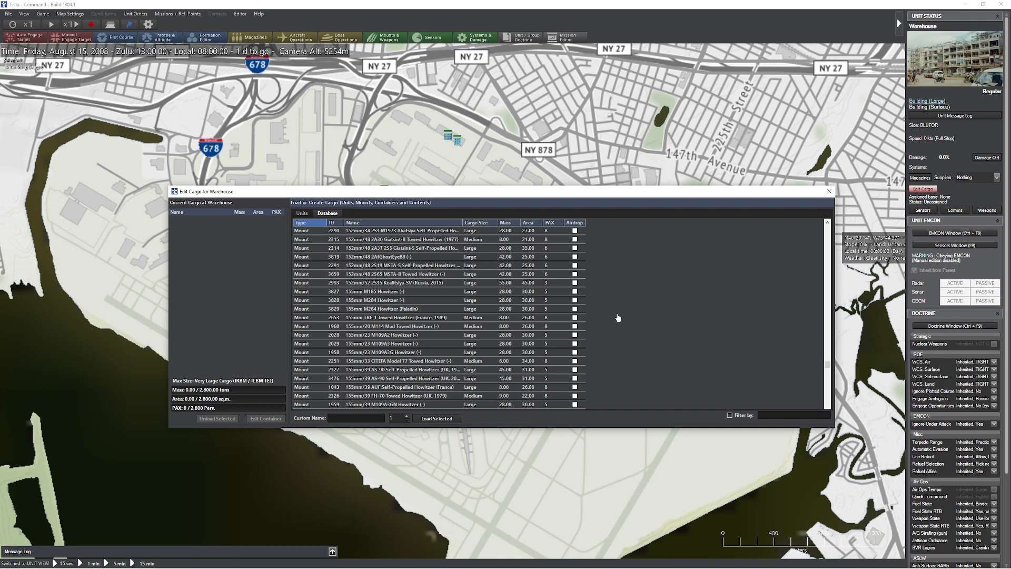
mouse_move(780, 344)
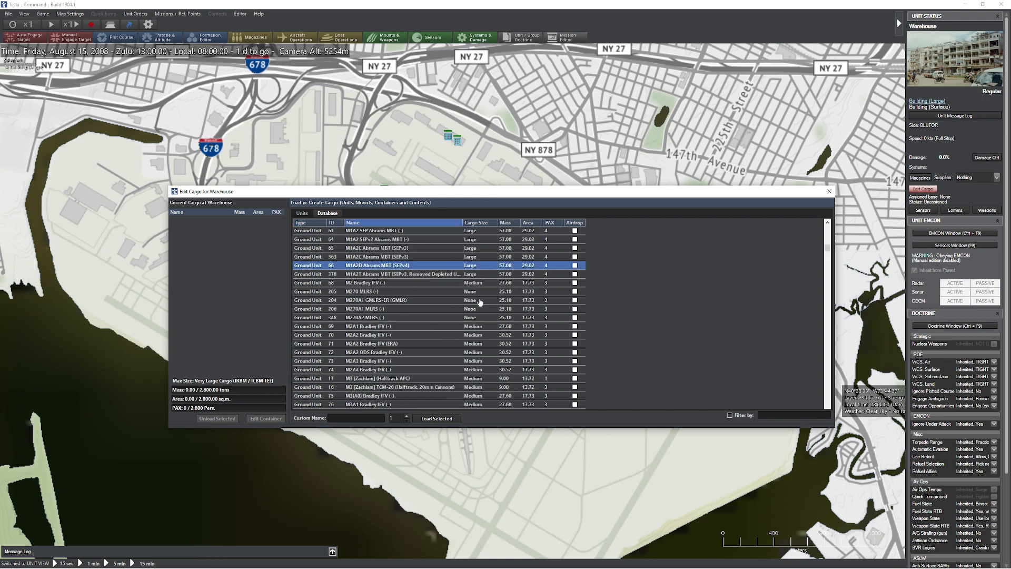
- Load 12 M2A3 Bradley IFVs from the database into the warehouse cargo
click(403, 274)
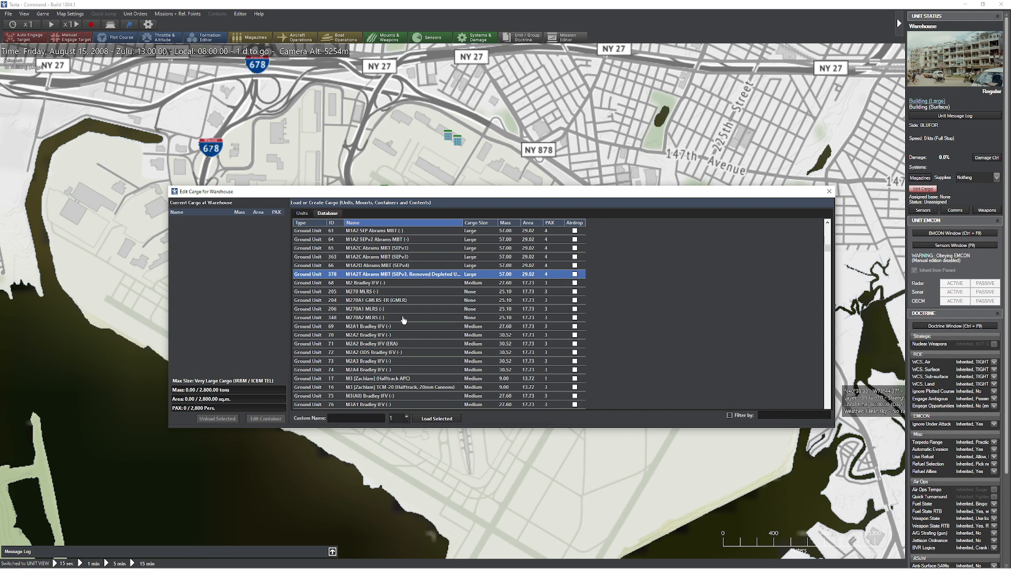
click(365, 335)
text(2)
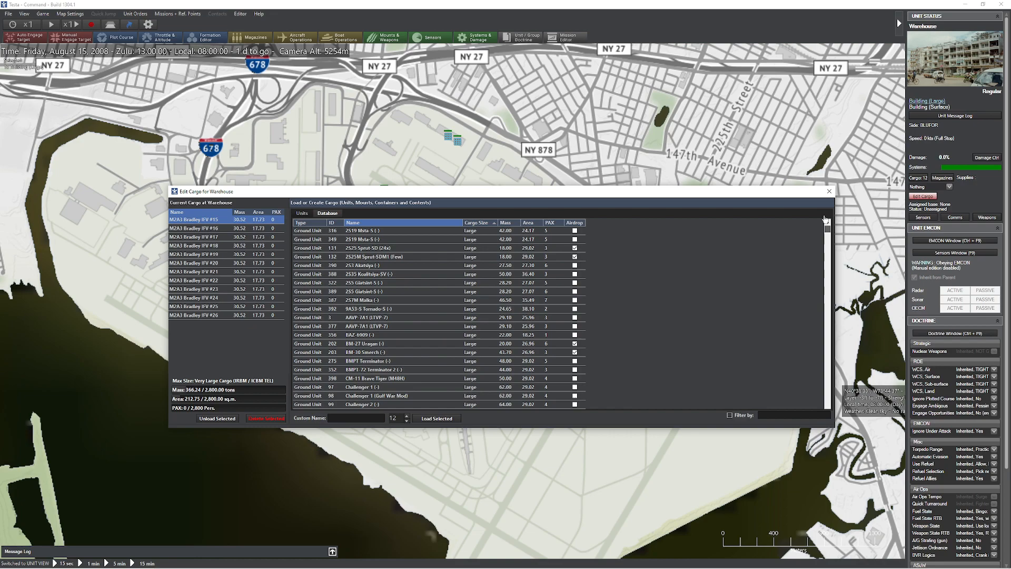
scroll(down, 3)
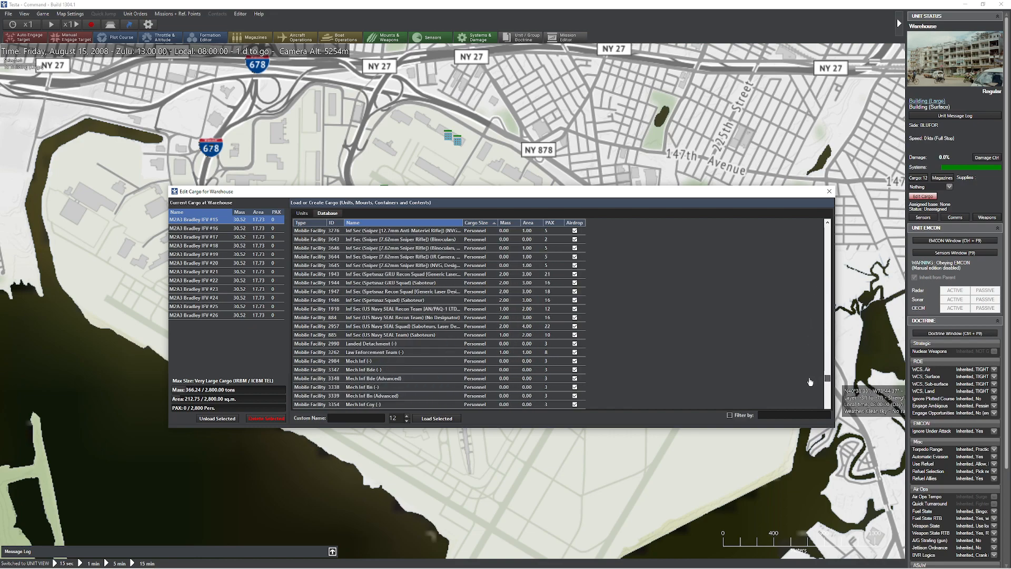
- Load Fireteam Leaders and Riflemen into the warehouse cargo, reaching about 373 tons
click(403, 248)
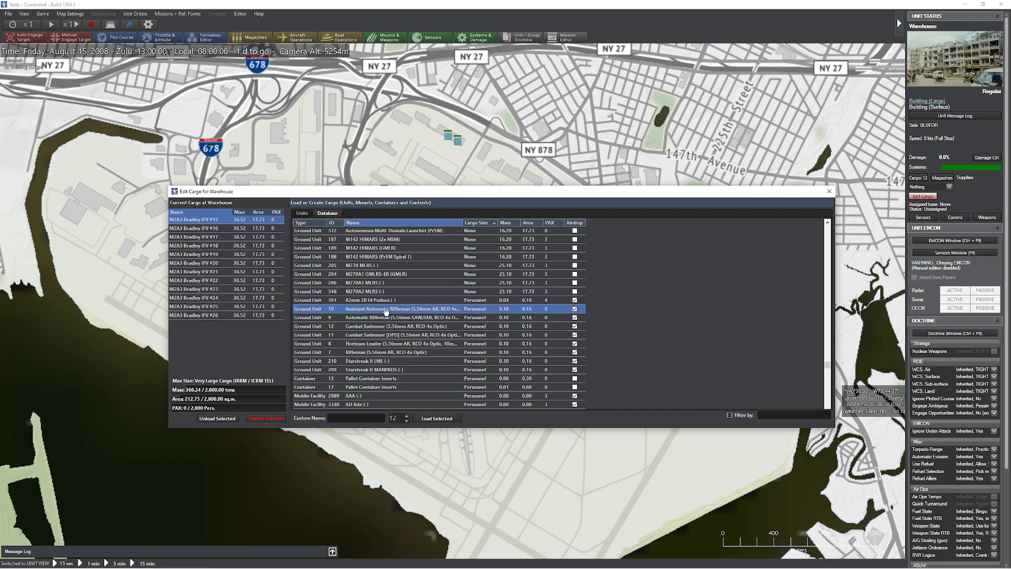
click(401, 344)
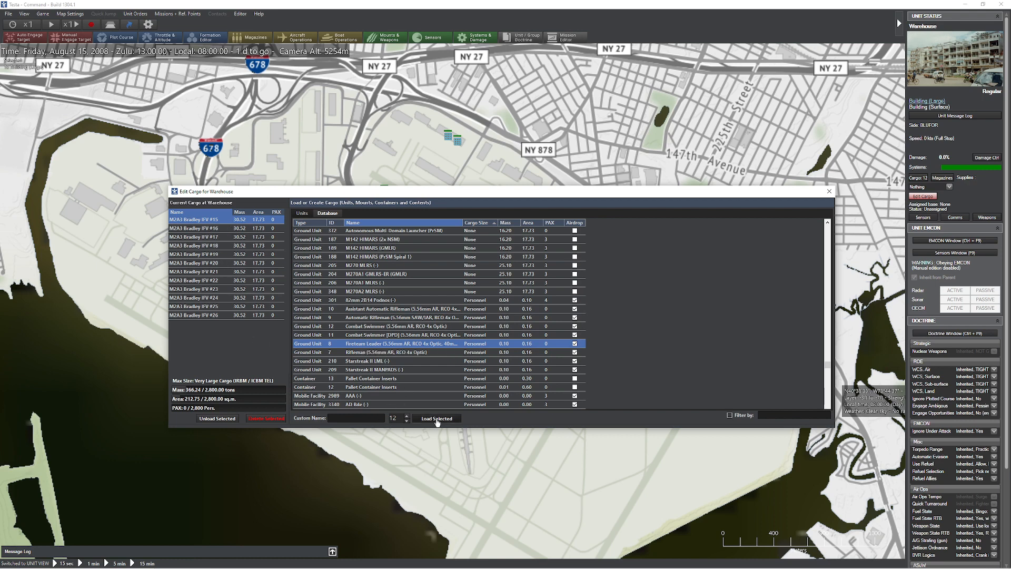
click(436, 419)
text(36)
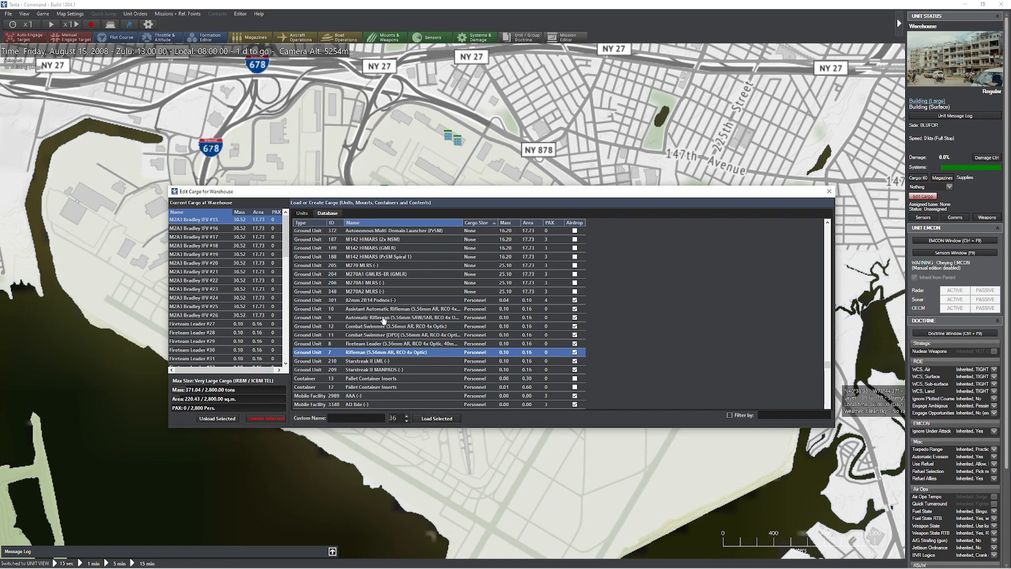
click(400, 317)
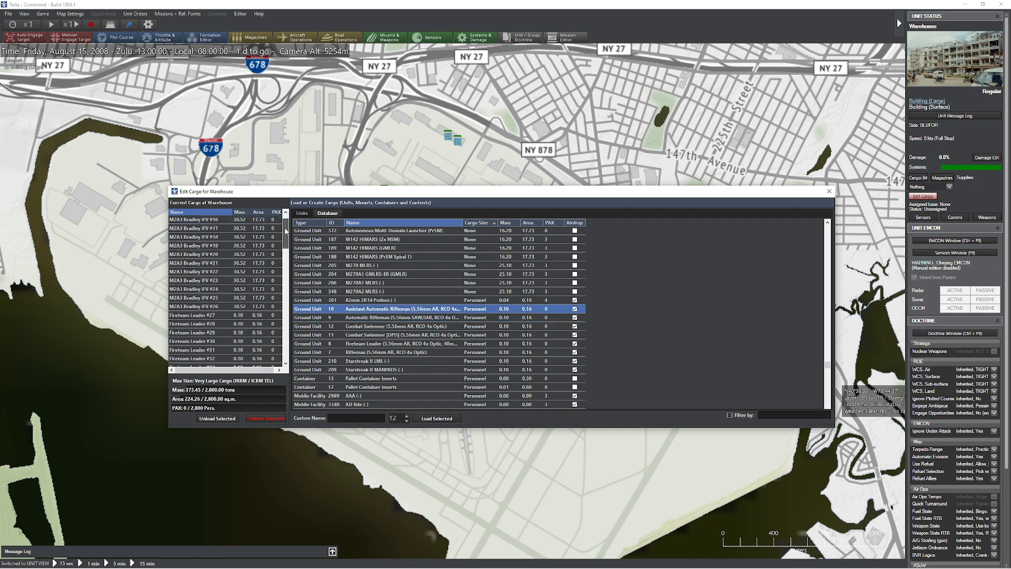
scroll(down, 3)
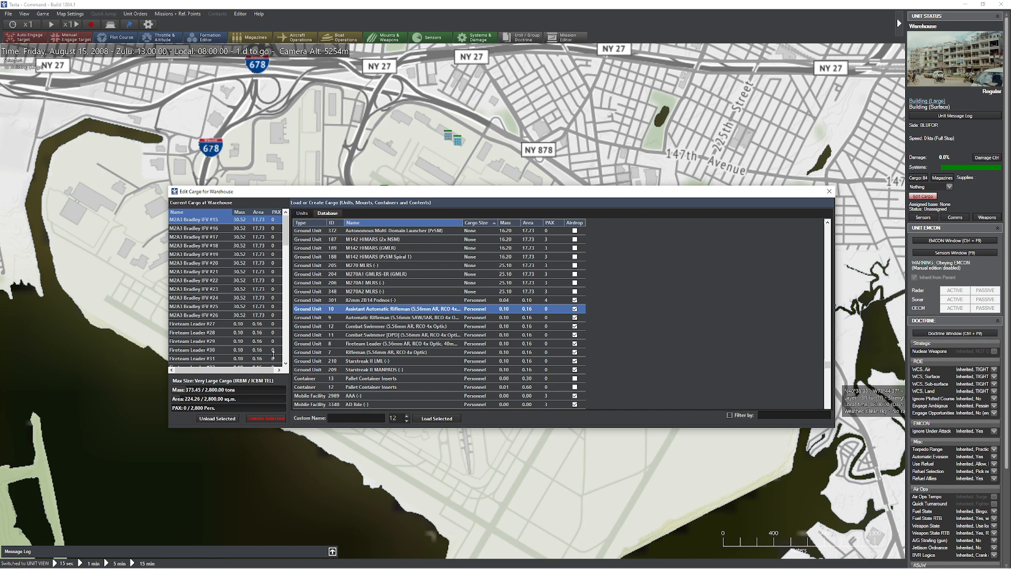
scroll(down, 3)
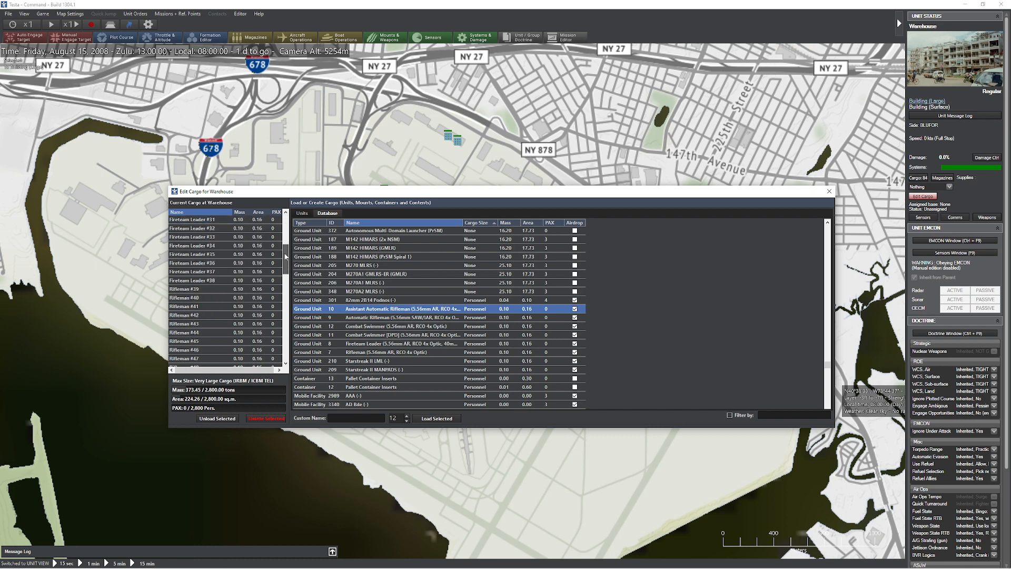
- Load the Automatic Riflemen, review the cargo list and close the Edit Cargo window
scroll(down, 3)
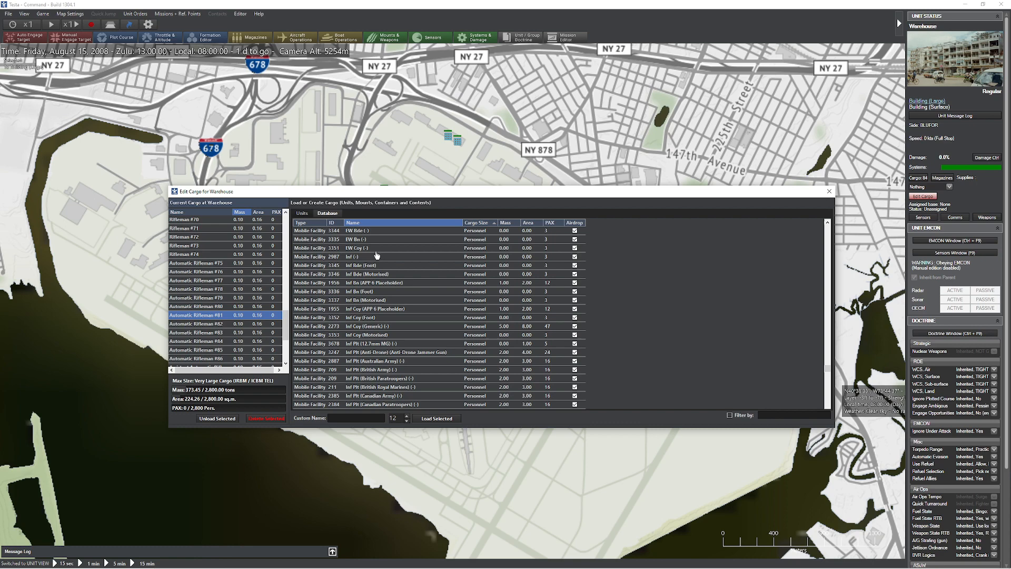
scroll(down, 3)
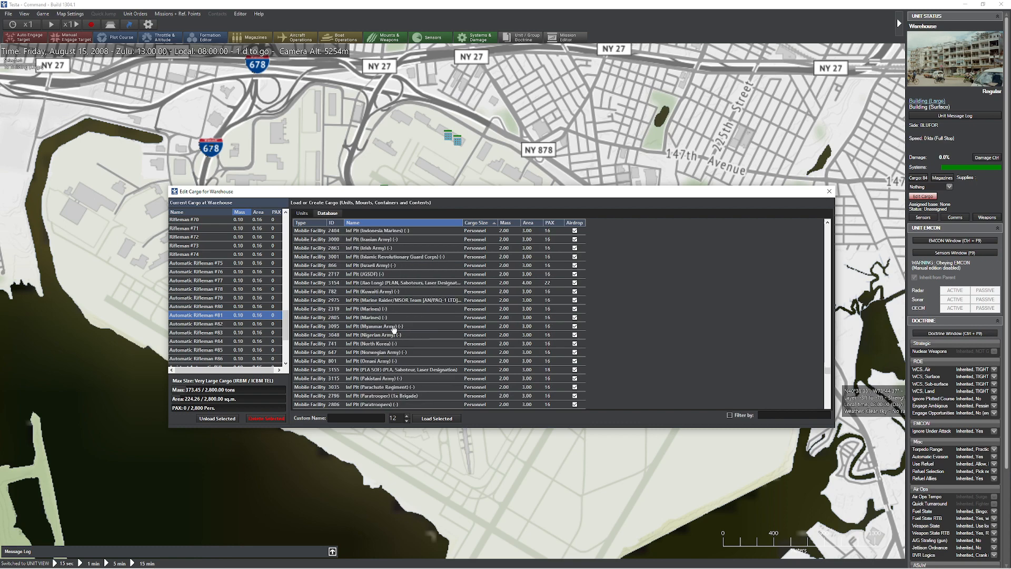
click(393, 309)
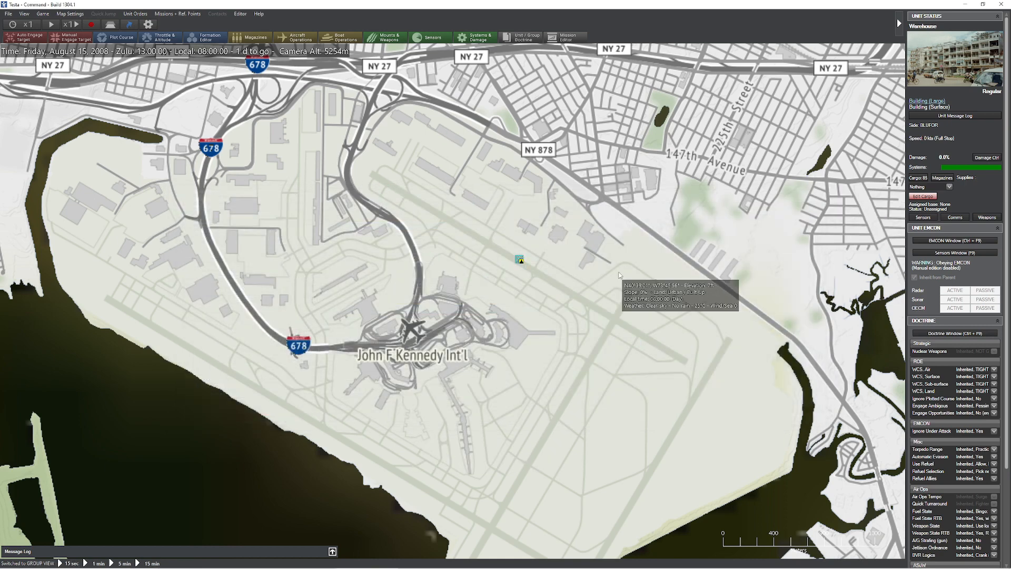
- Ready both MASCOT C-130H Hercules at KJFK with the Cargo, 19 tons loadout
click(520, 260)
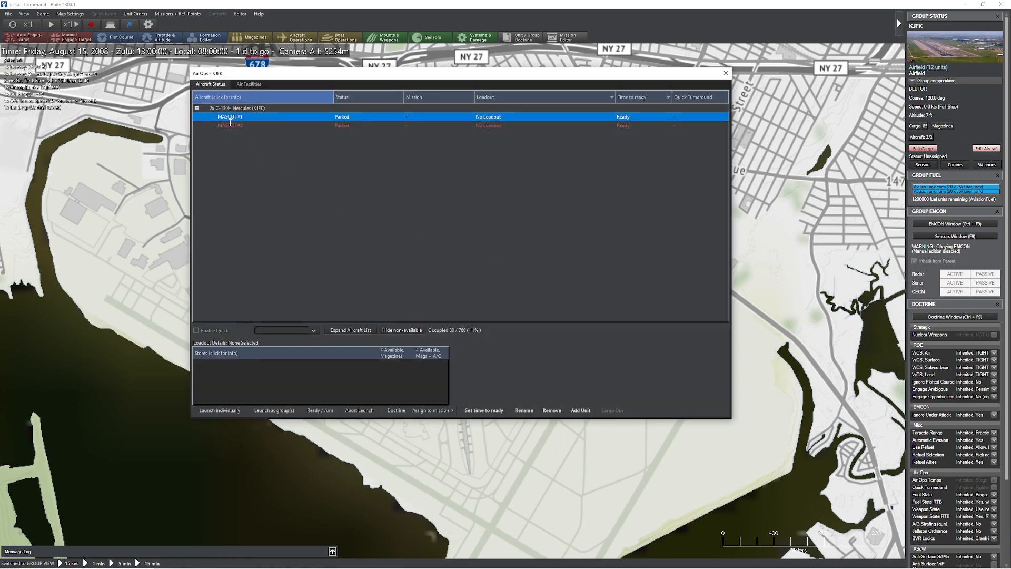
click(320, 410)
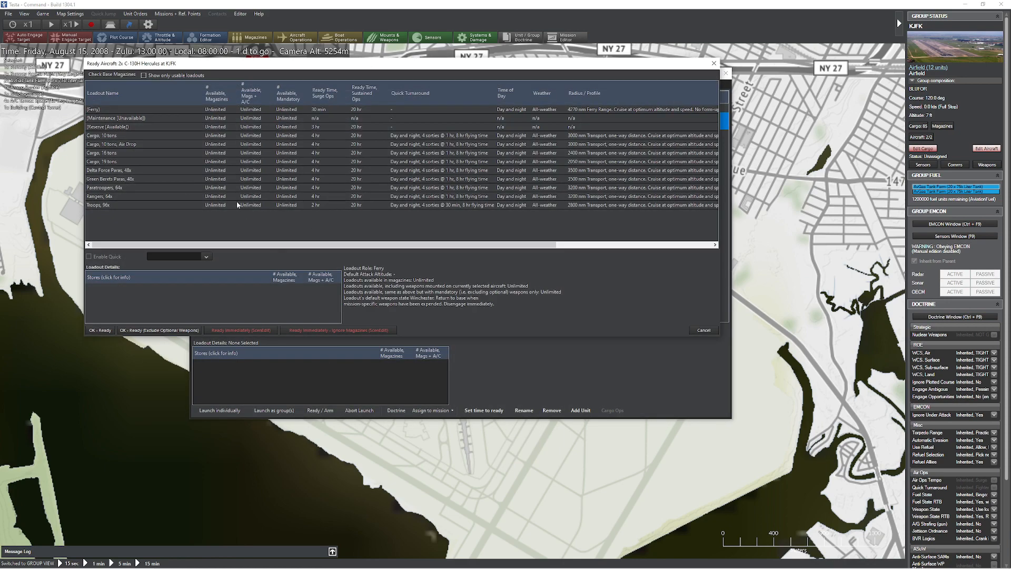
click(103, 161)
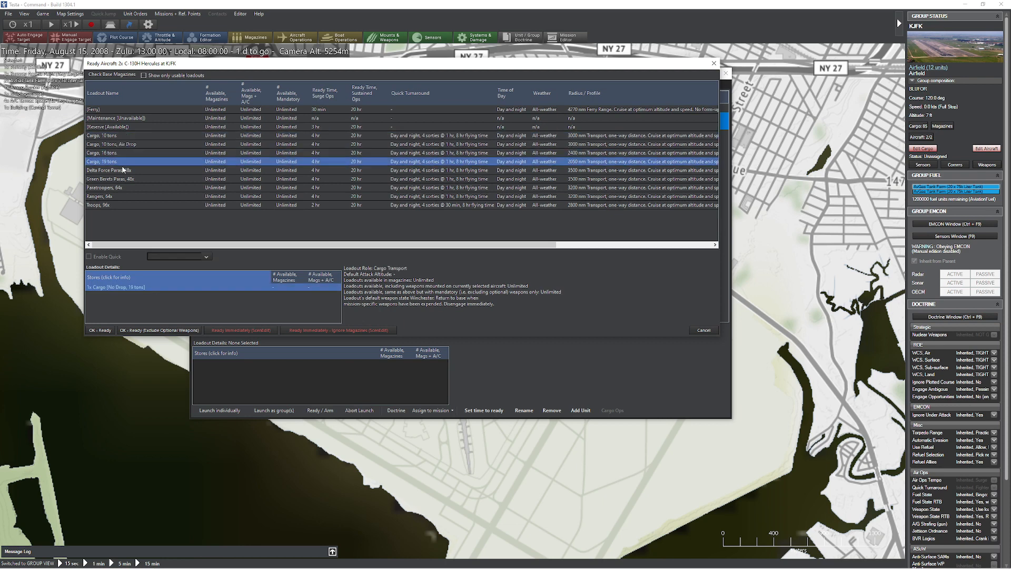
click(127, 206)
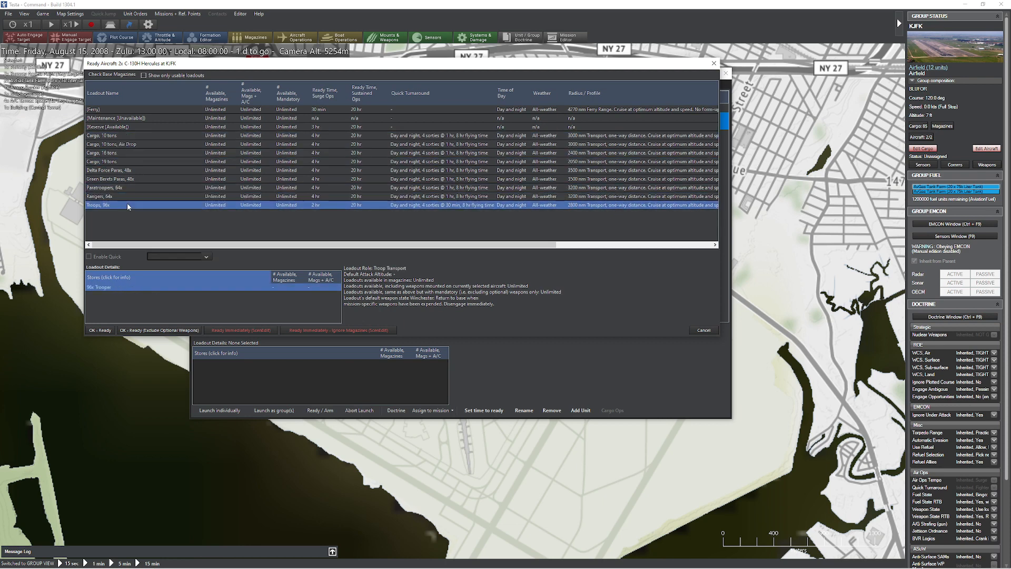
click(104, 161)
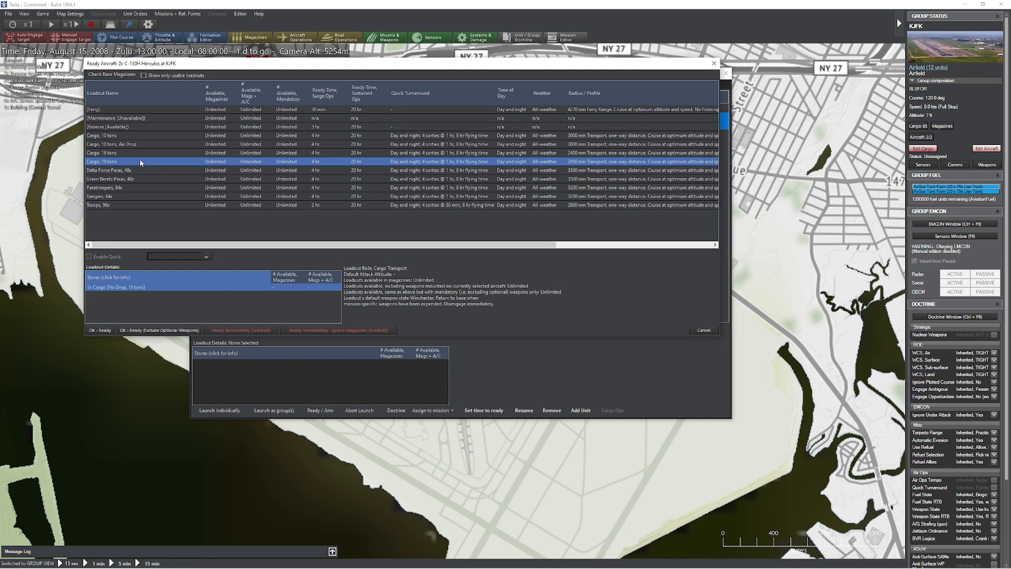
click(100, 330)
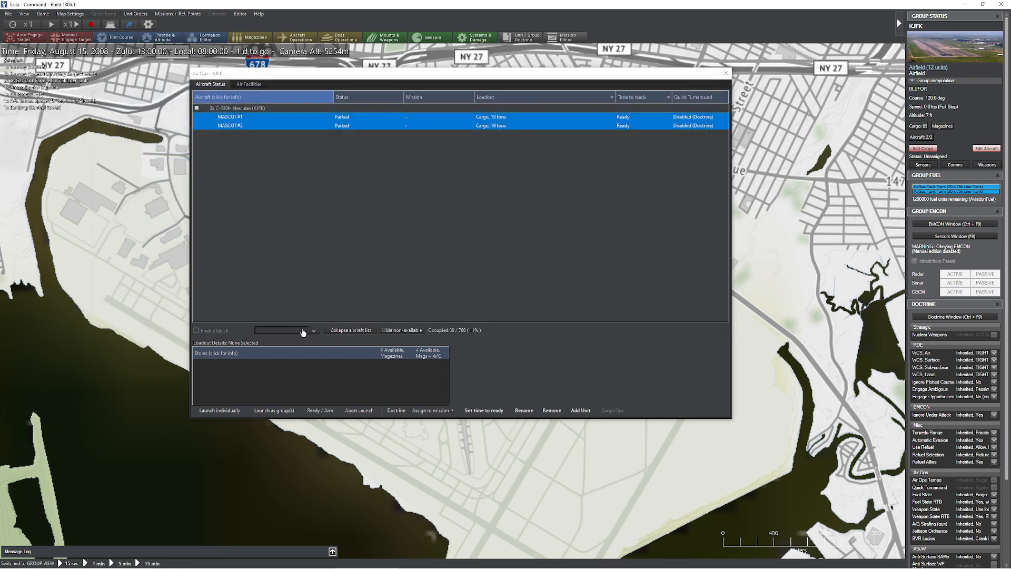
- Load 1x Inf Plt (Marines) #99 onto MASCOT #1 via Cargo Exchange and close it
click(258, 116)
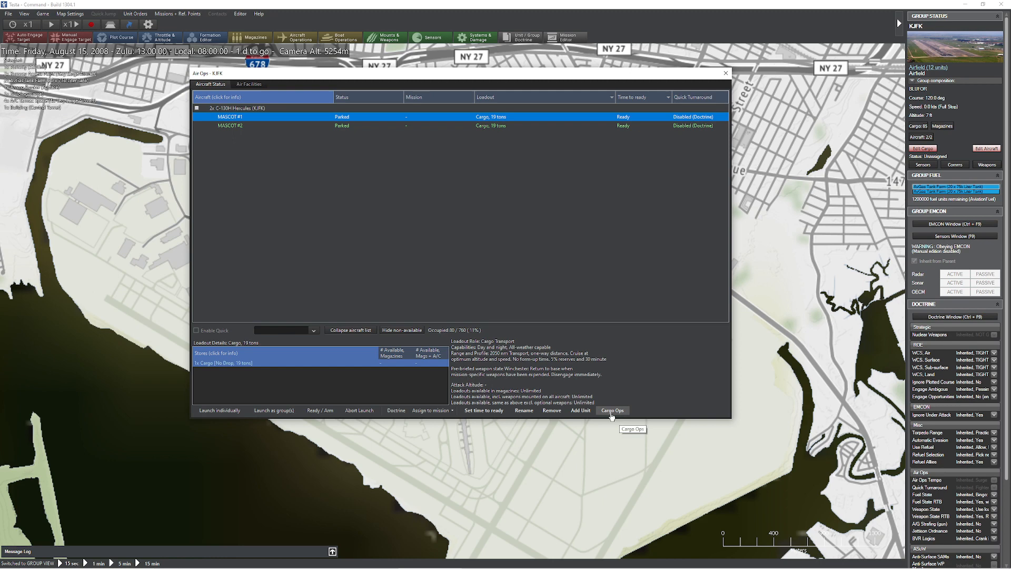
click(609, 410)
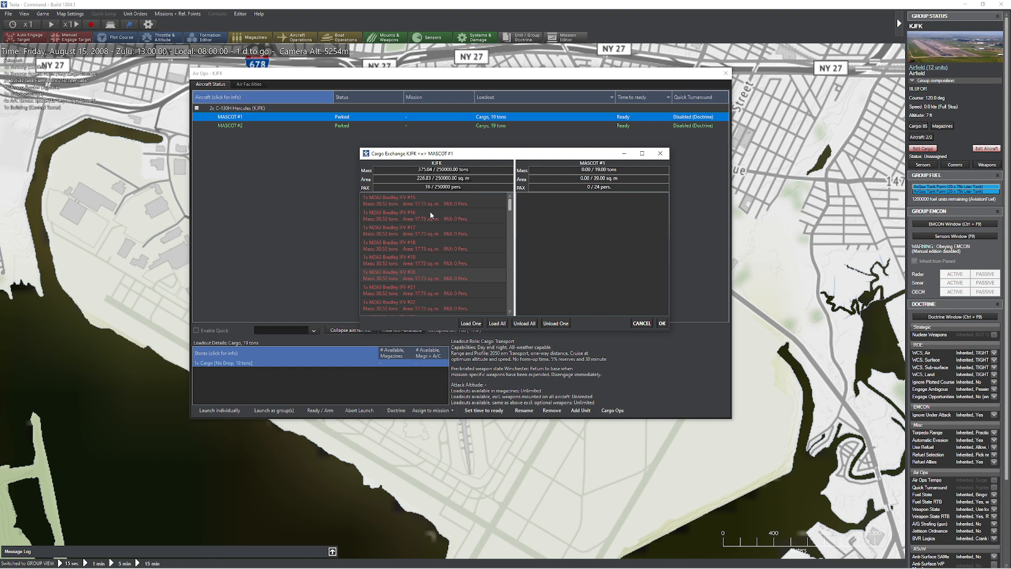
mouse_move(522, 222)
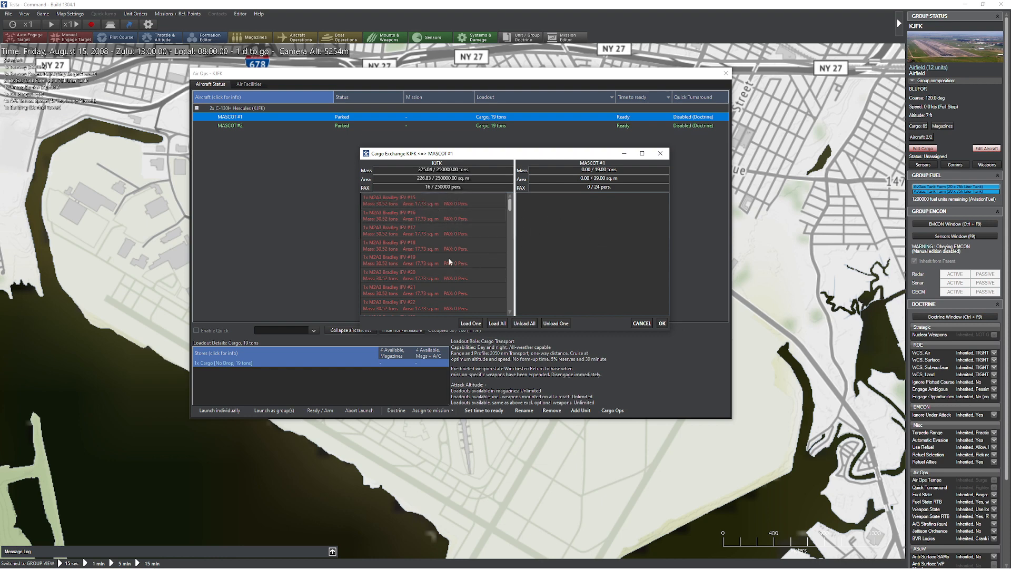
scroll(down, 3)
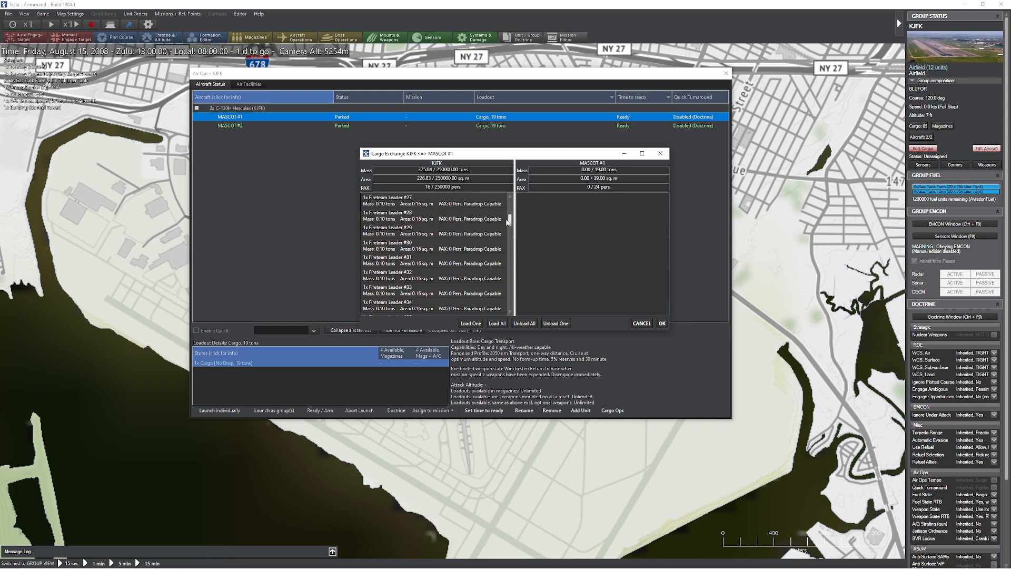
scroll(down, 3)
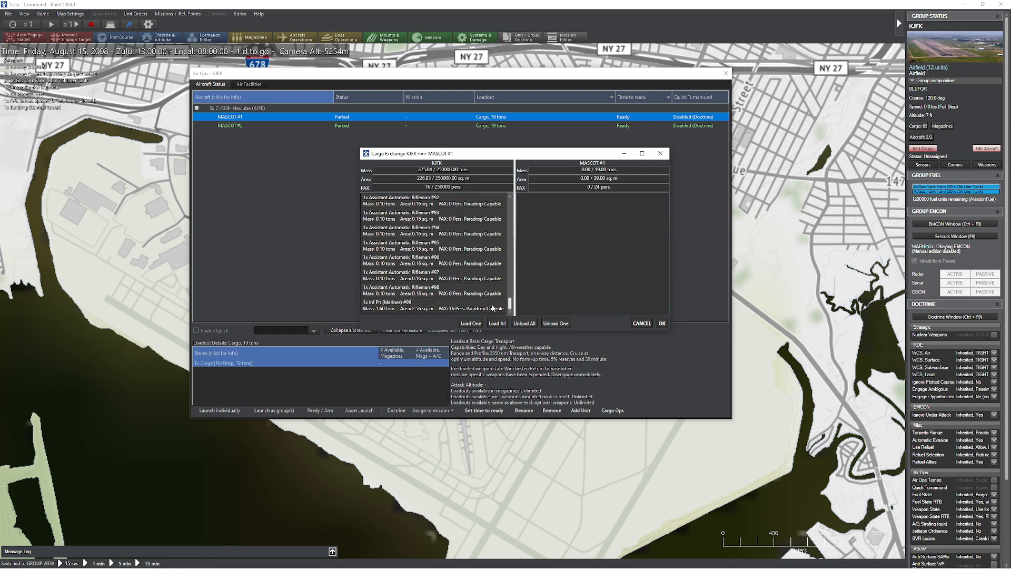
click(432, 304)
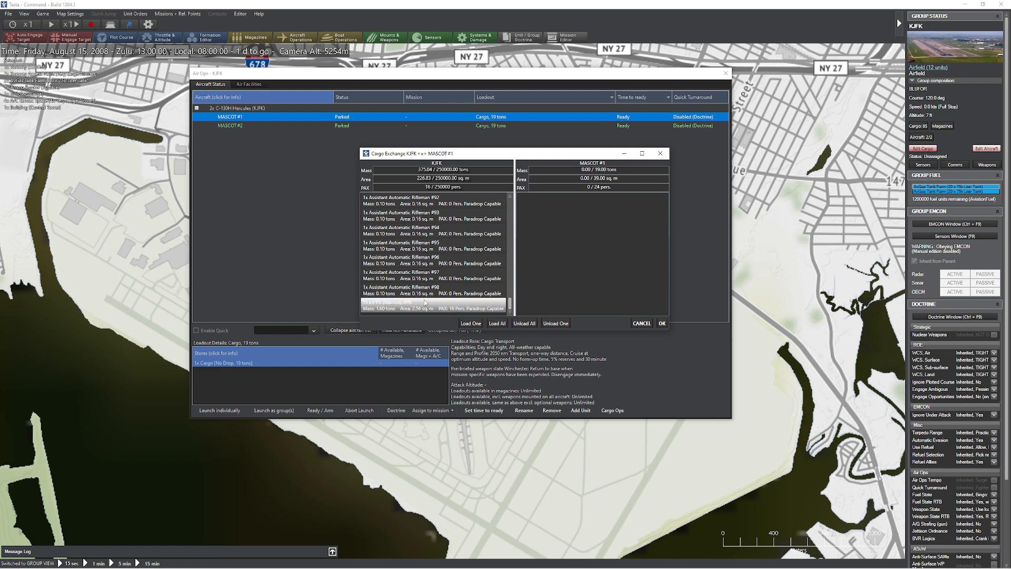
mouse_move(461, 323)
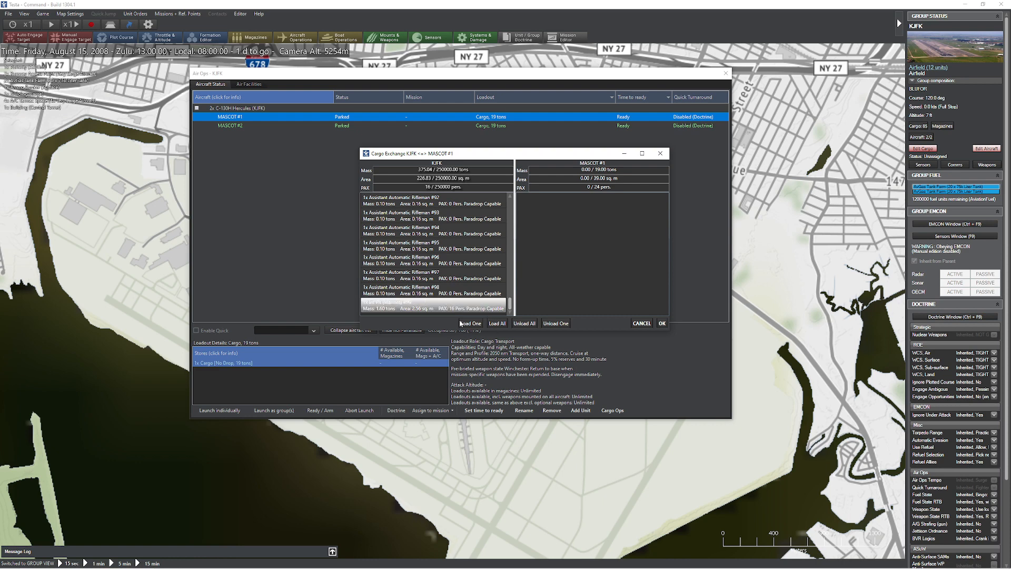
click(470, 323)
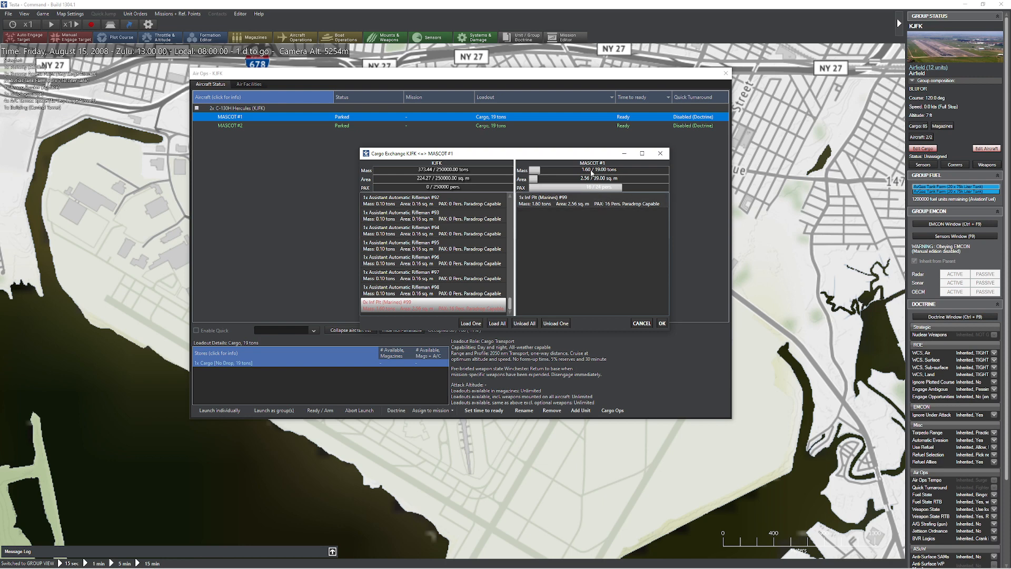
mouse_move(599, 194)
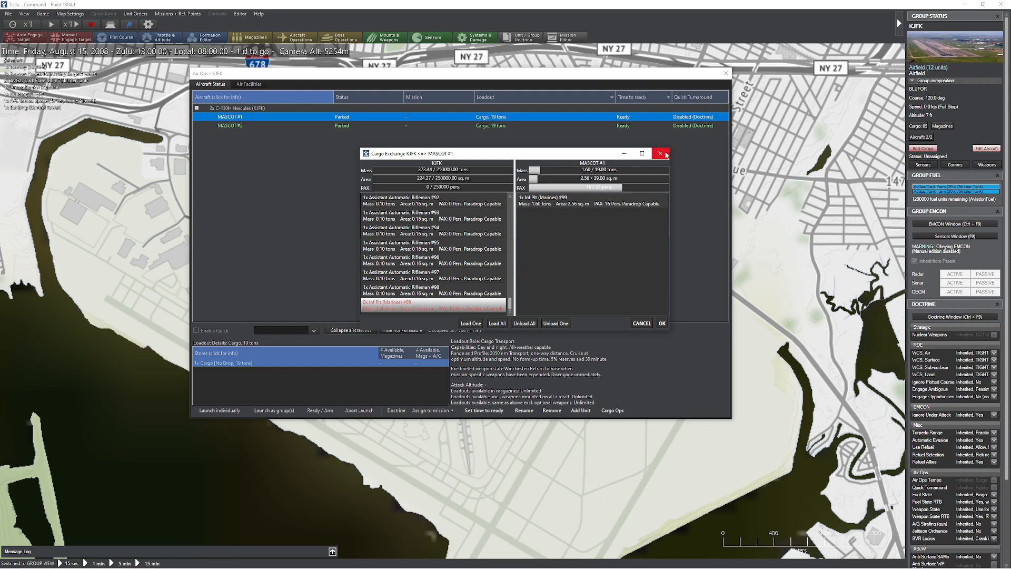
click(661, 154)
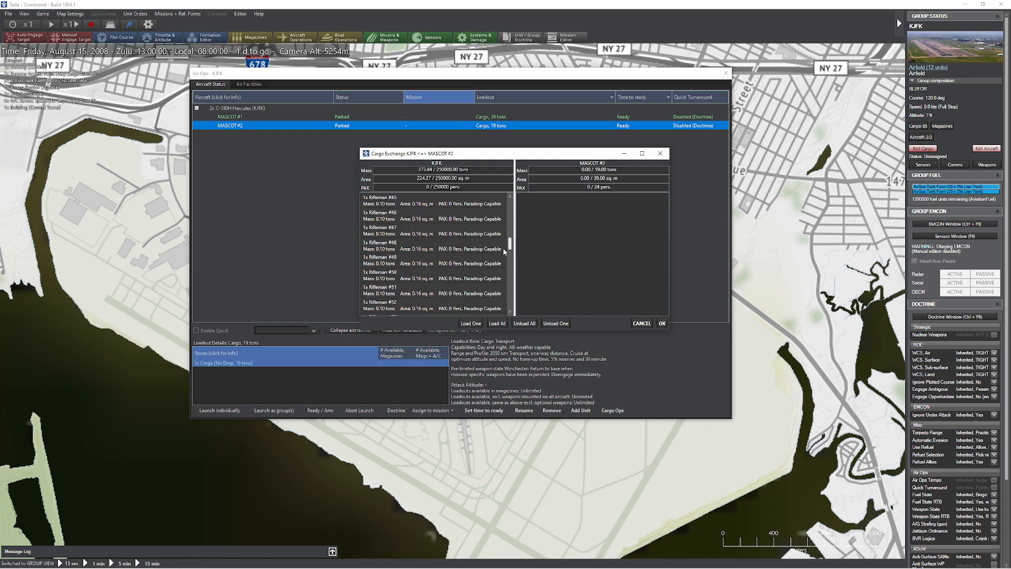
- Load Fireteam Leaders #27 through #31 onto MASCOT #2 and confirm the cargo
scroll(down, 3)
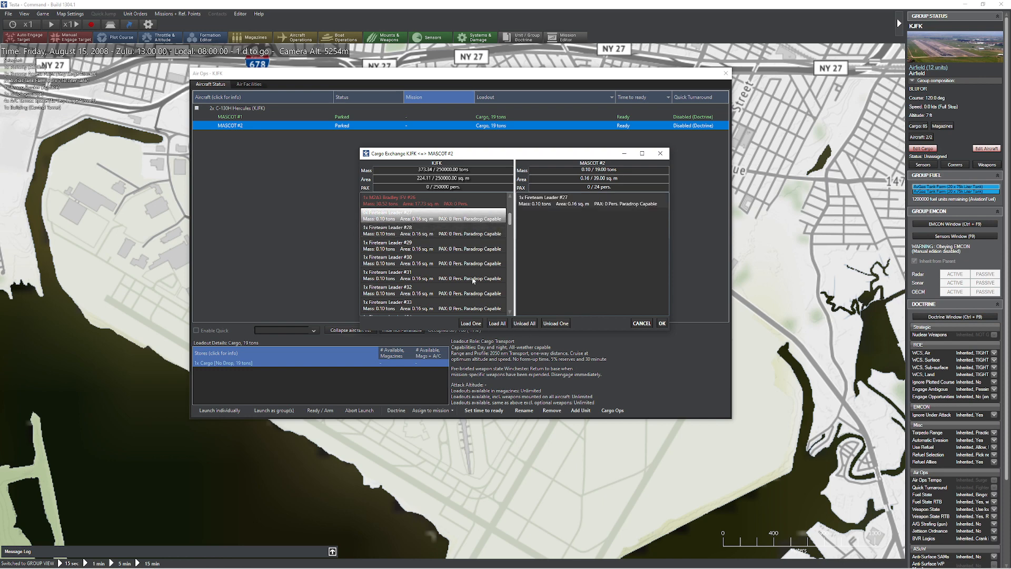
click(470, 324)
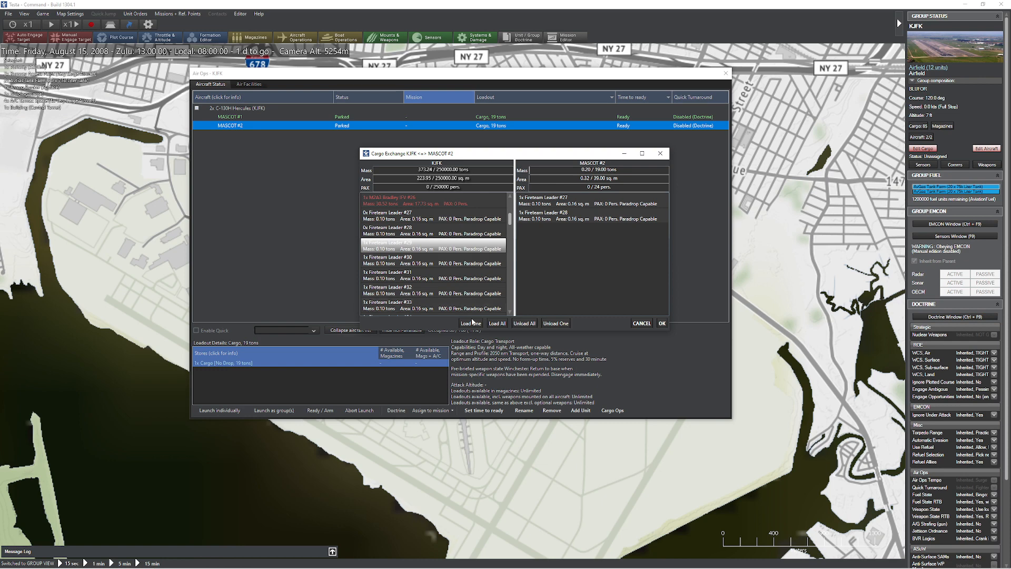
click(470, 323)
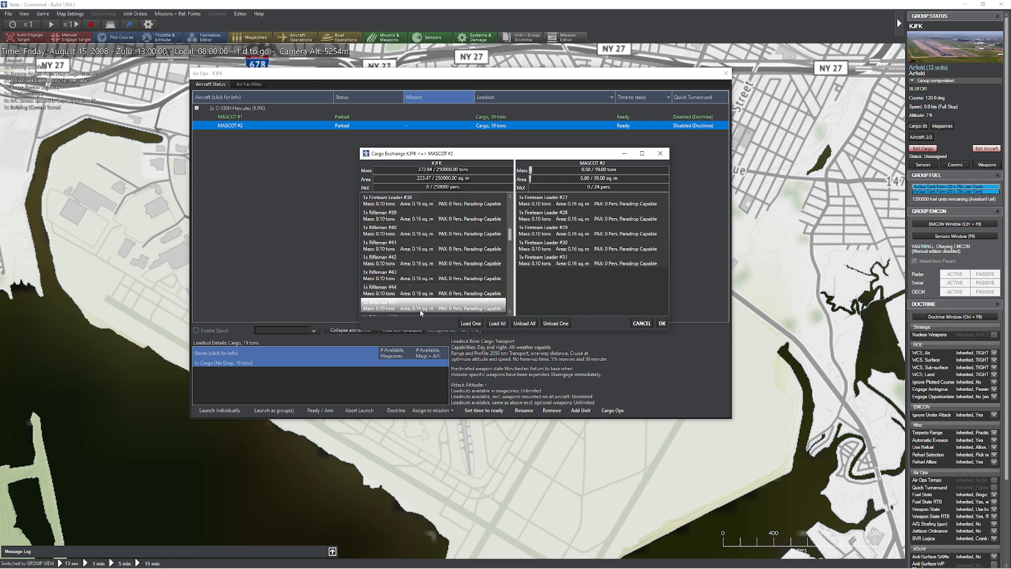
scroll(down, 3)
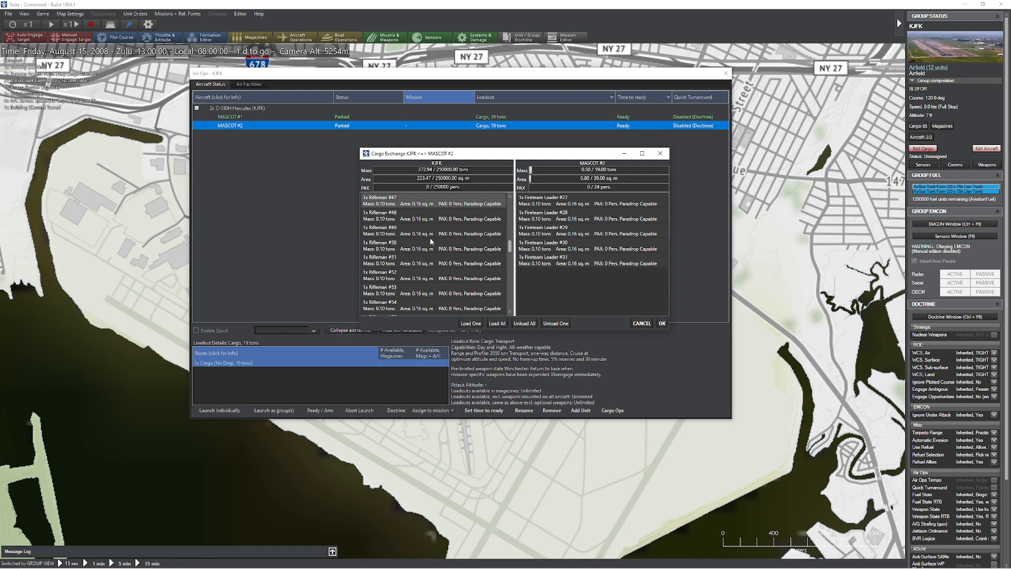
scroll(down, 3)
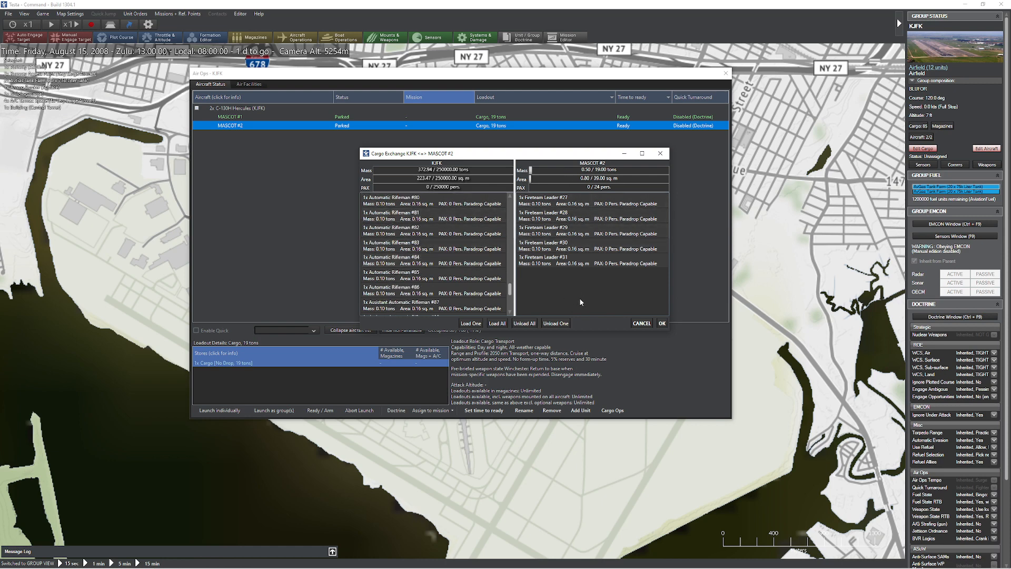
click(661, 323)
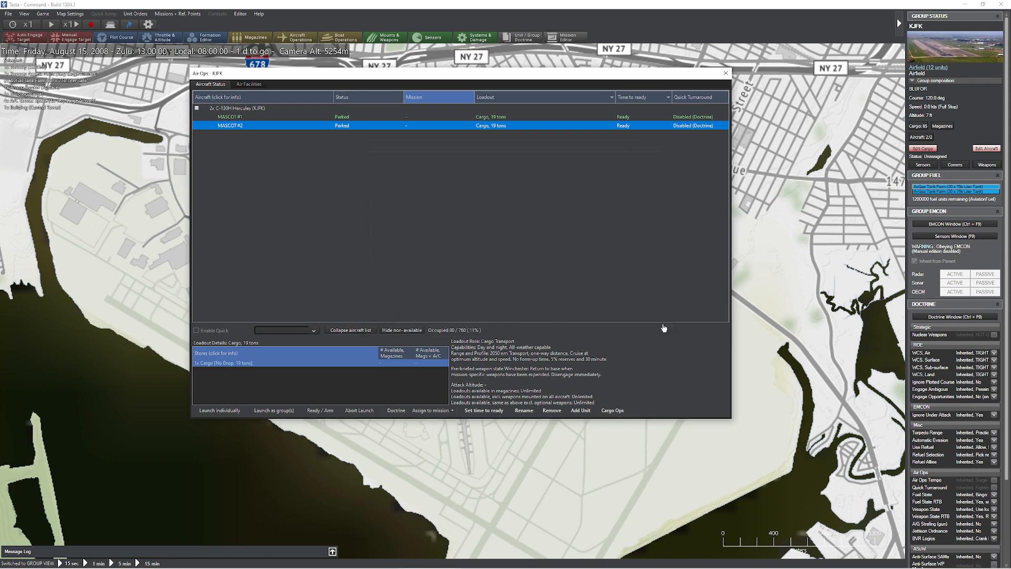
- Review the MASCOT aircraft list and close the Air Ops window
click(230, 116)
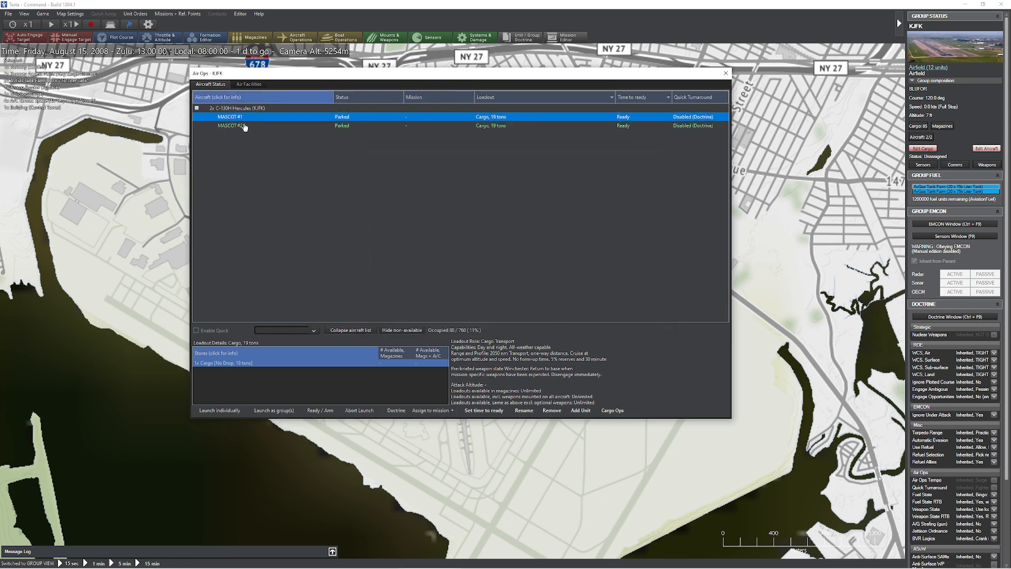
click(230, 125)
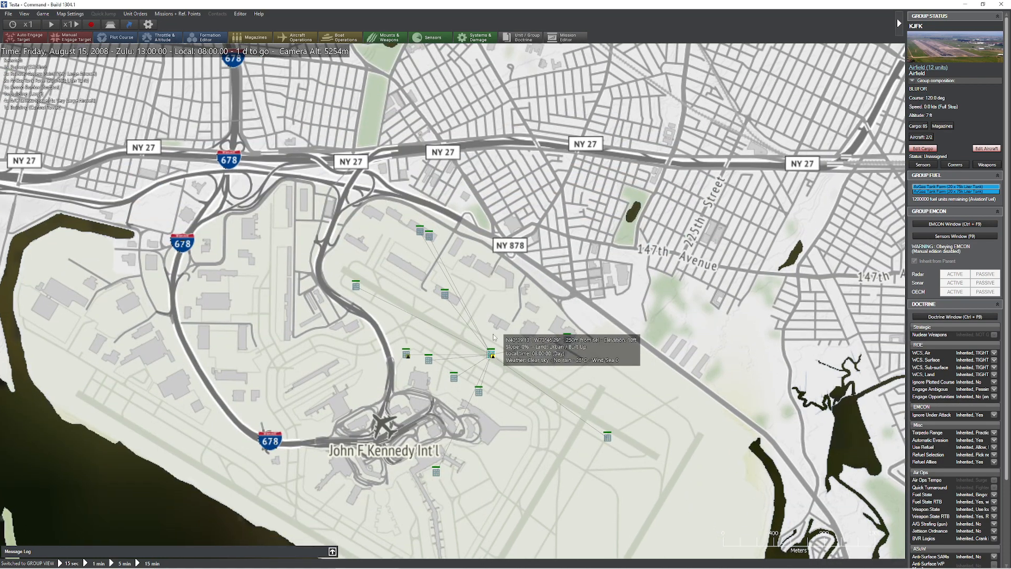
mouse_move(486, 336)
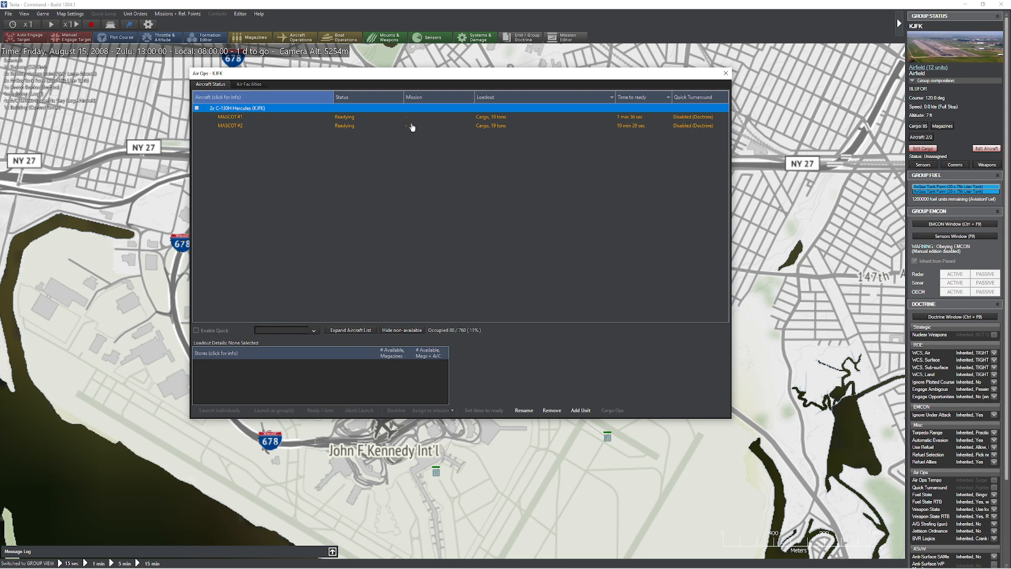
mouse_move(653, 121)
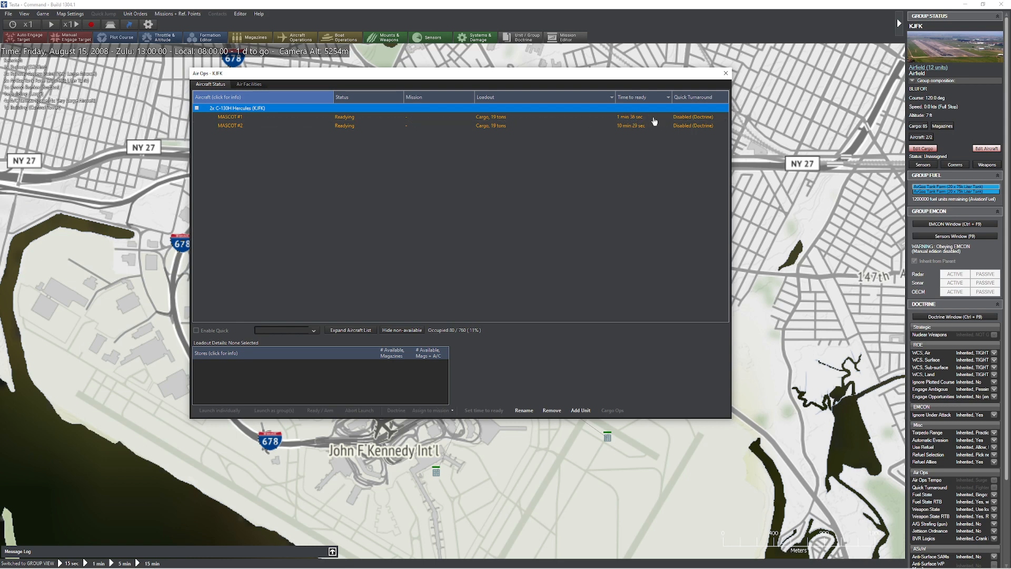
mouse_move(631, 120)
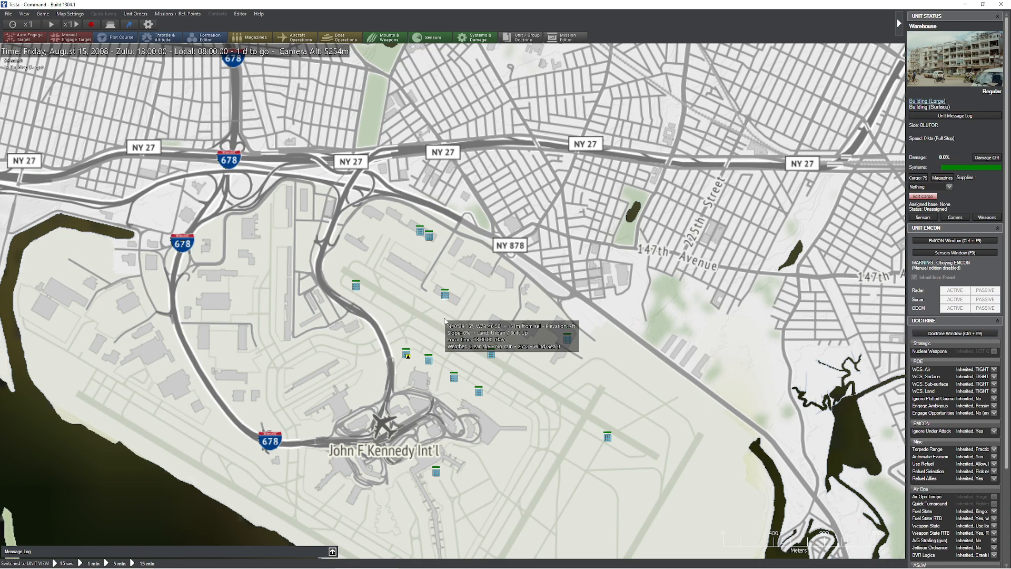
mouse_move(441, 297)
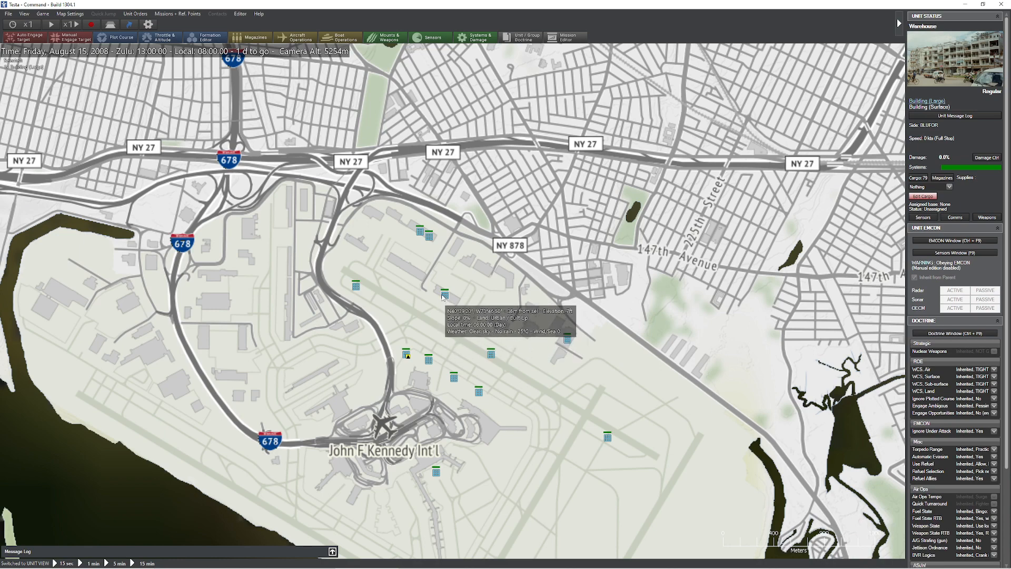
mouse_move(439, 298)
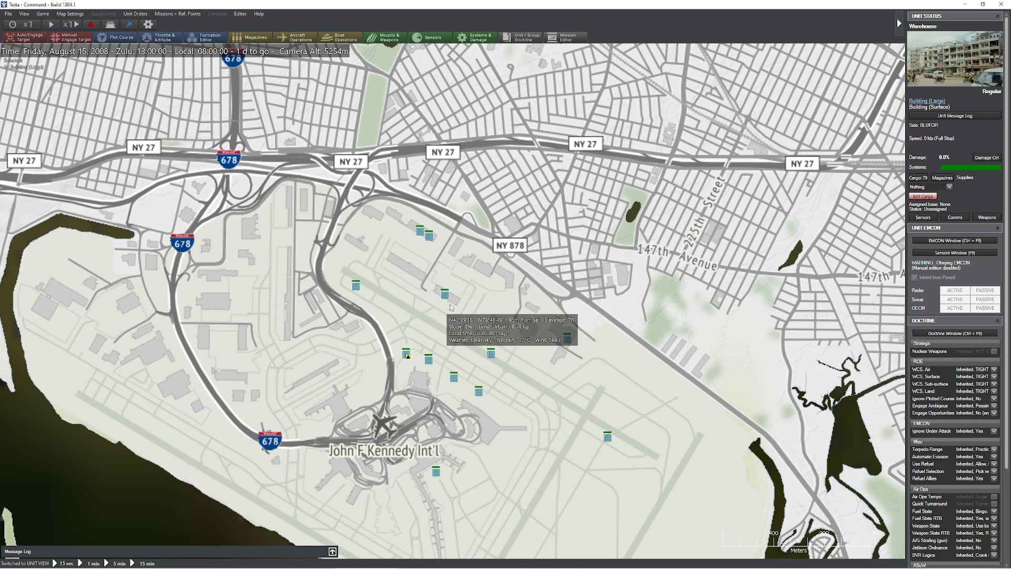
- Open Edit Cargo for the selected warehouse to list its stored Bradleys and Fireteam Leaders
click(922, 196)
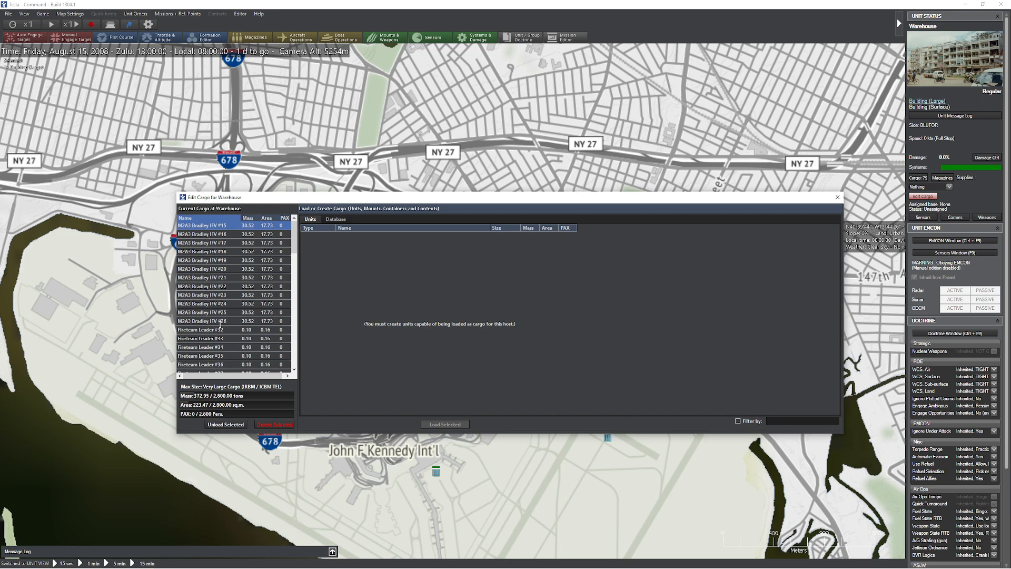
- Unload M2A3 Bradley IFV #15 through #26 from the warehouse onto the map
click(202, 320)
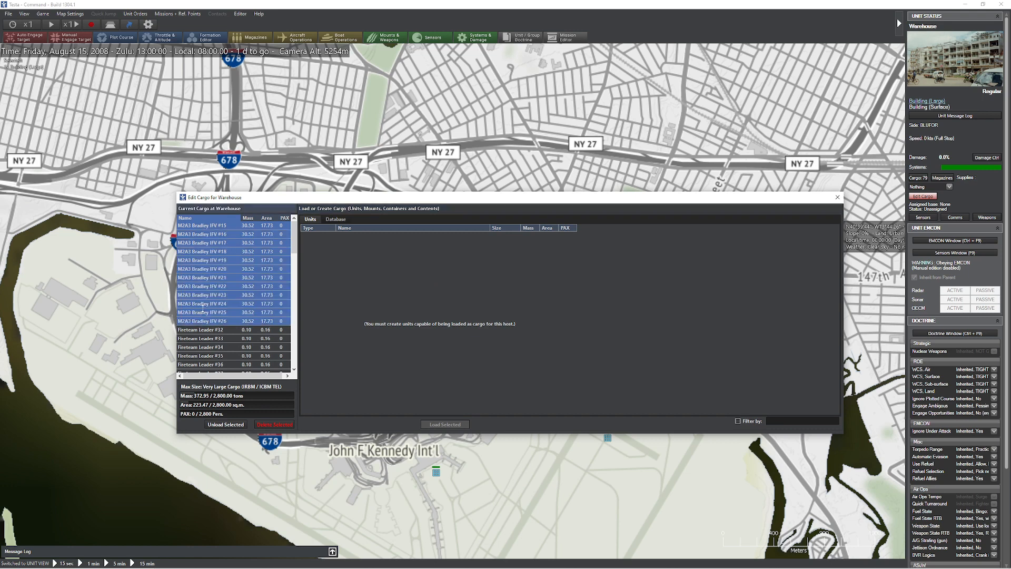
click(225, 426)
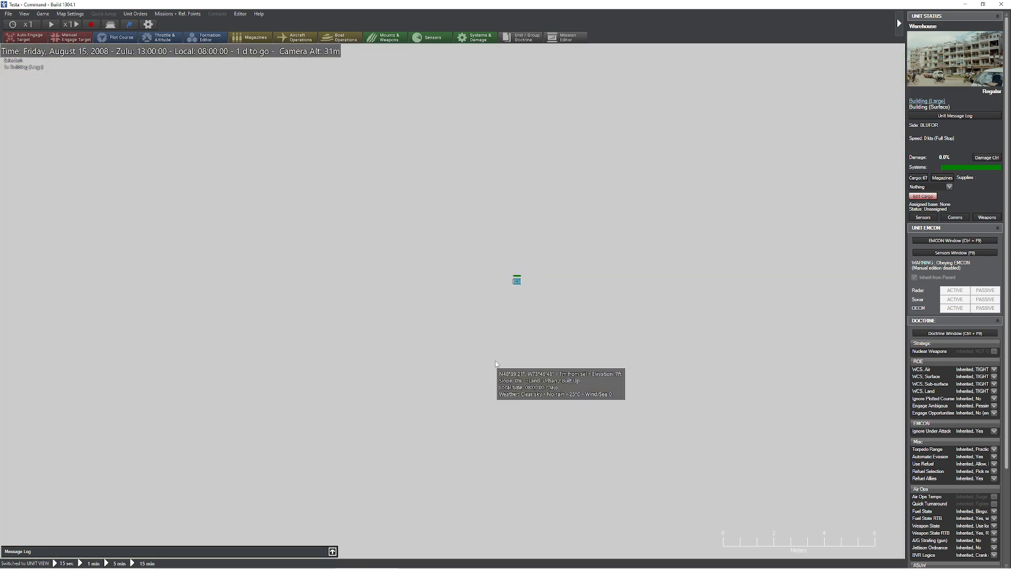
- Group the twelve unloaded Bradleys from the unit stack into Group 101 and close the Formation Editor
scroll(down, 3)
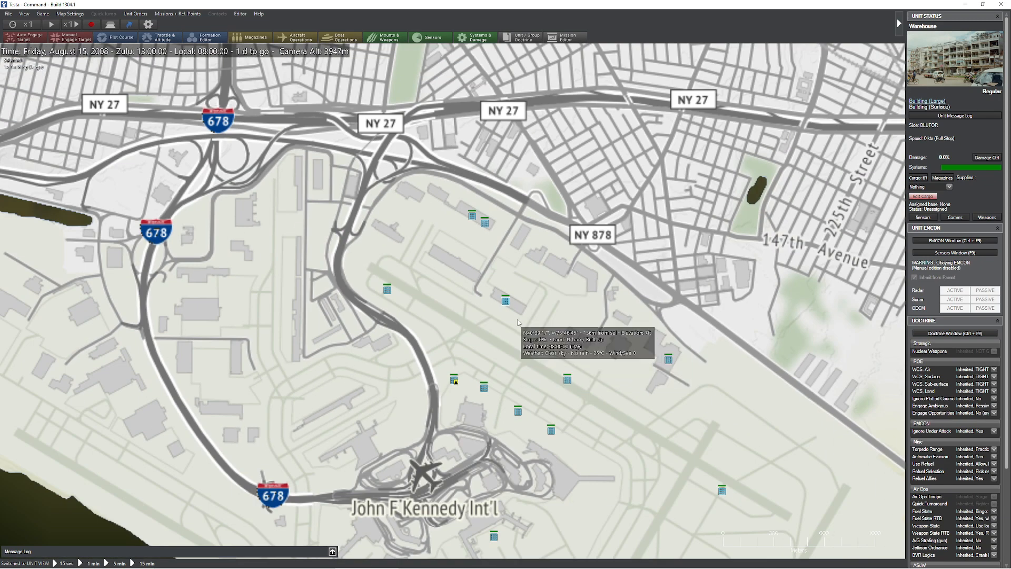
click(507, 300)
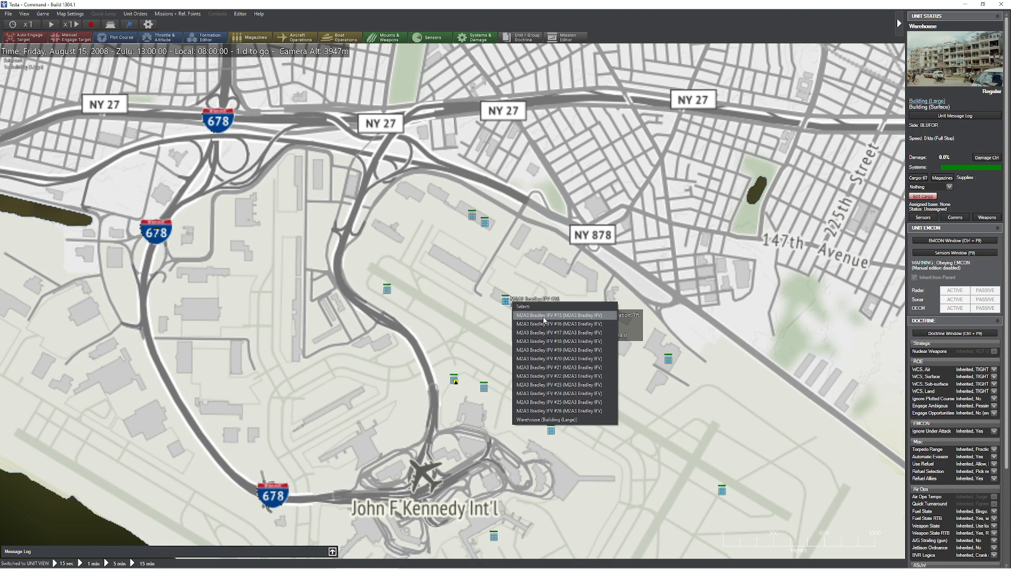
click(558, 315)
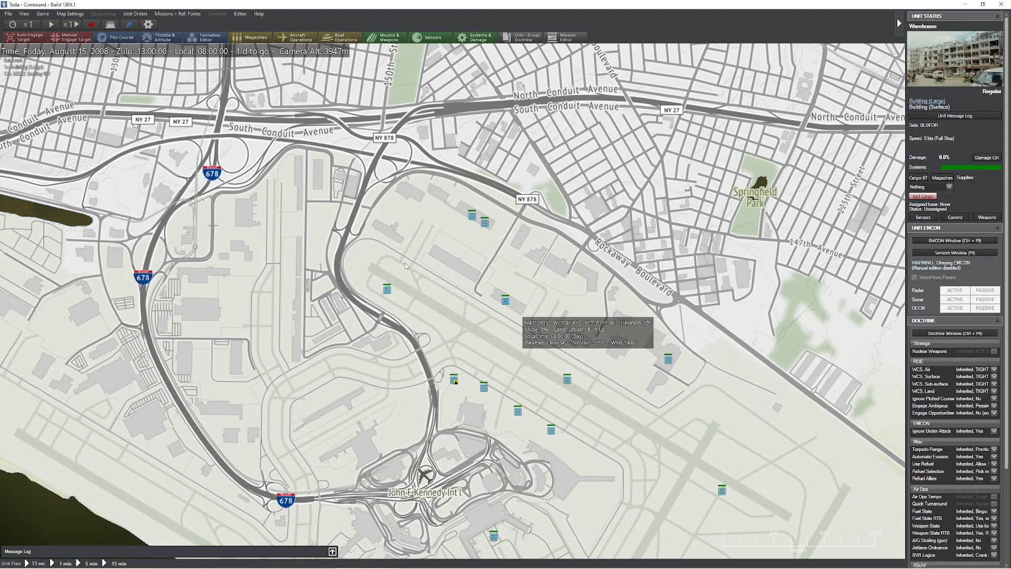
mouse_move(452, 283)
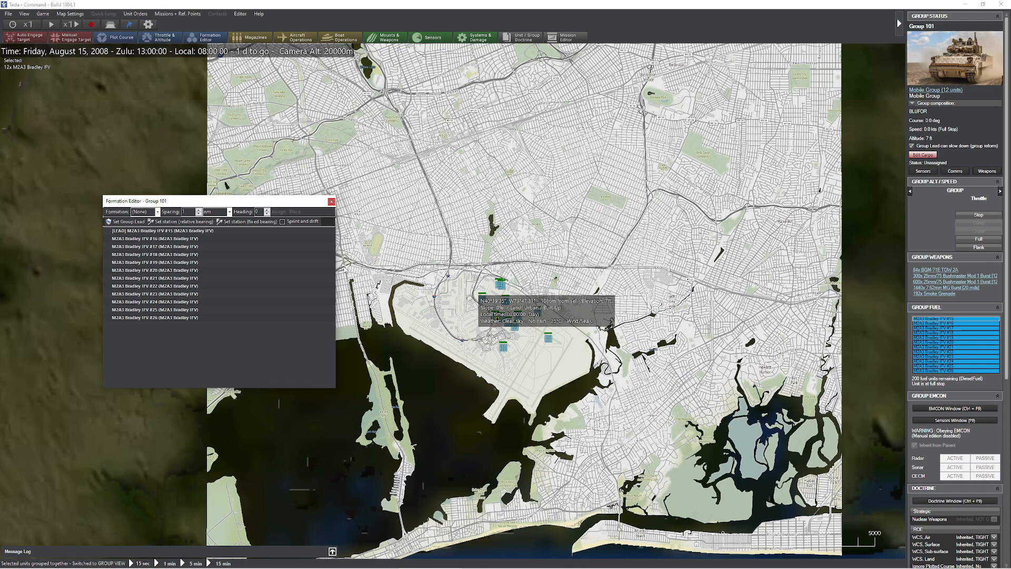
click(155, 318)
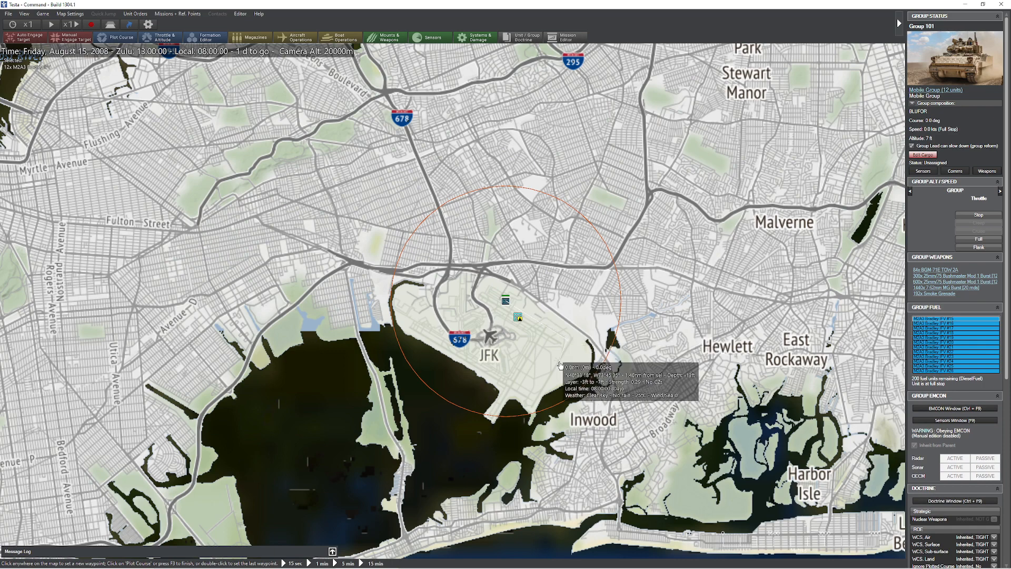
scroll(down, 3)
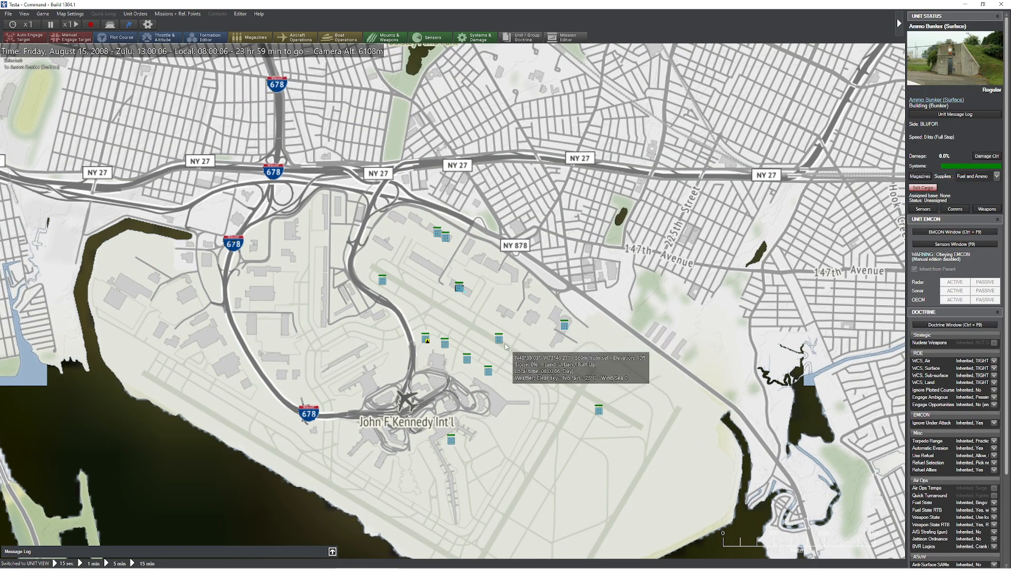
- Open and close the aviation fuel tank farm's cargo editor, then select Bradley Group 101
click(445, 235)
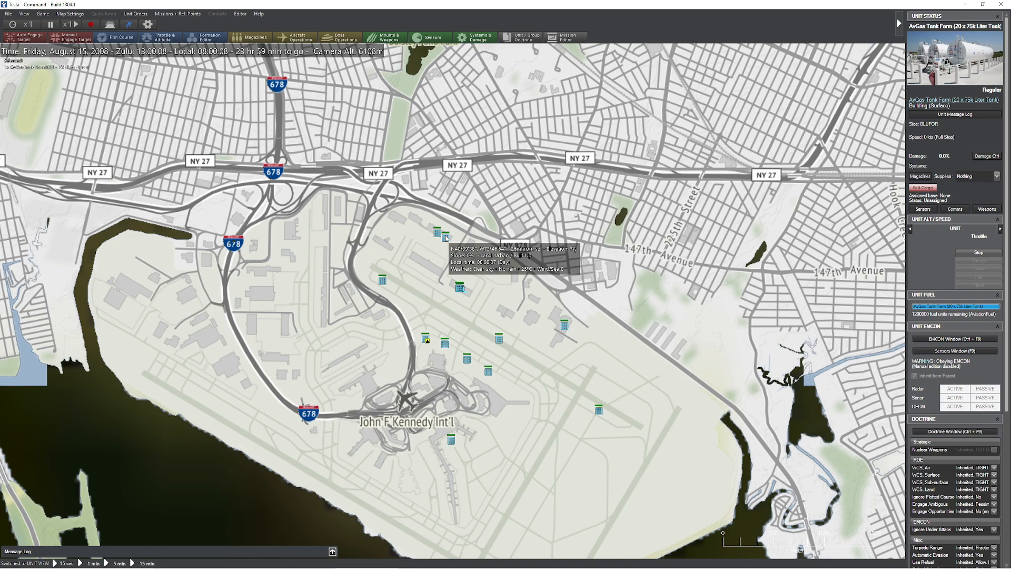
click(921, 188)
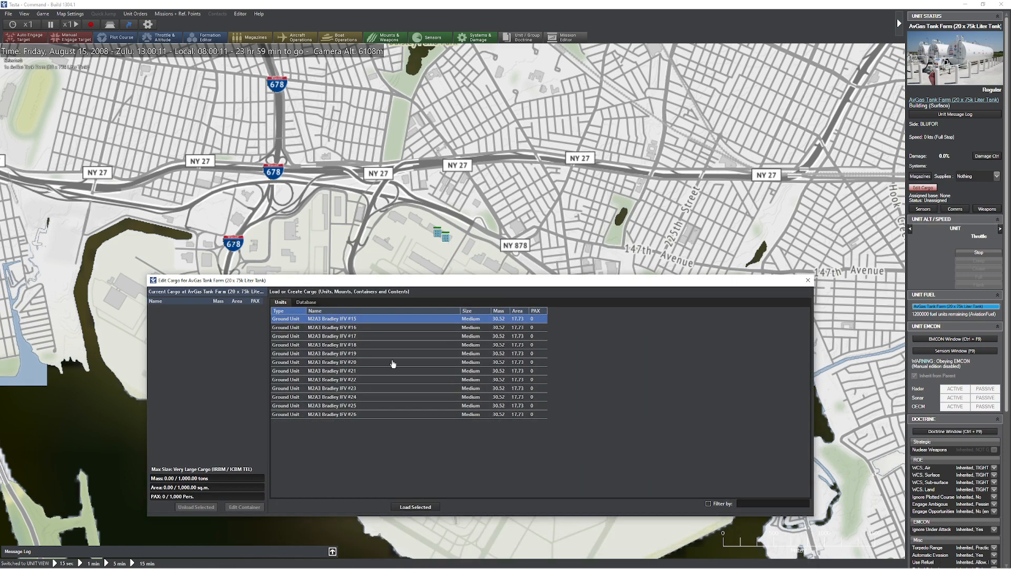
mouse_move(227, 366)
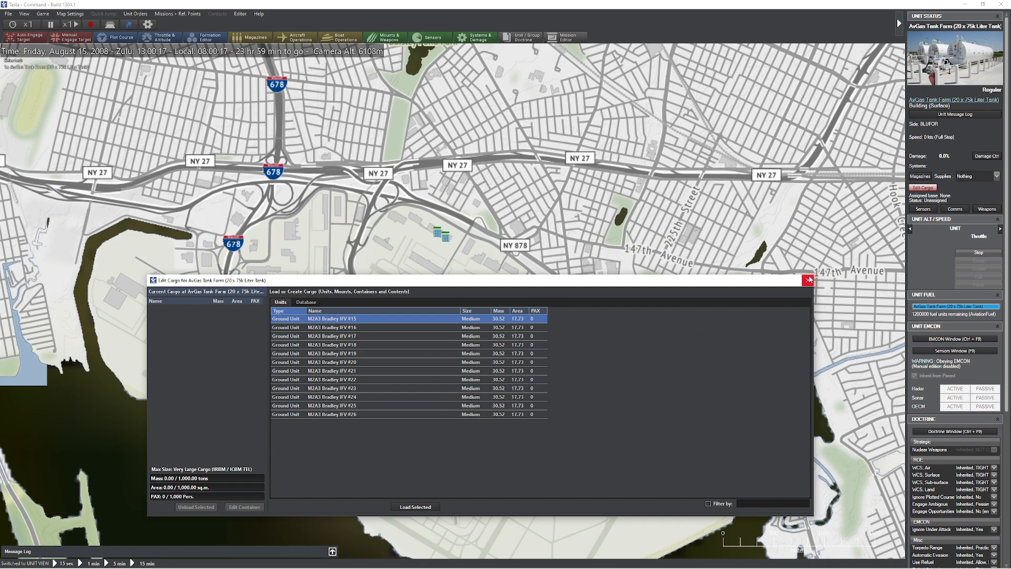
click(808, 280)
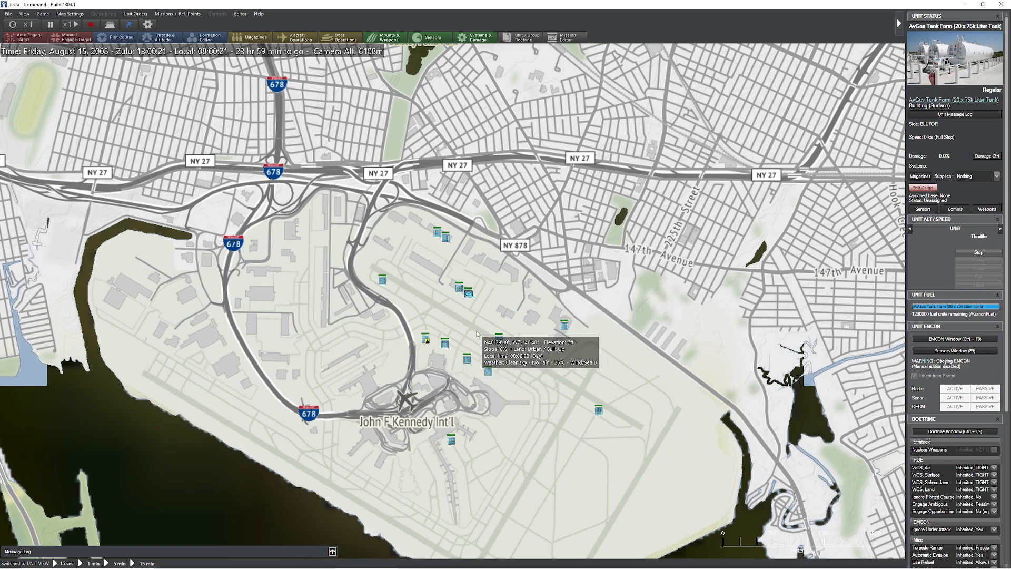
click(470, 294)
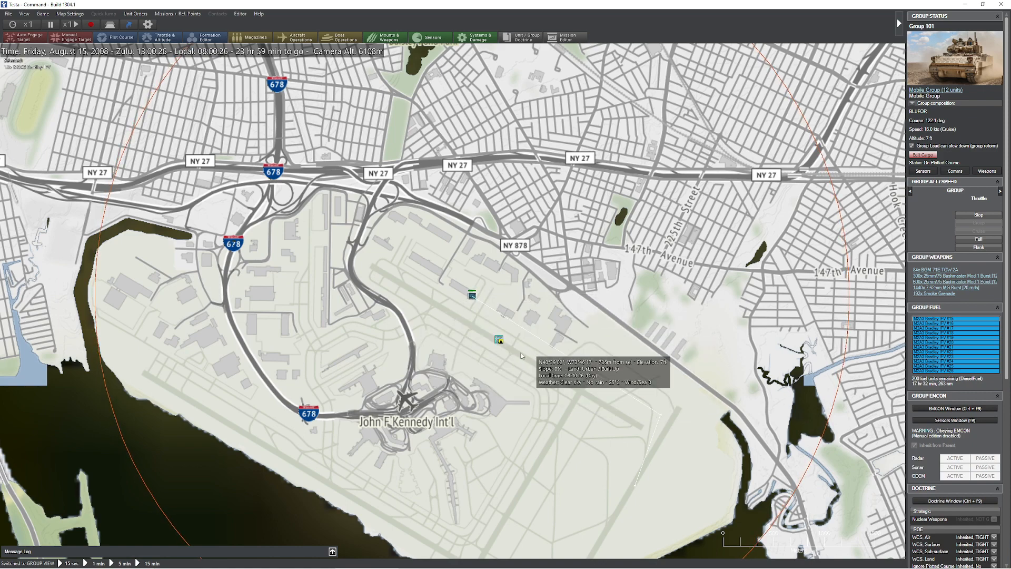
- Zoom the map out toward the Bayonne / Newark waterfront
scroll(down, 3)
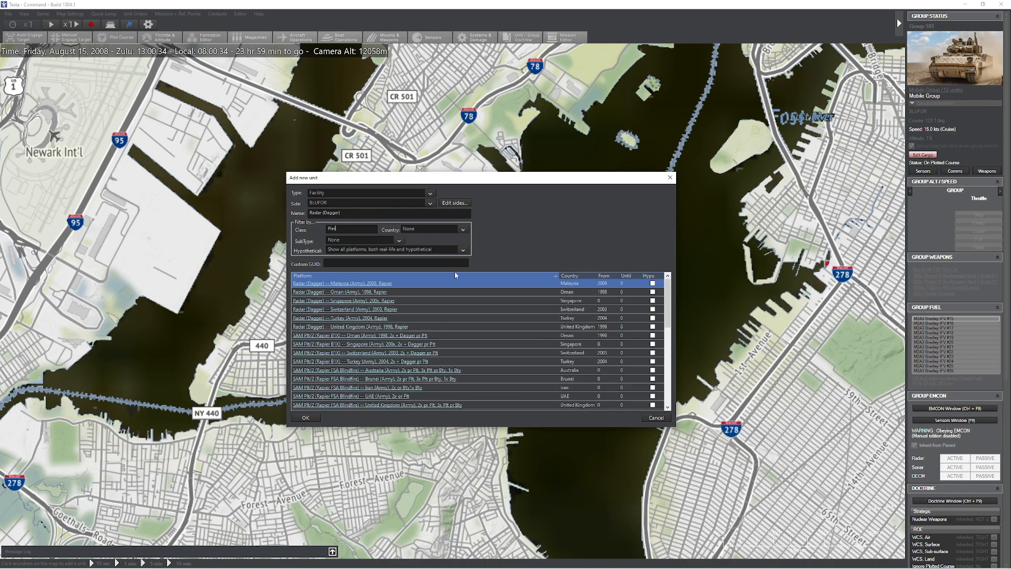
- Place an Extra Large Pier structure, a tall crane and an ammo bunker on the Port Jersey waterfront
text(Pier)
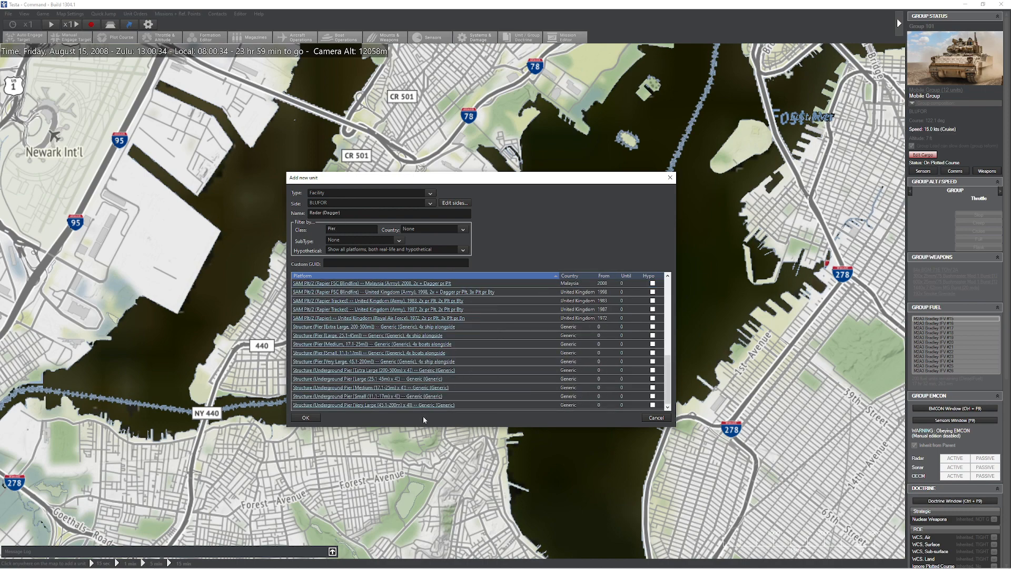
click(371, 326)
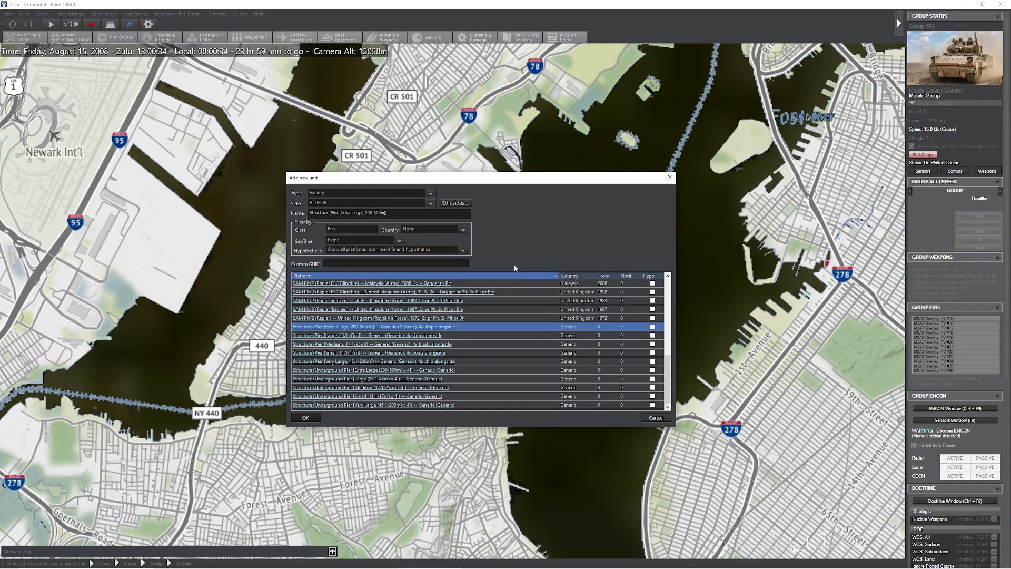
click(655, 417)
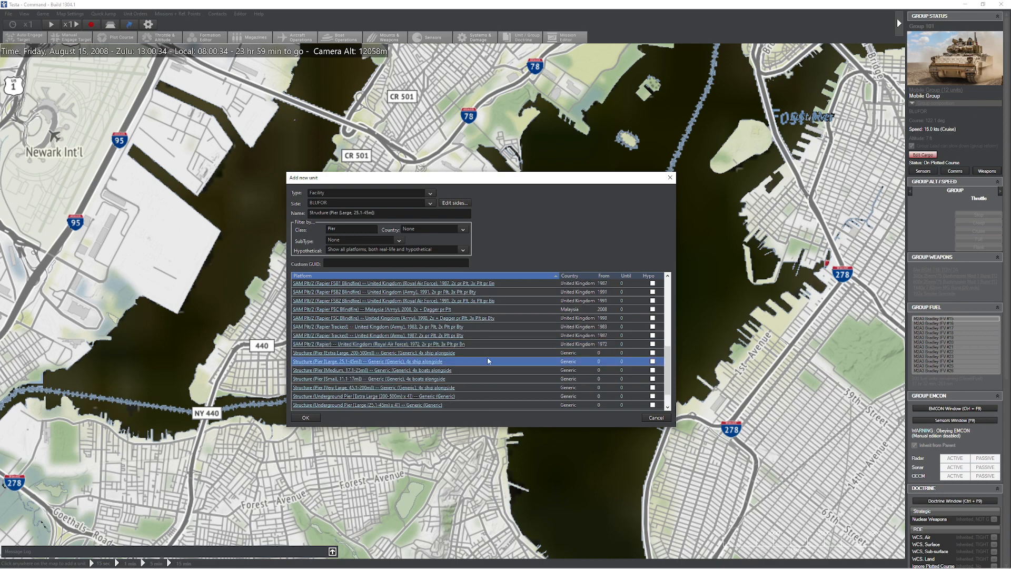
click(305, 418)
text(bun)
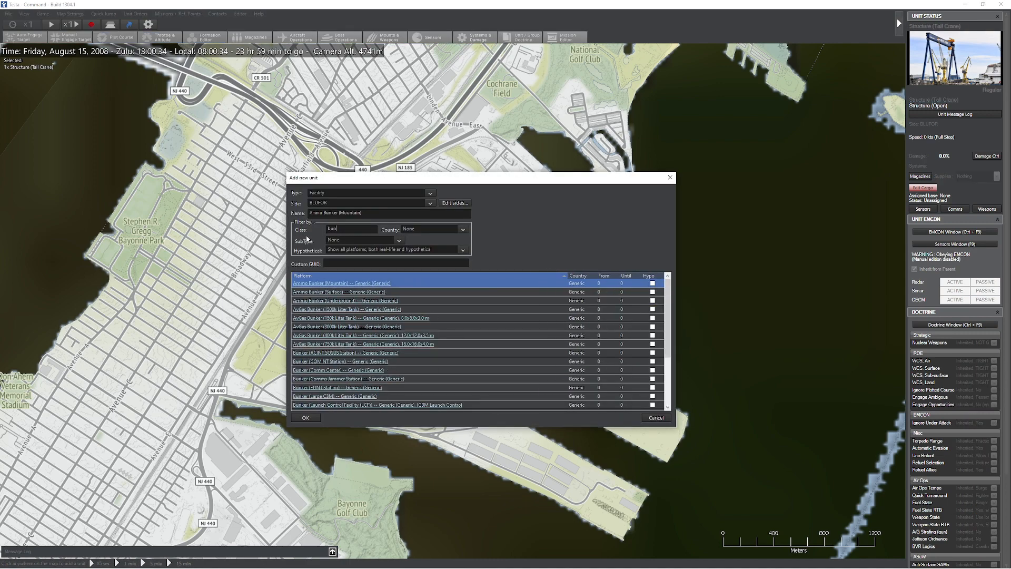
click(306, 417)
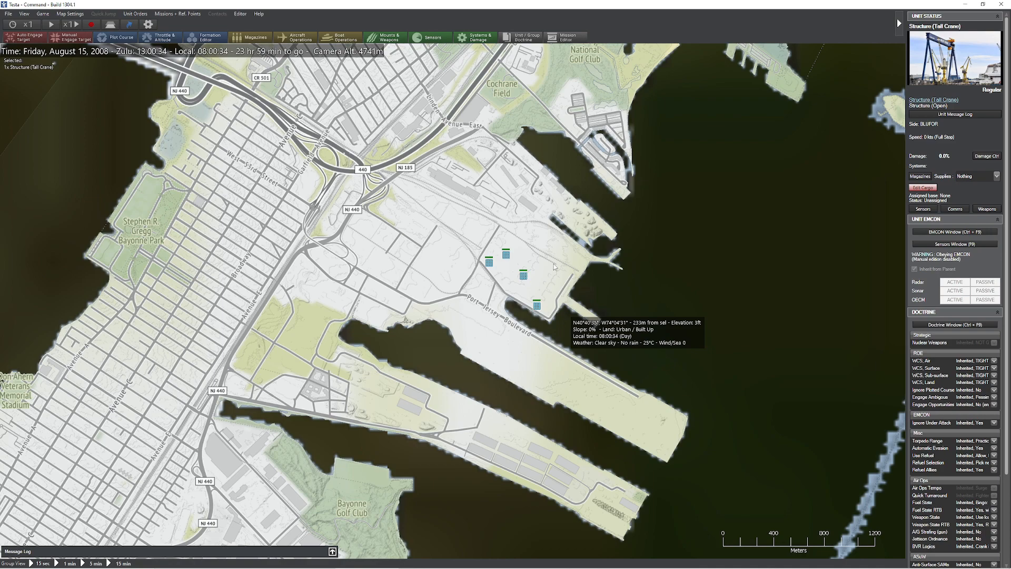
mouse_move(535, 294)
text(Port Jersey)
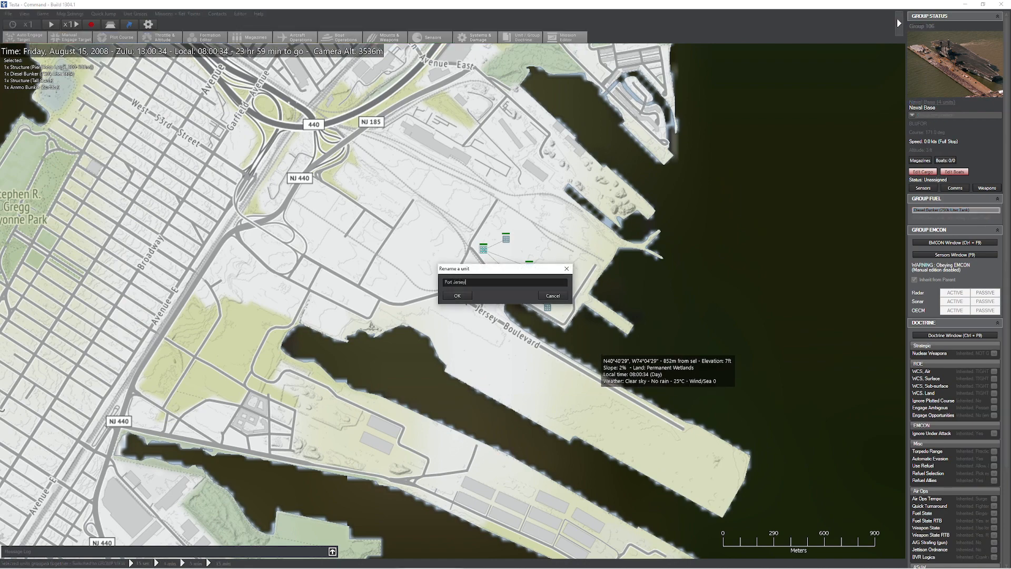
- Name the facility group 'Port Jersey' and bring up its docked-boats editor
click(456, 295)
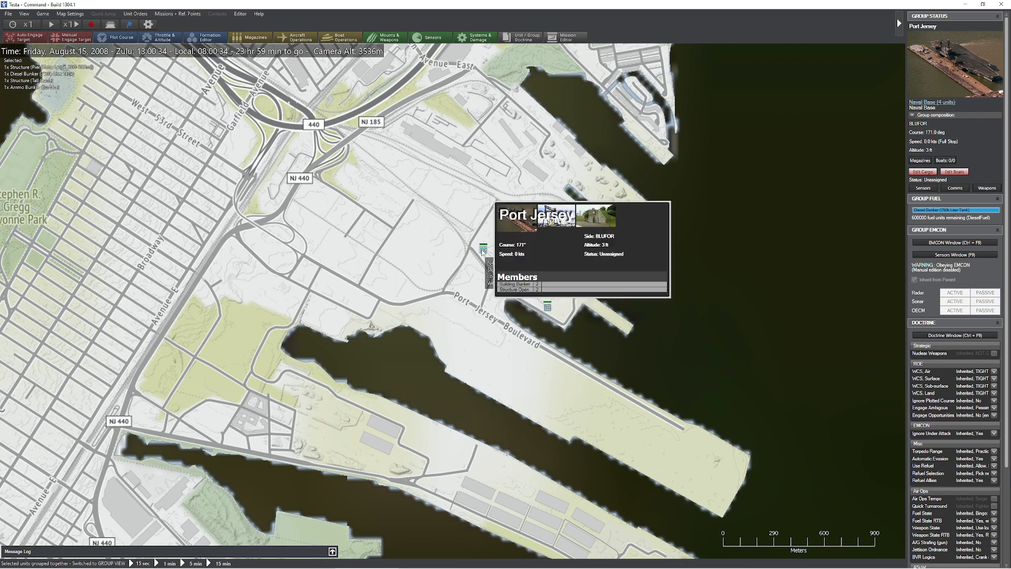
click(955, 172)
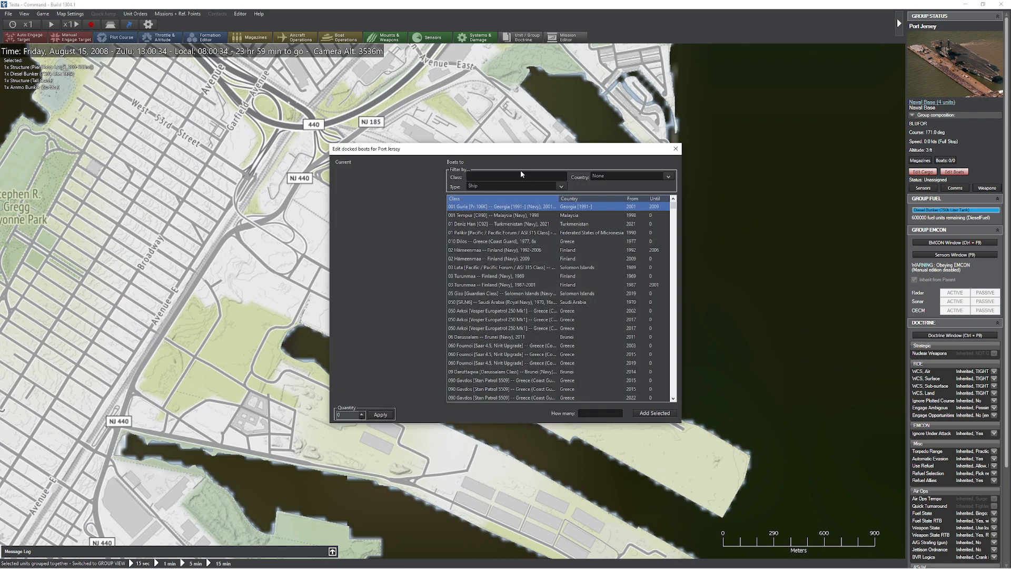
- Dock one LSD 49 Harpers Ferry (2008) landing ship at Port Jersey and return to the map
click(515, 177)
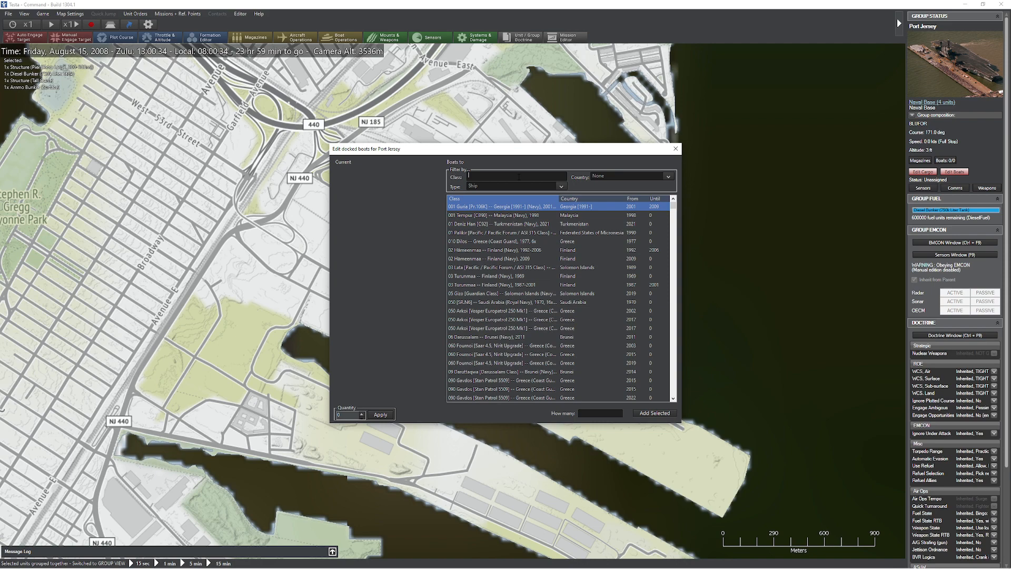
text(LSD)
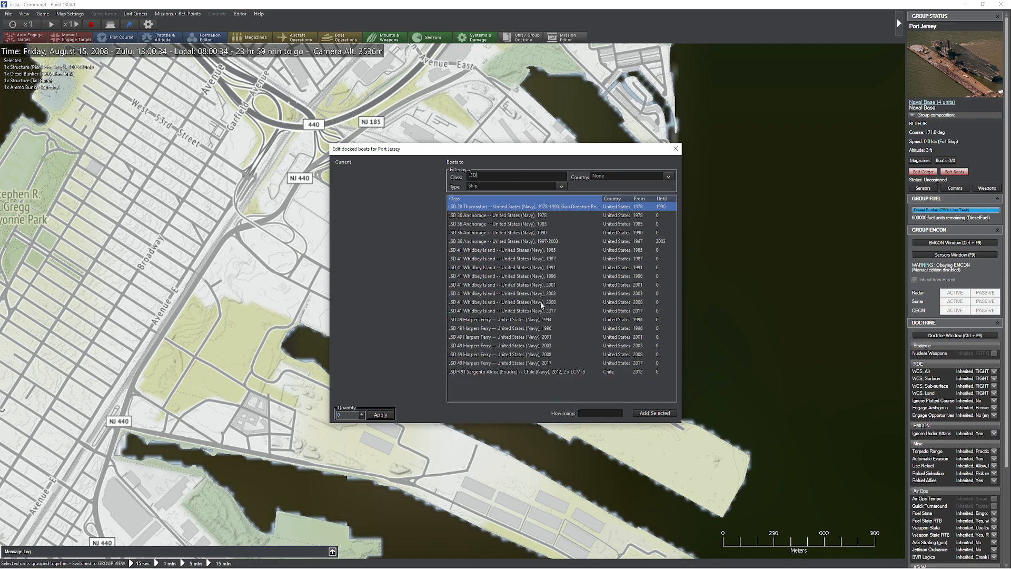
click(522, 354)
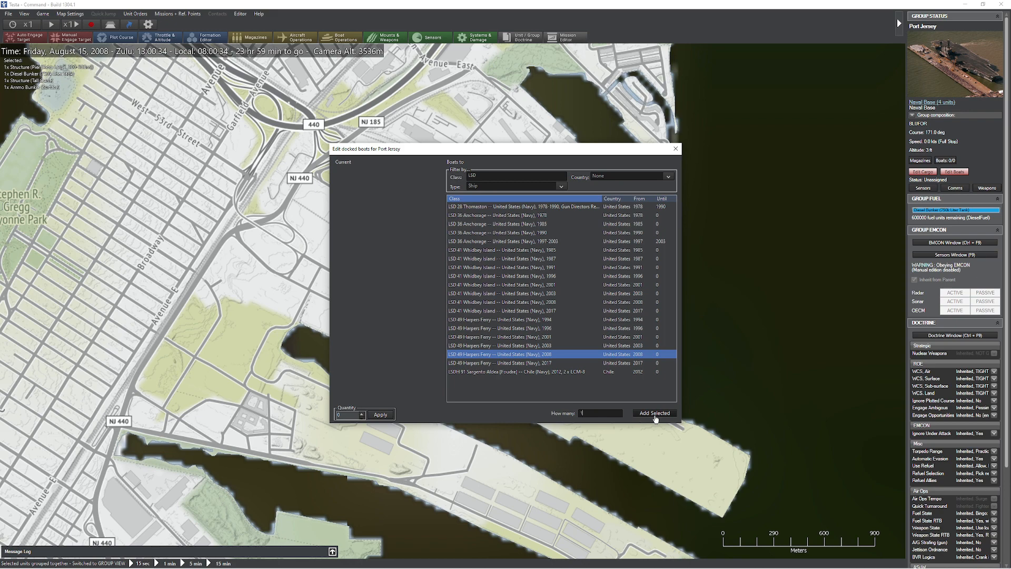
click(653, 412)
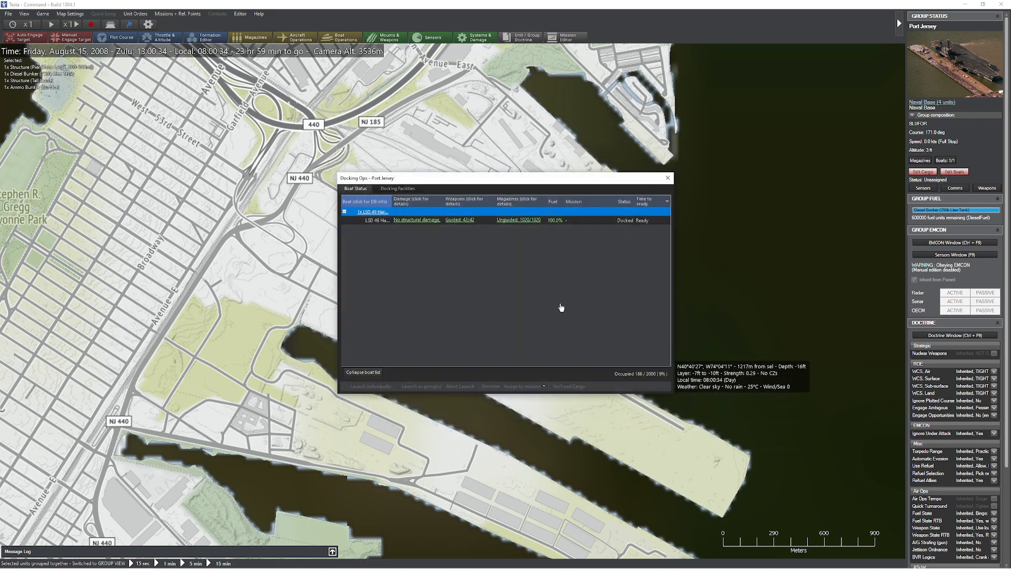
click(377, 220)
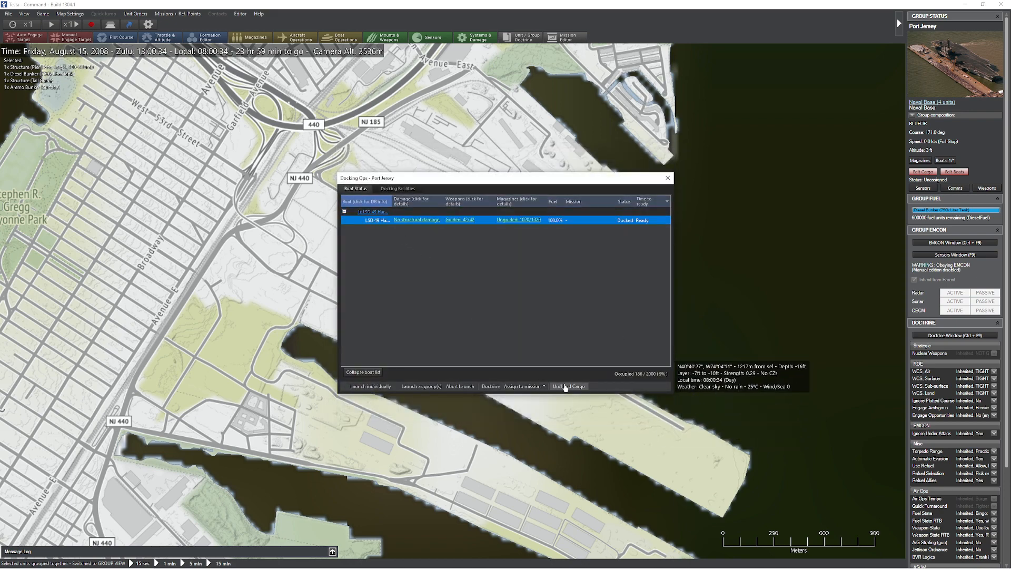
click(568, 386)
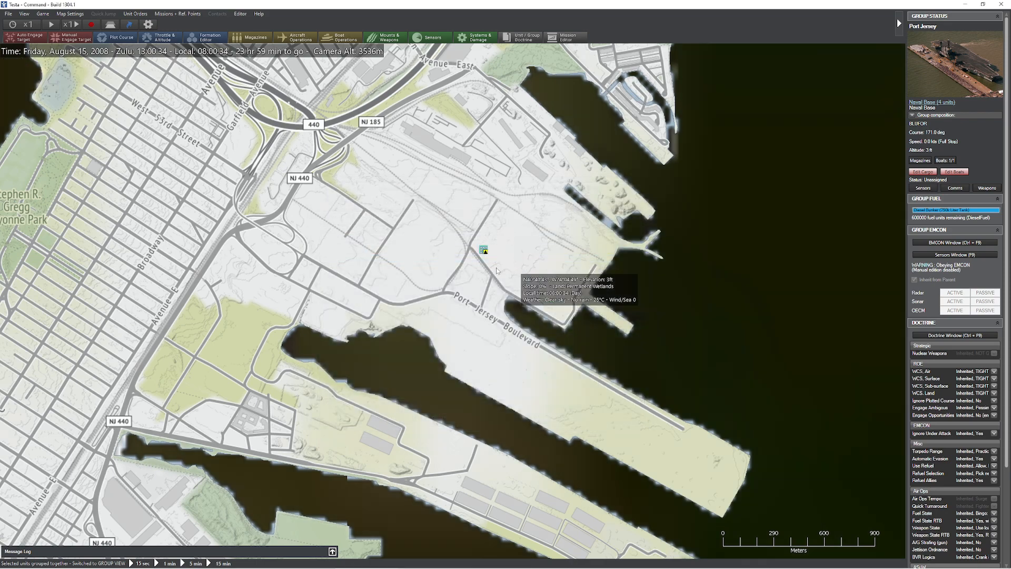
- Place a Building (Large) facility at Port Jersey and start renaming it as a warehouse
click(483, 250)
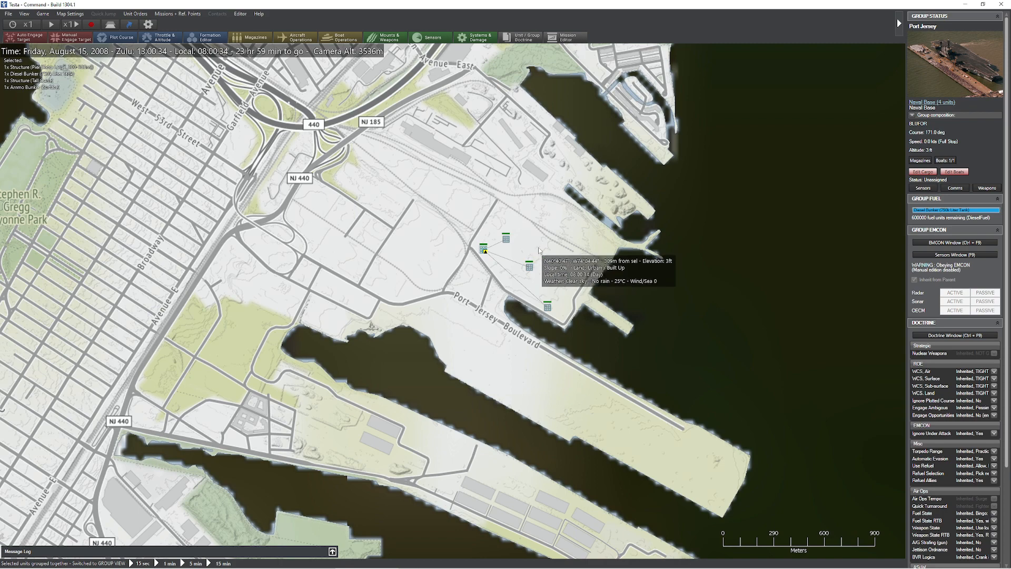
click(484, 250)
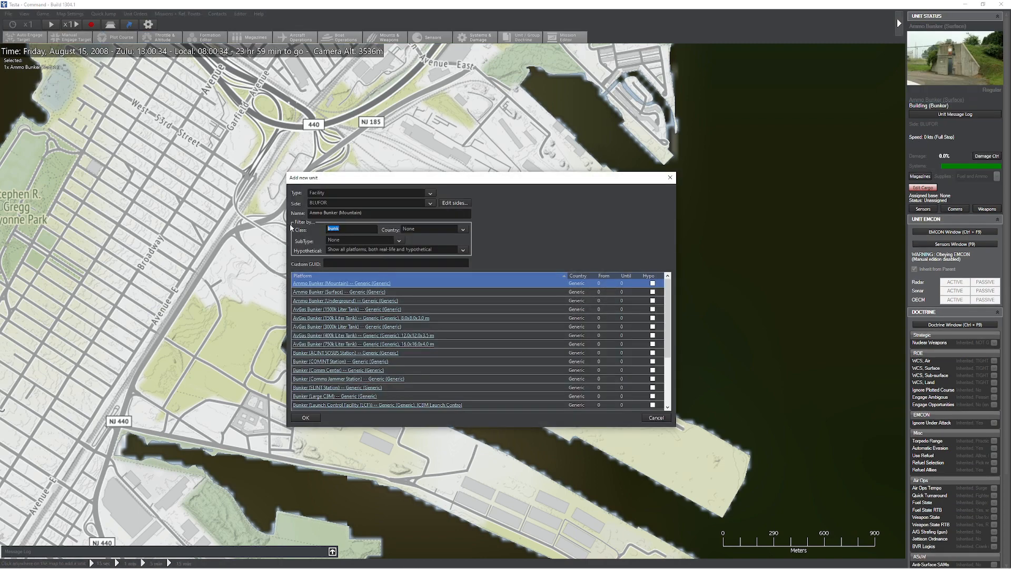
text(Large)
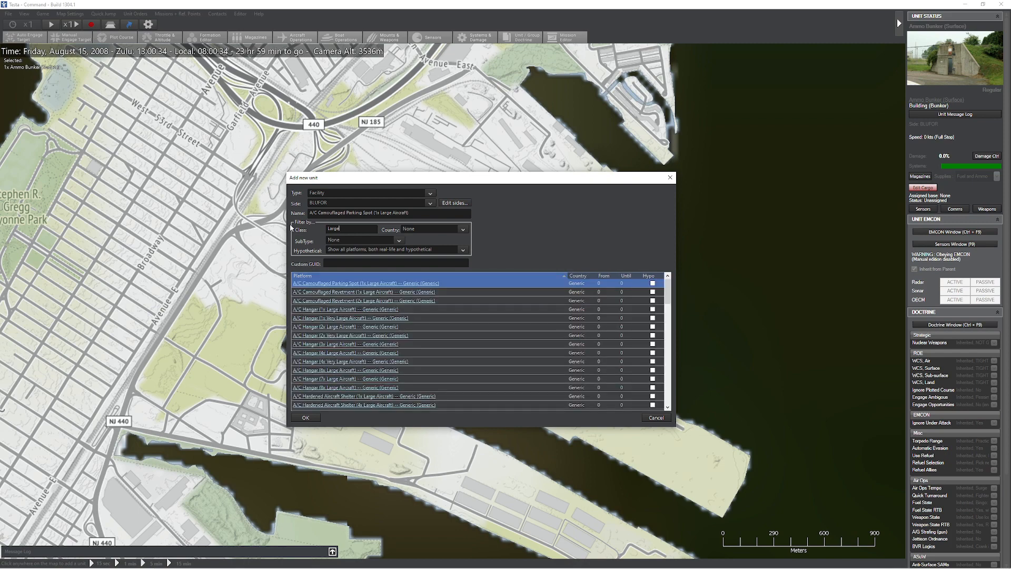
text(building)
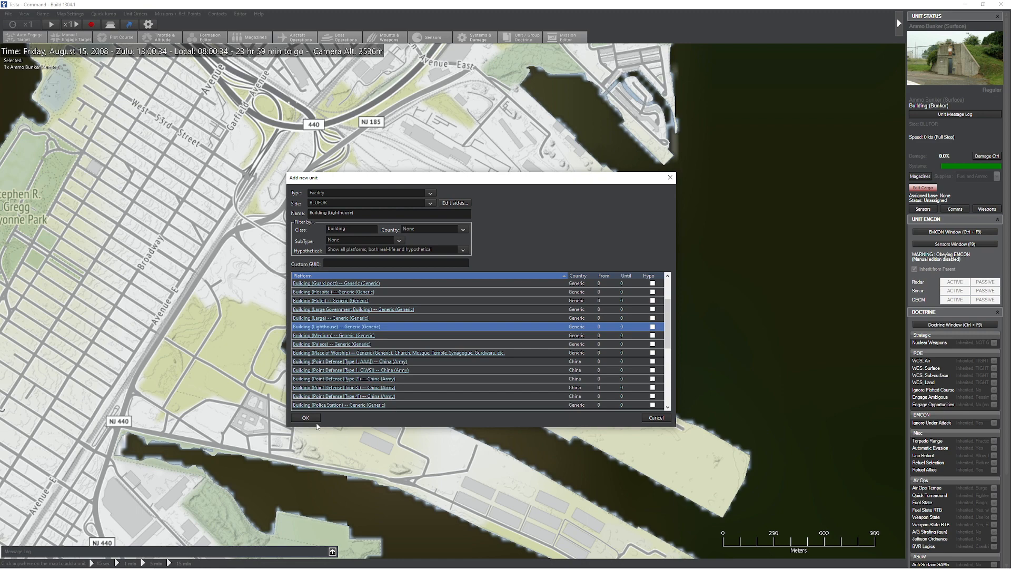
click(305, 417)
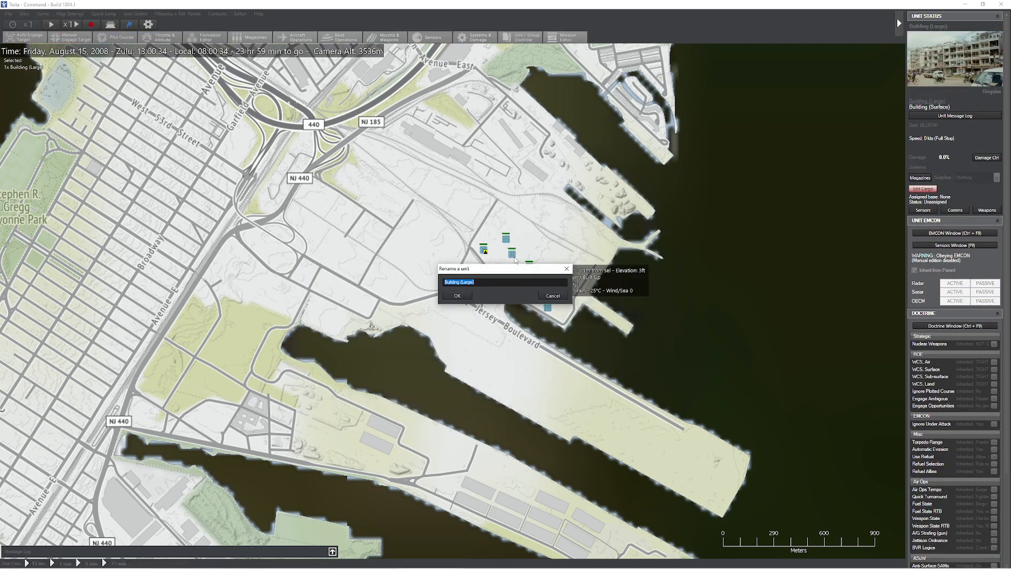
text(Wareho)
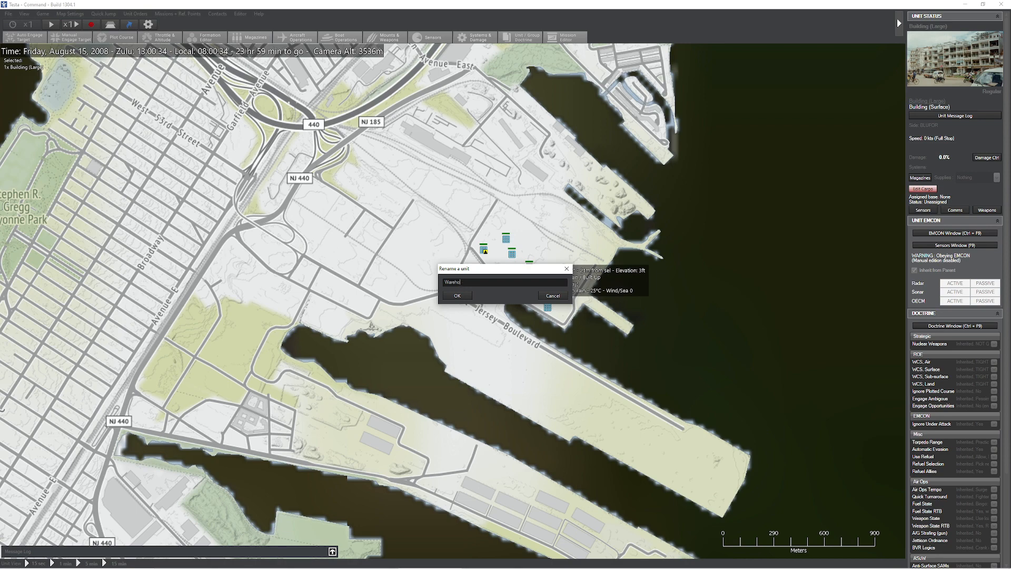
- Name the building Warehouse of Stuf and load three Armored Plt (T-72 MBT x 4) cargo entries into it
click(456, 295)
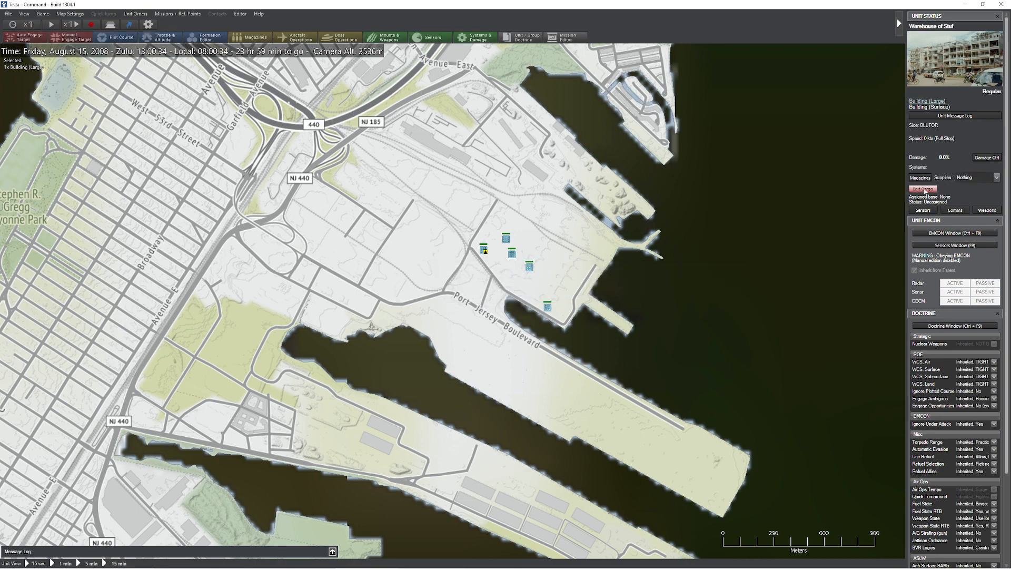
click(923, 189)
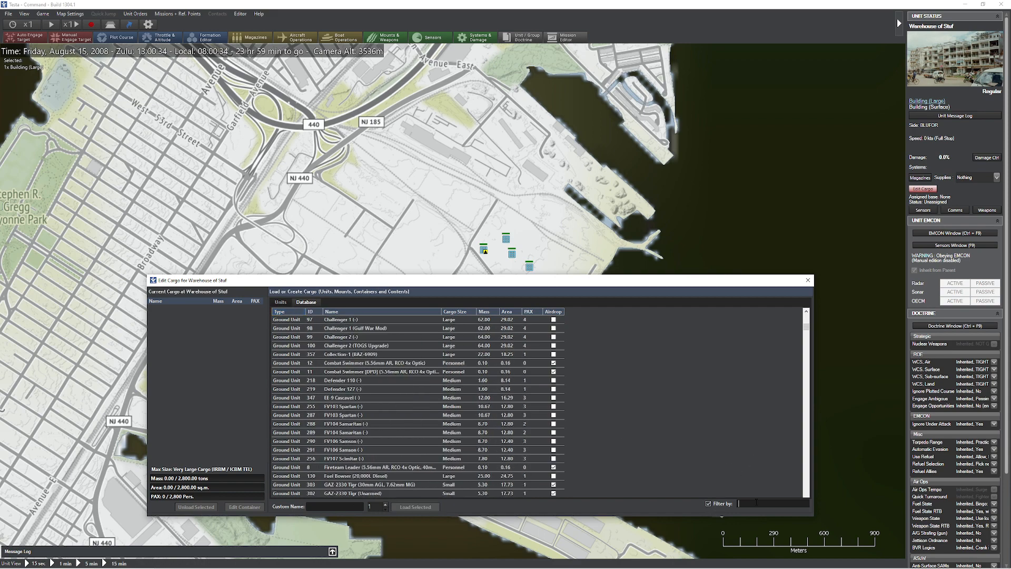
text(T-72)
text(3)
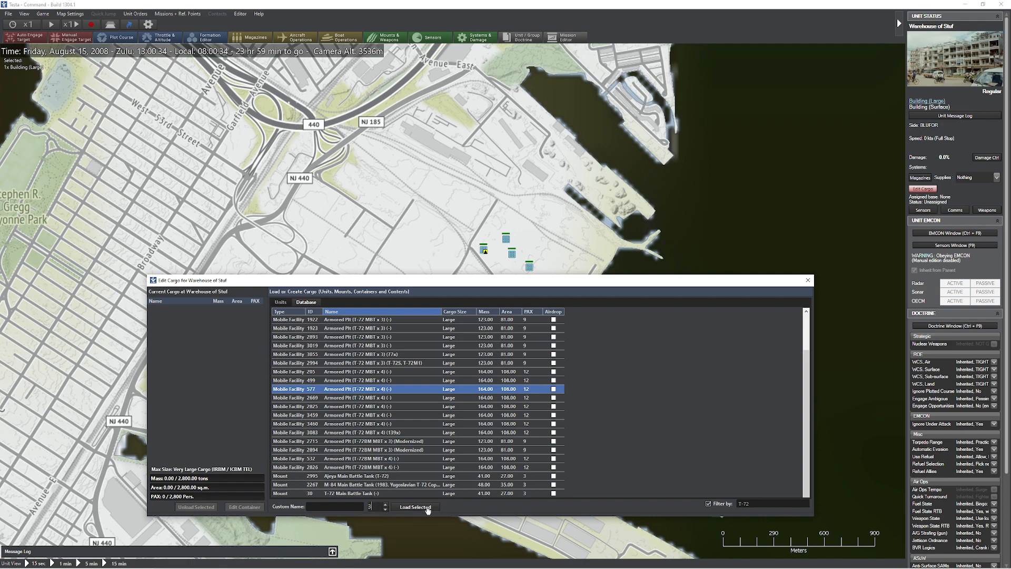
click(414, 507)
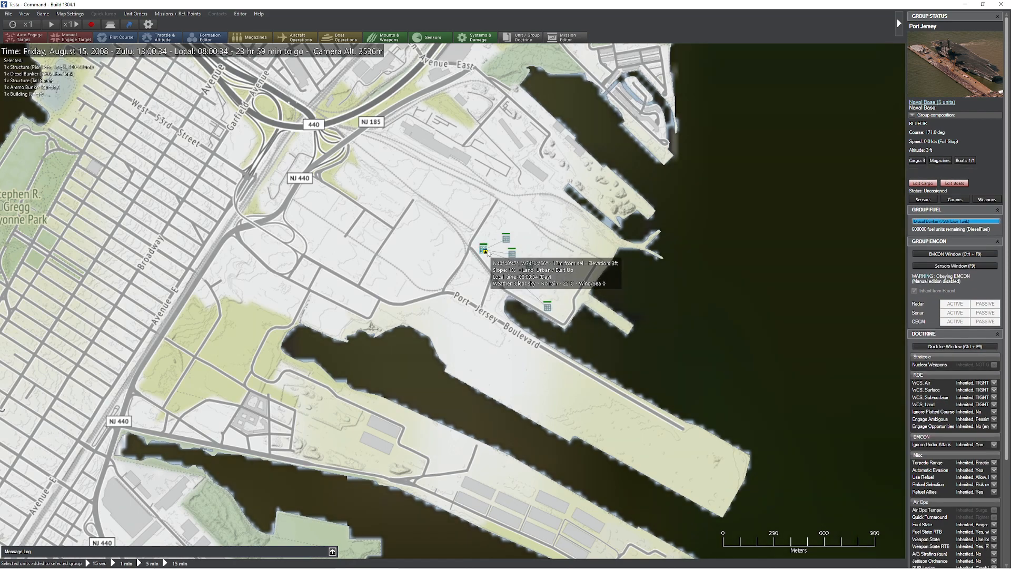
mouse_move(537, 277)
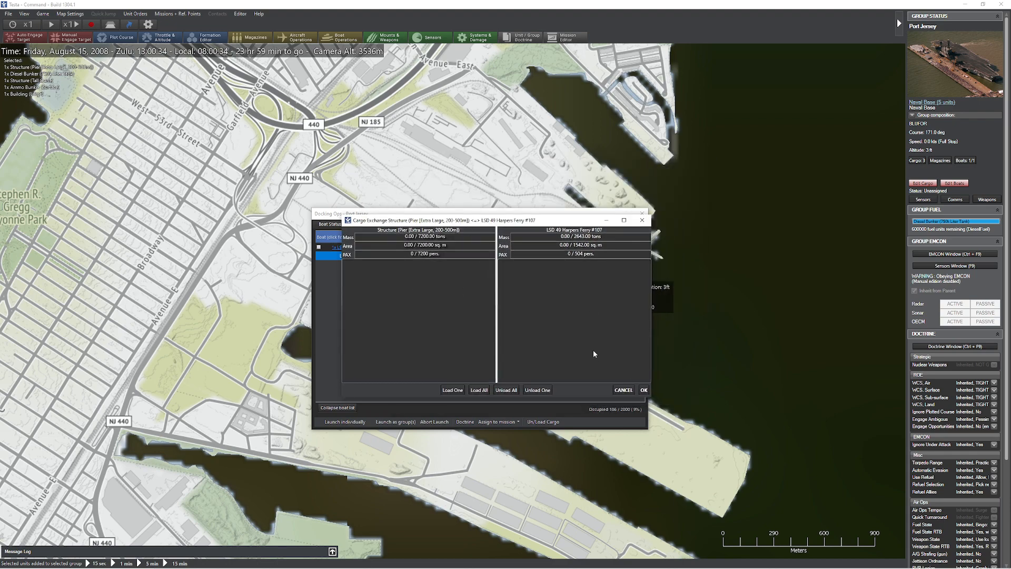
mouse_move(583, 343)
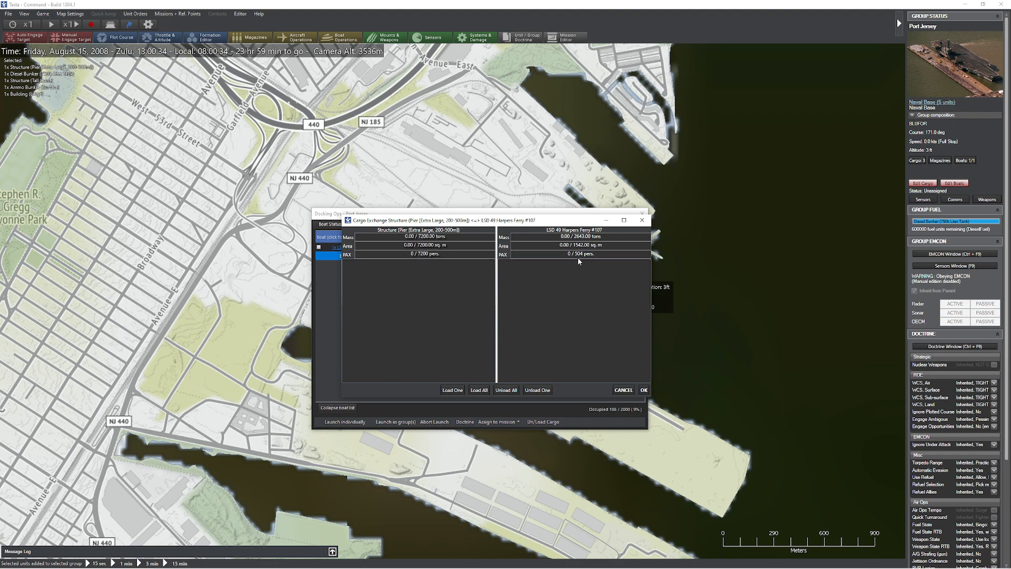
mouse_move(661, 211)
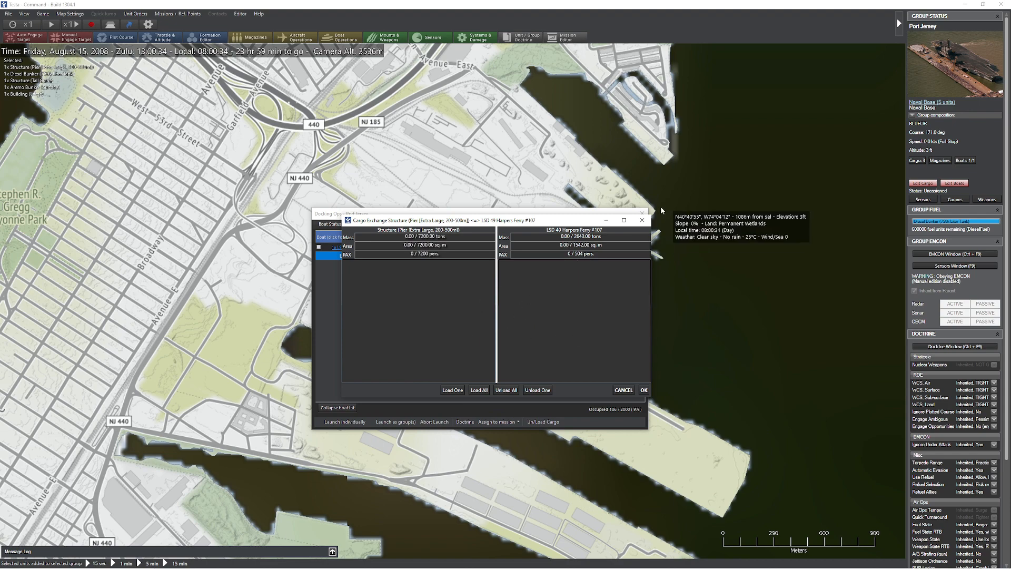
- Select the Port Jersey base after reviewing the pier-to-Harpers Ferry cargo exchange
click(642, 390)
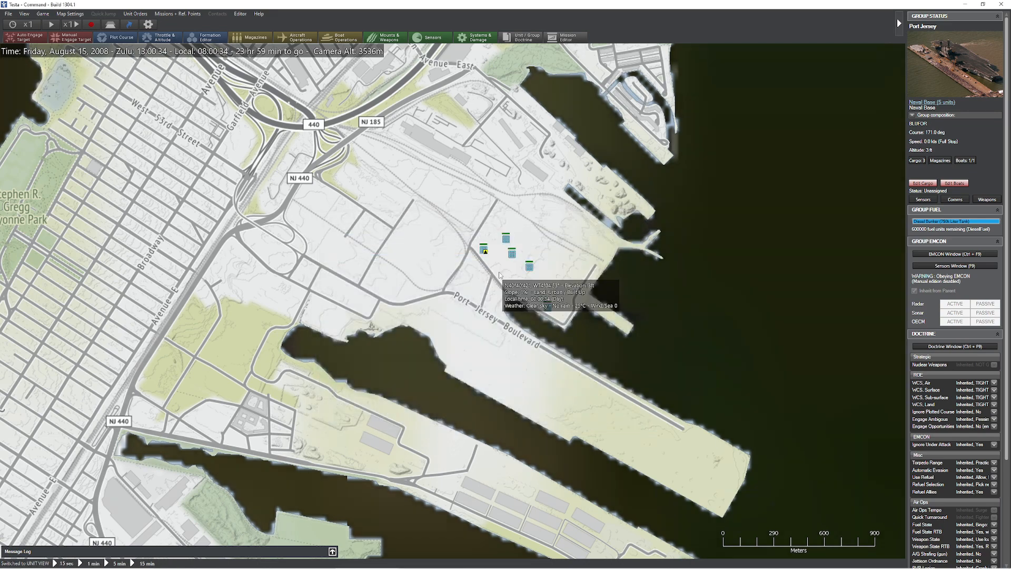
- Stock the Port Jersey pier with T-72 tank platoon cargo from the unit database
click(483, 246)
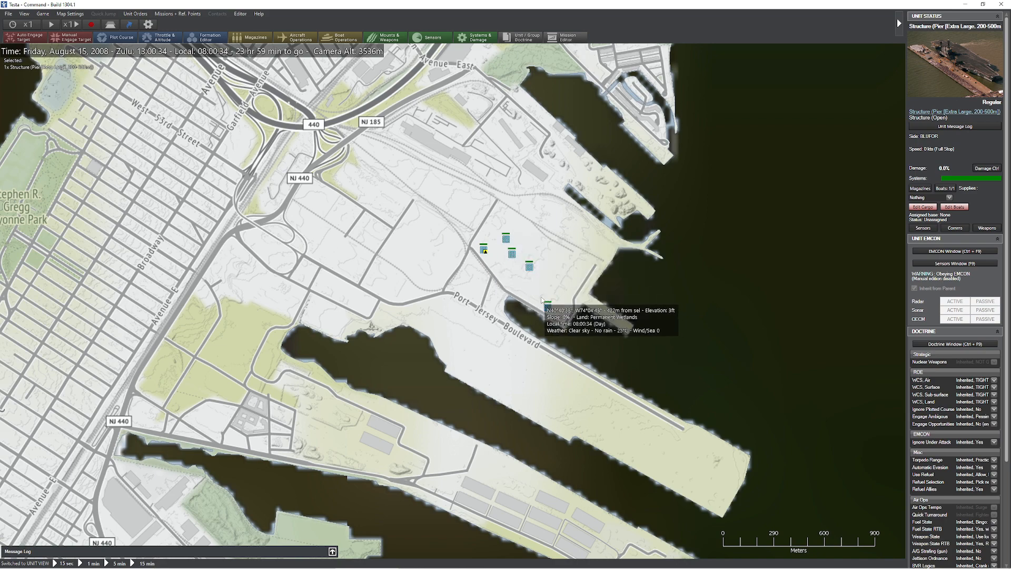
click(920, 207)
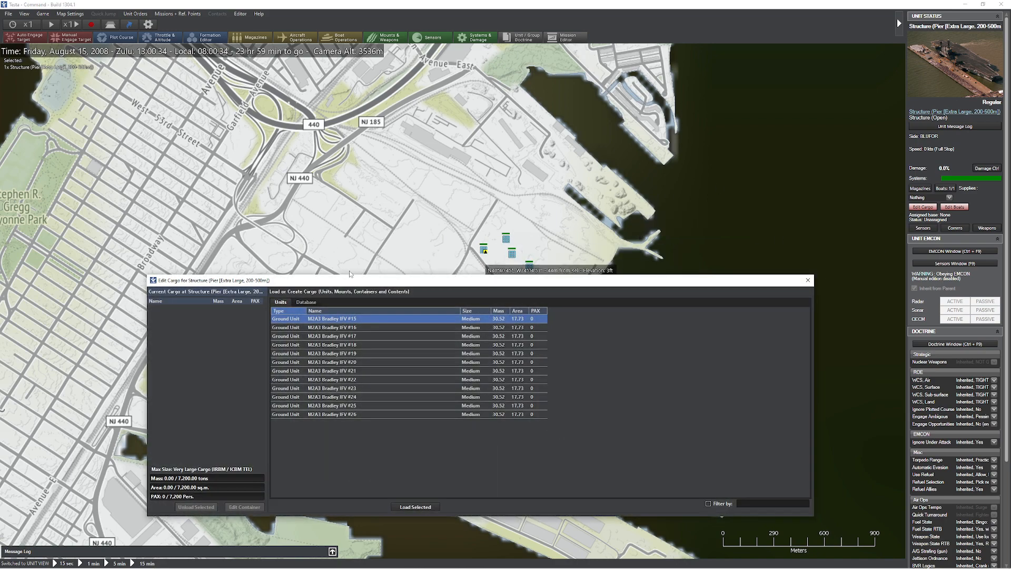
click(305, 302)
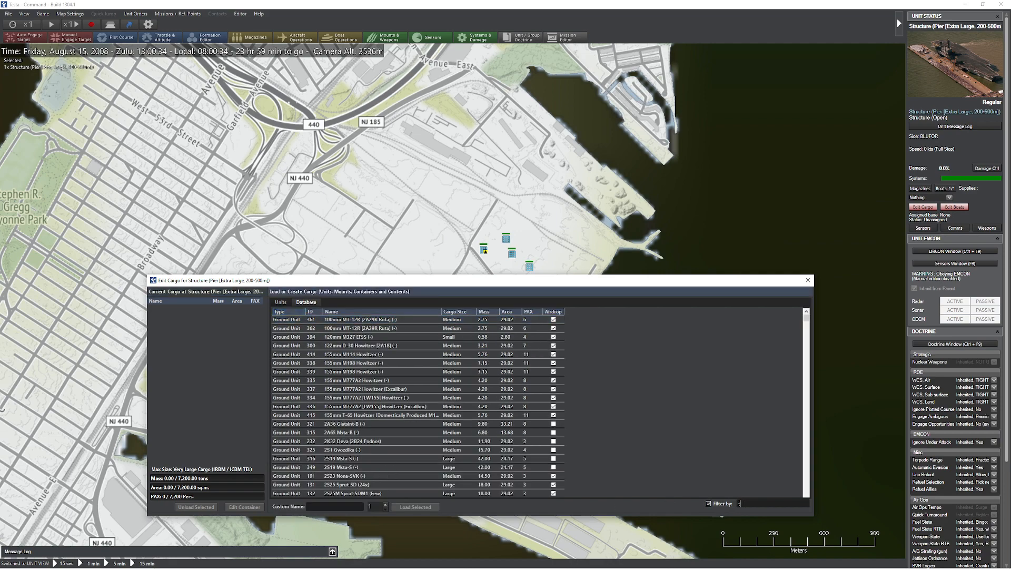
text(t-82)
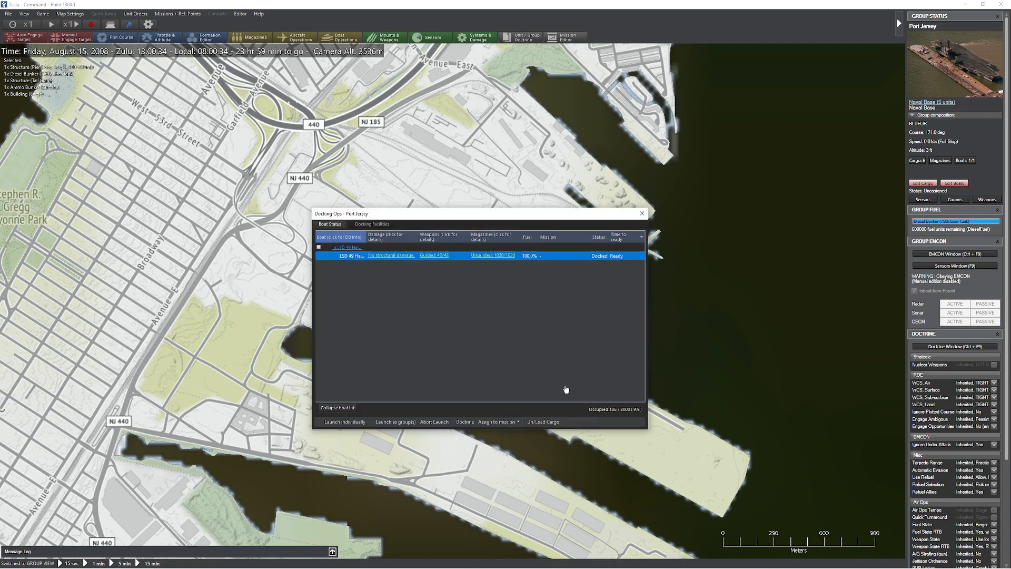
- Move all three T-72 platoons from the pier onto Harpers Ferry, confirm, and launch the ship
click(543, 424)
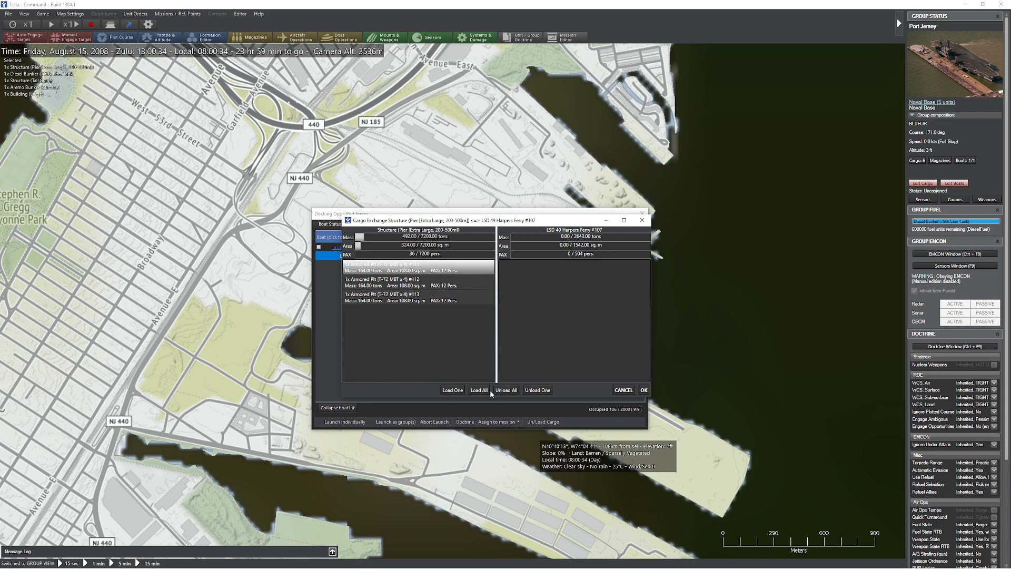
click(452, 390)
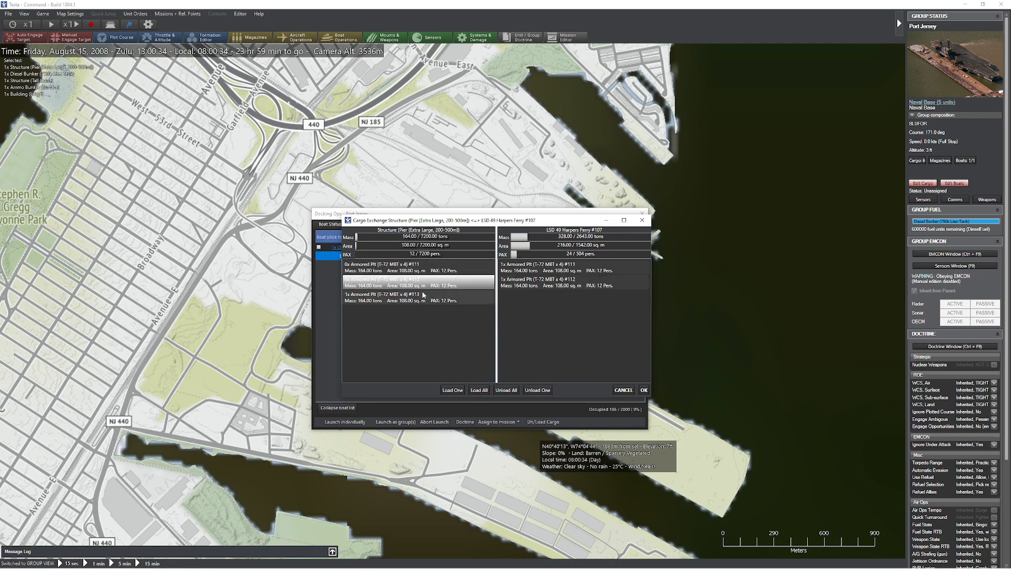
click(419, 297)
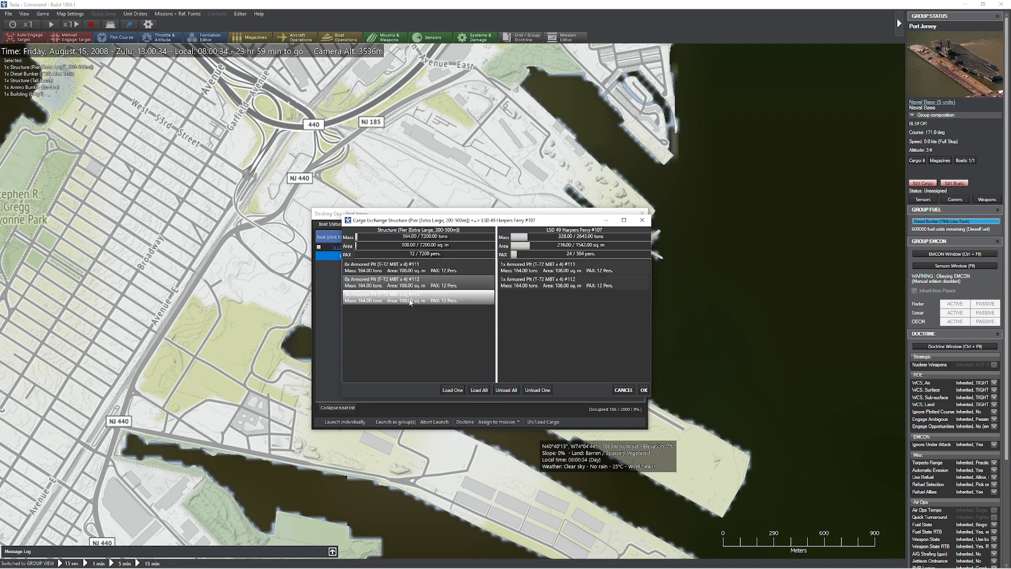
click(452, 390)
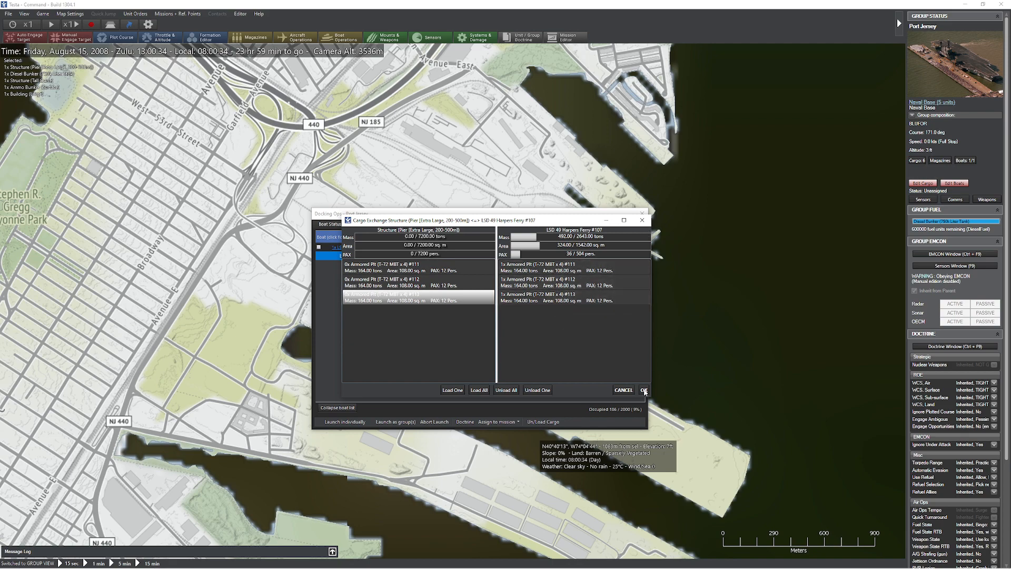
click(645, 392)
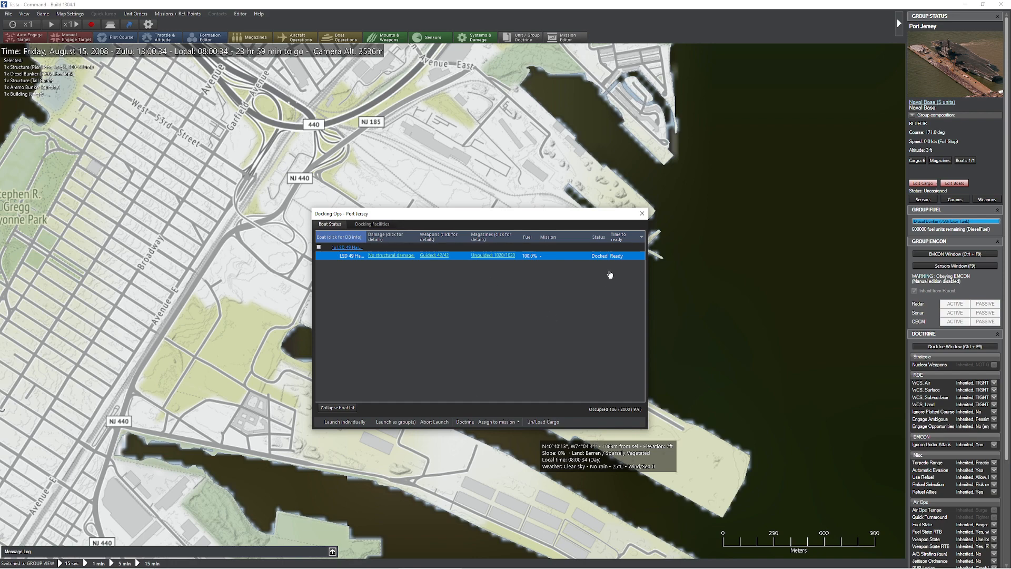
click(344, 421)
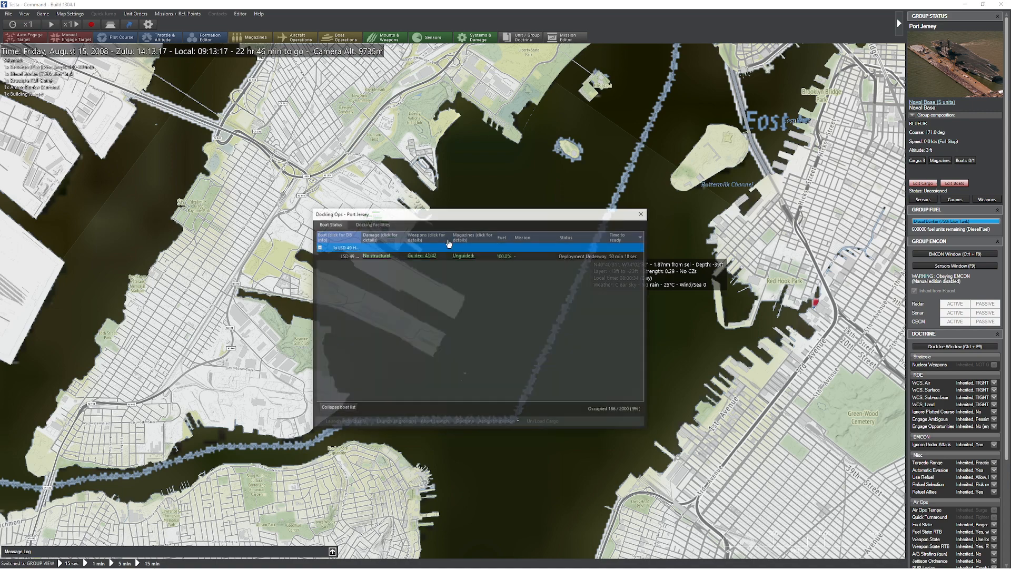
- Close Docking Ops and view Harpers Ferry sailing off Staten Island
click(641, 214)
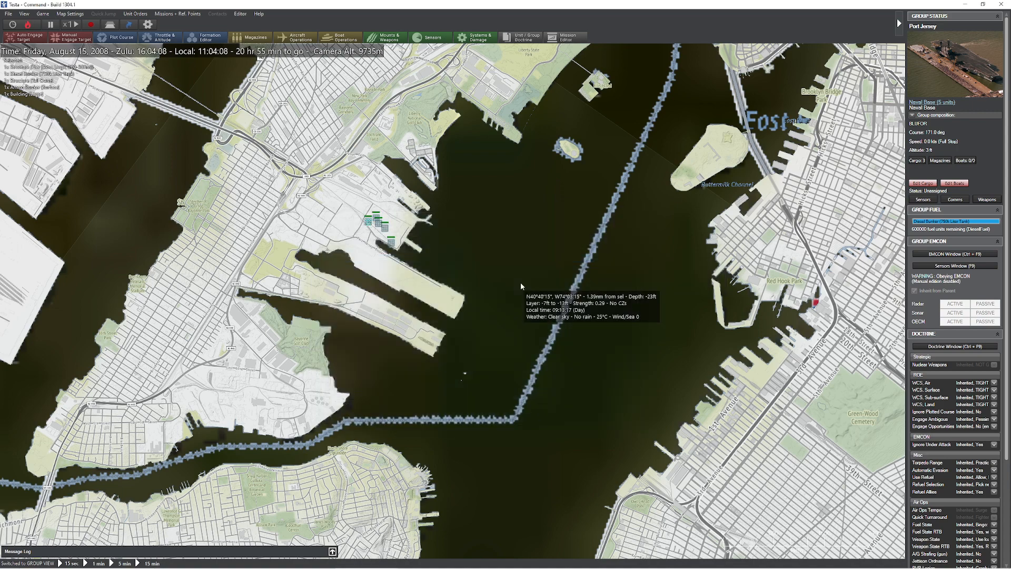
scroll(down, 3)
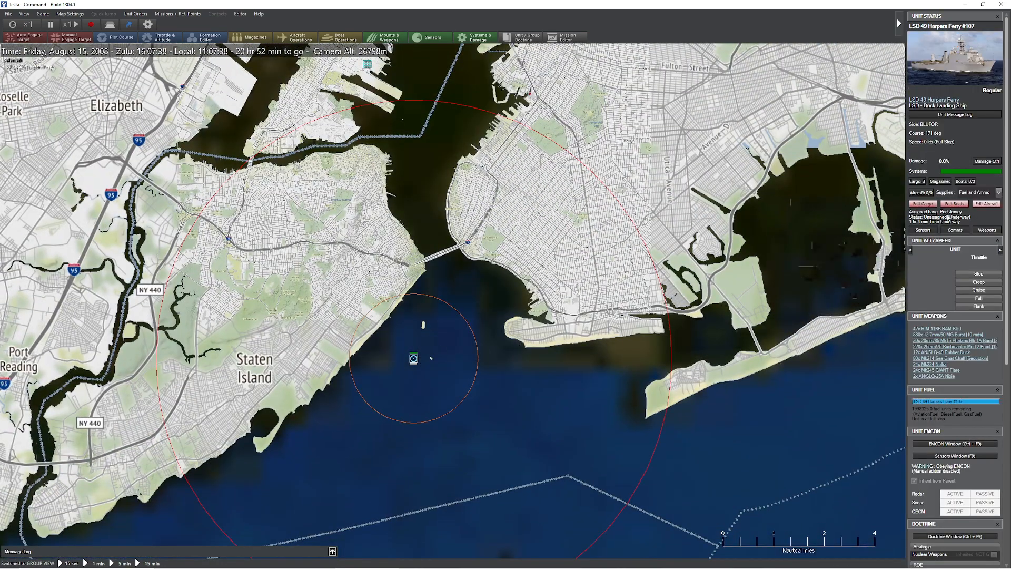
- Review Harpers Ferry's T-72 cargo and order the ship to Return to Base at Port Jersey
click(921, 203)
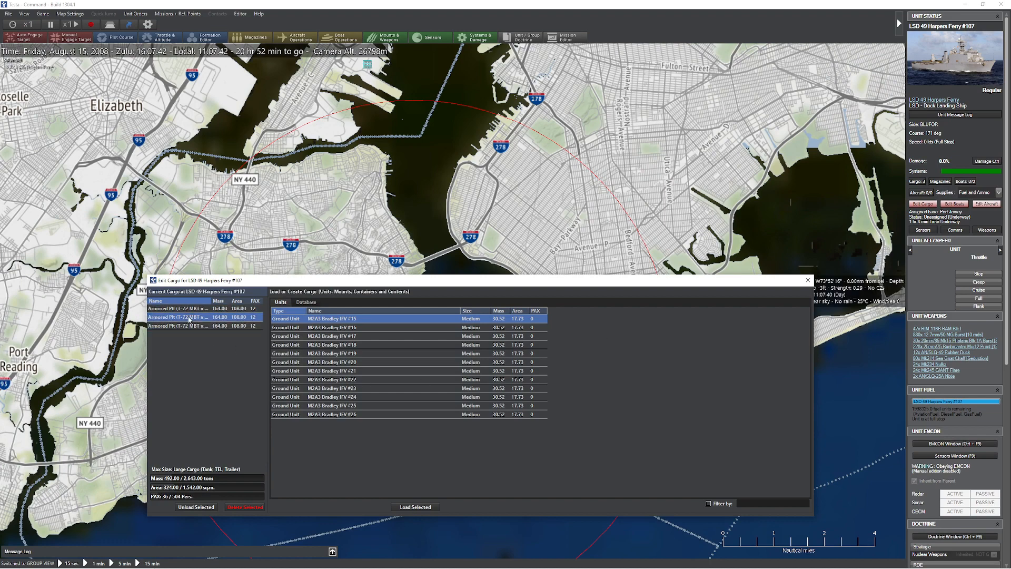
mouse_move(346, 379)
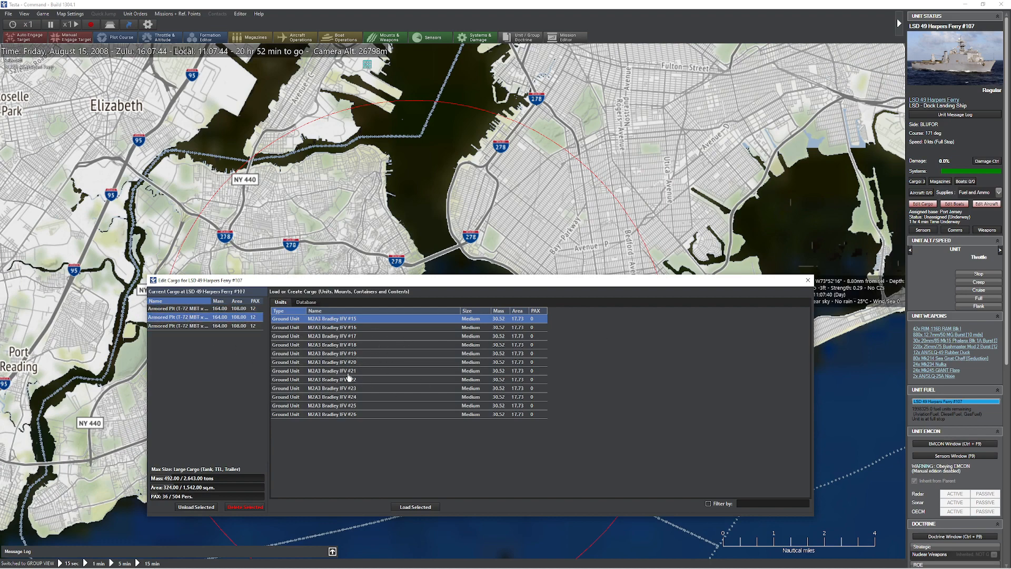
click(415, 507)
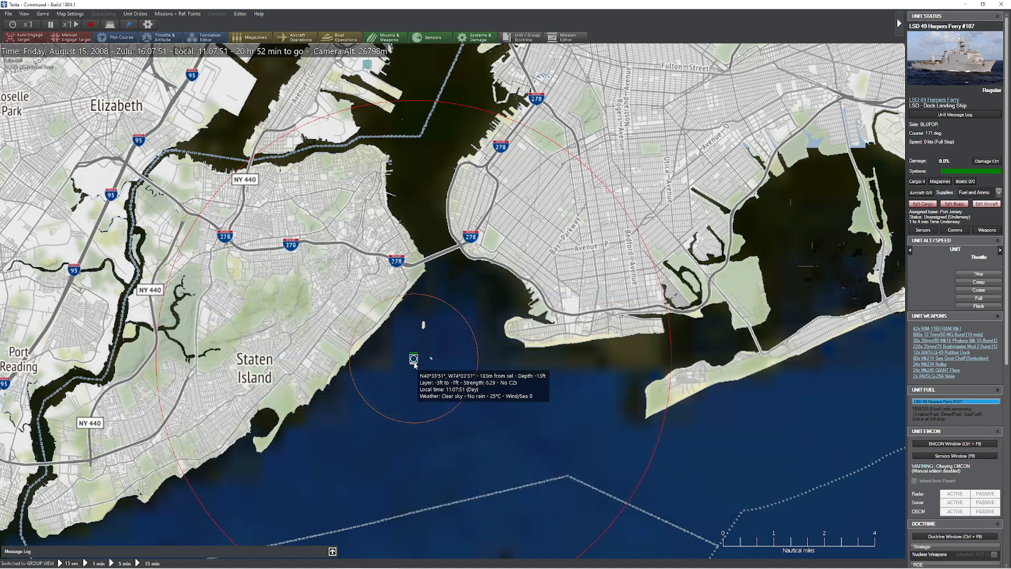
right_click(413, 358)
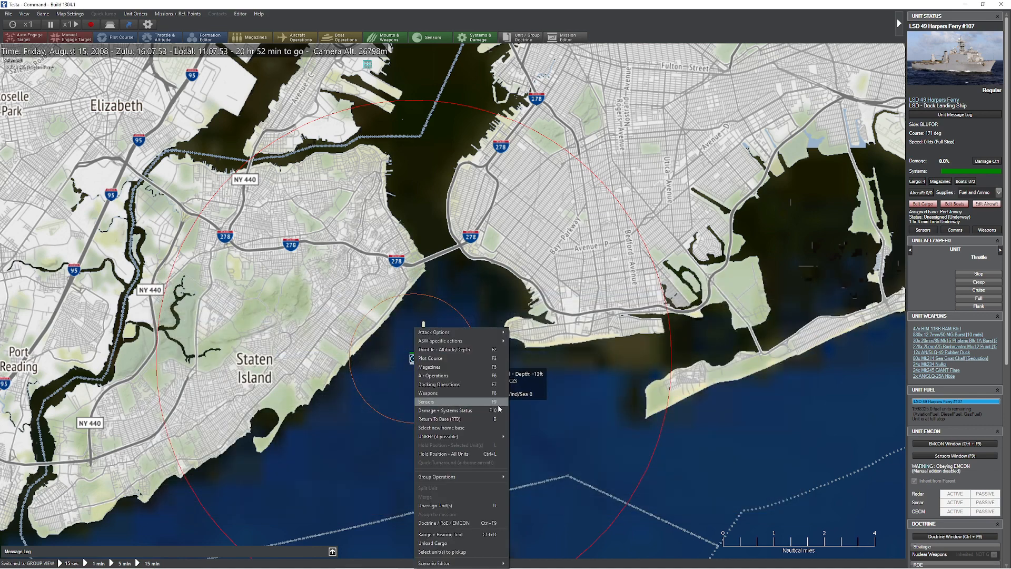
click(439, 419)
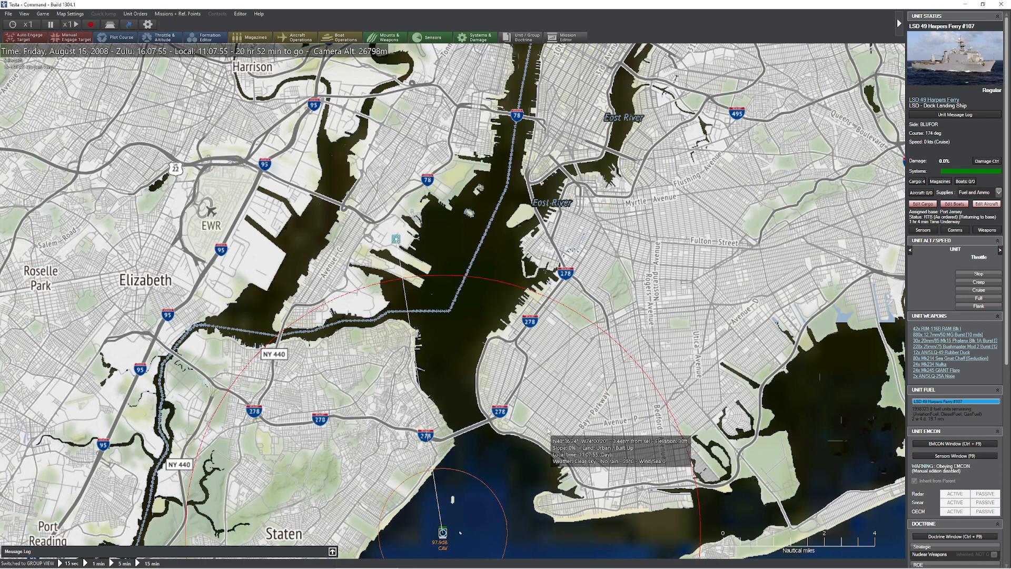
click(51, 25)
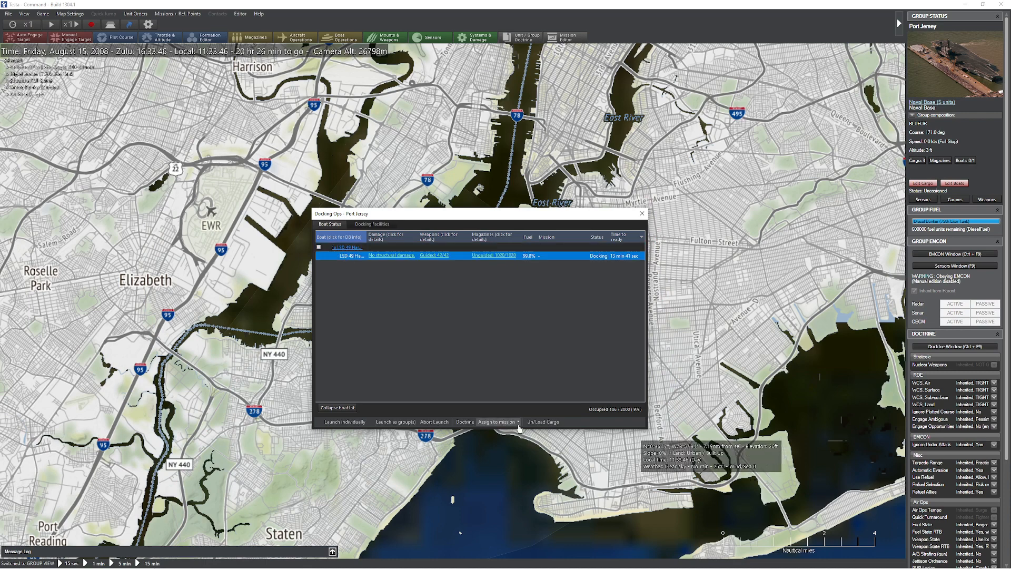
- Unload All of Harpers Ferry's cargo, including the T-72 platoons, onto the Port Jersey pier
click(543, 421)
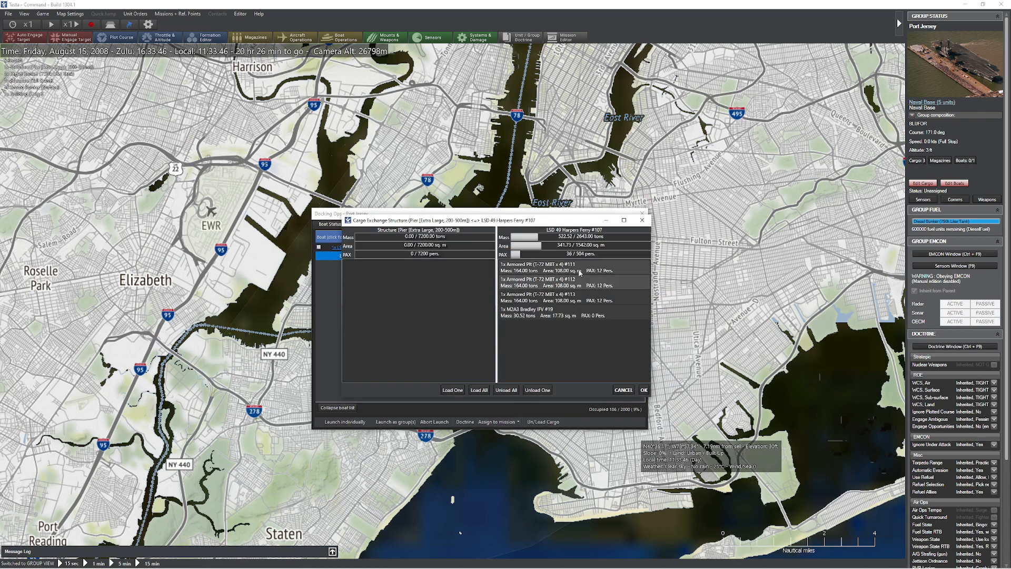
click(452, 389)
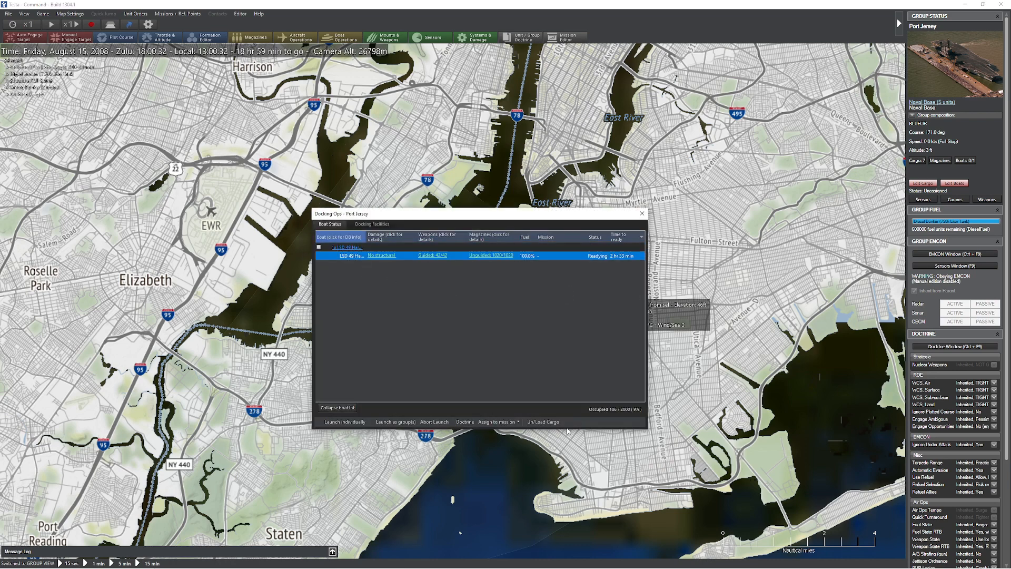
click(642, 214)
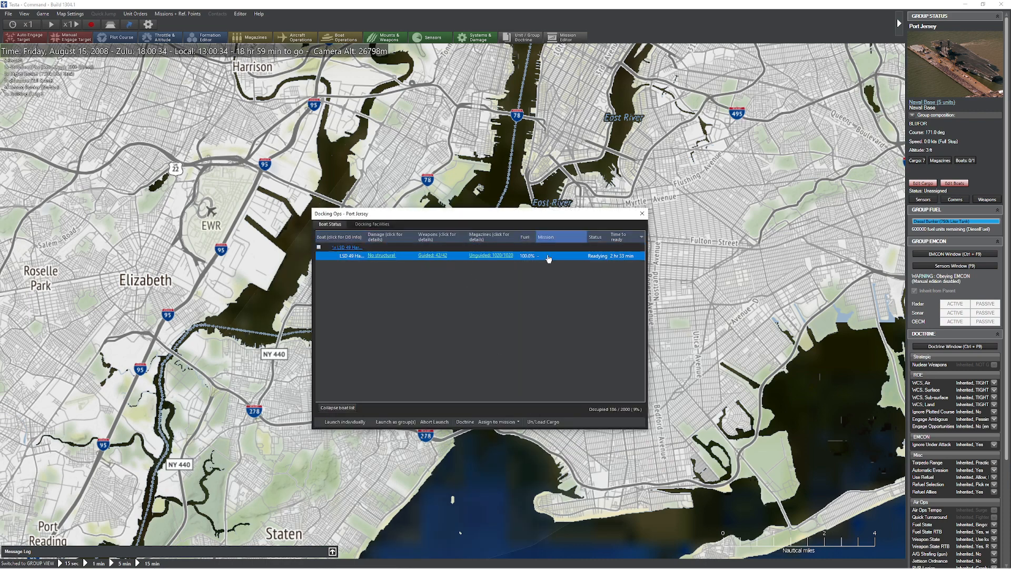
click(542, 421)
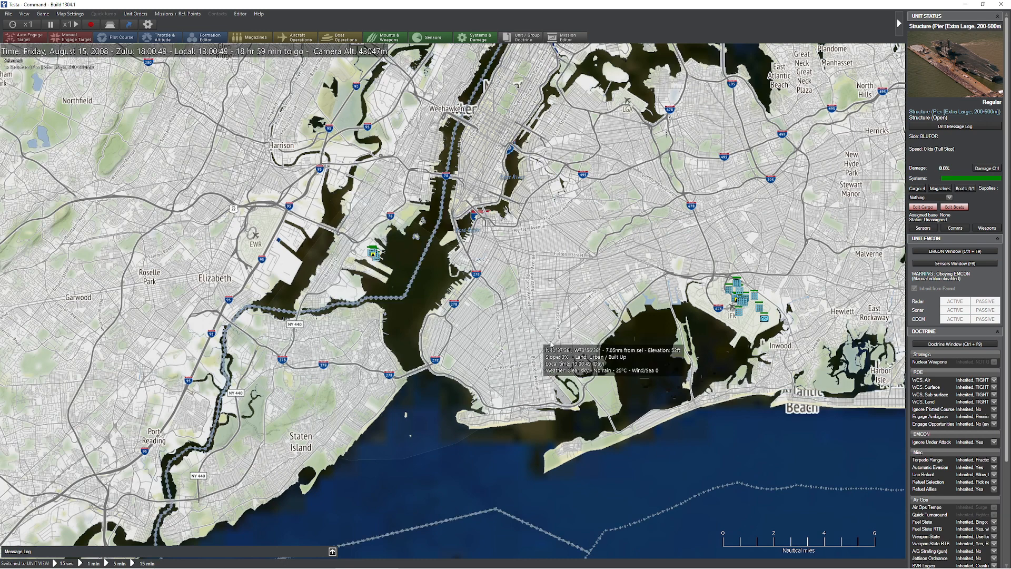
- Zoom the map out so Port Jersey and KJFK are both in view
scroll(down, 3)
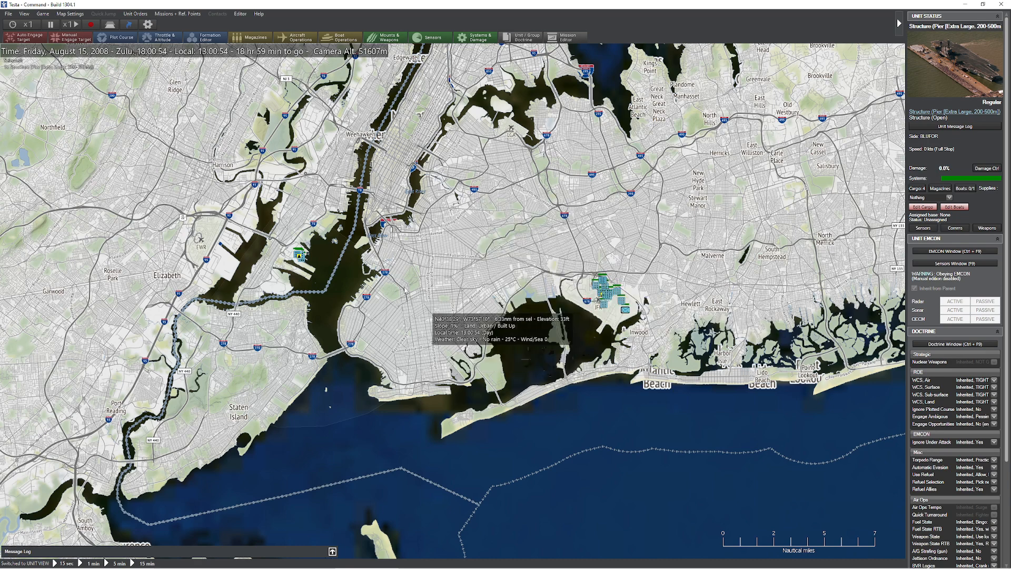
mouse_move(610, 303)
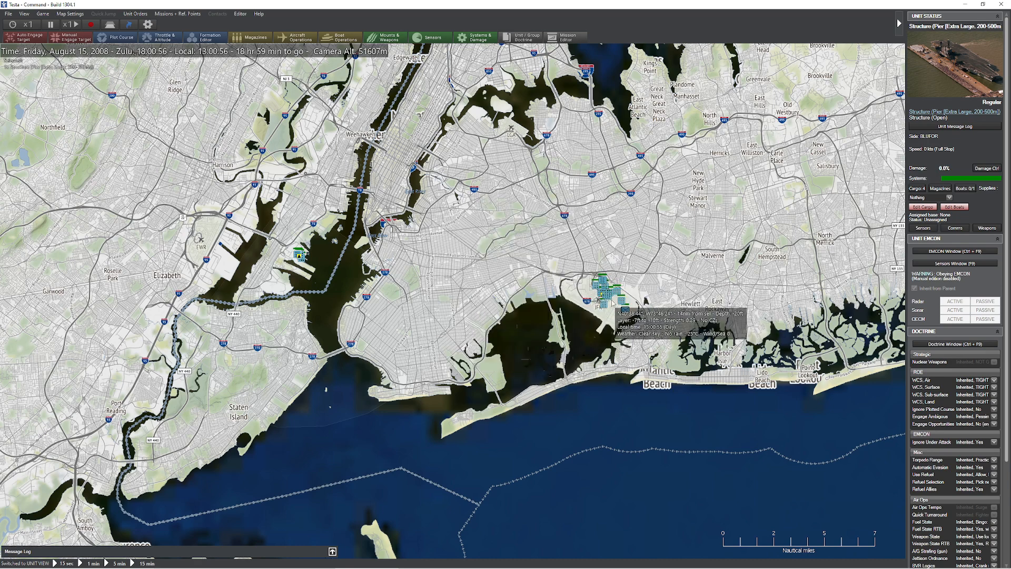
mouse_move(398, 287)
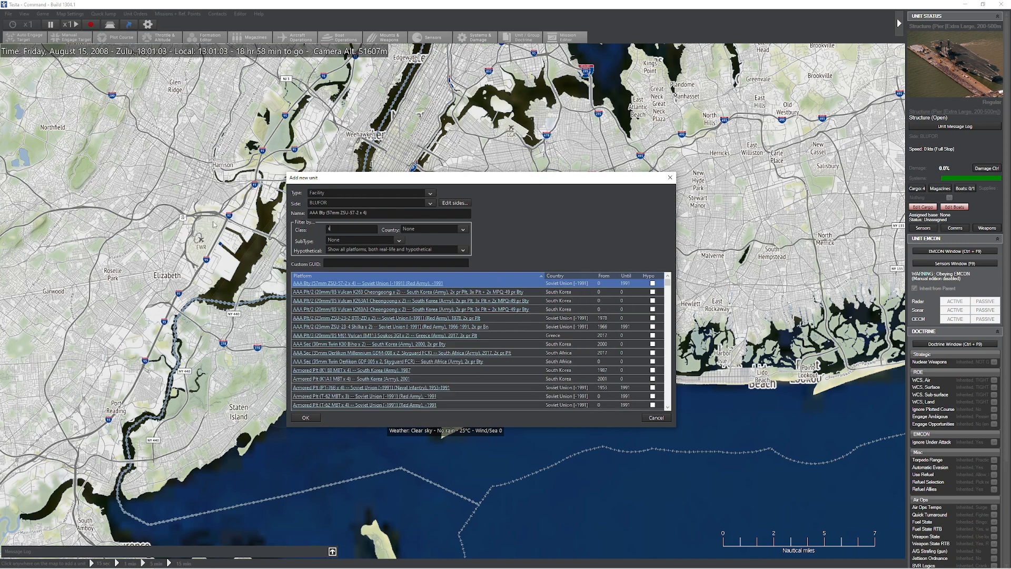
- Filter classes by 'single', add a BLUFOR Single-Unit Port and check its Docking Facilities entry
text(ingle)
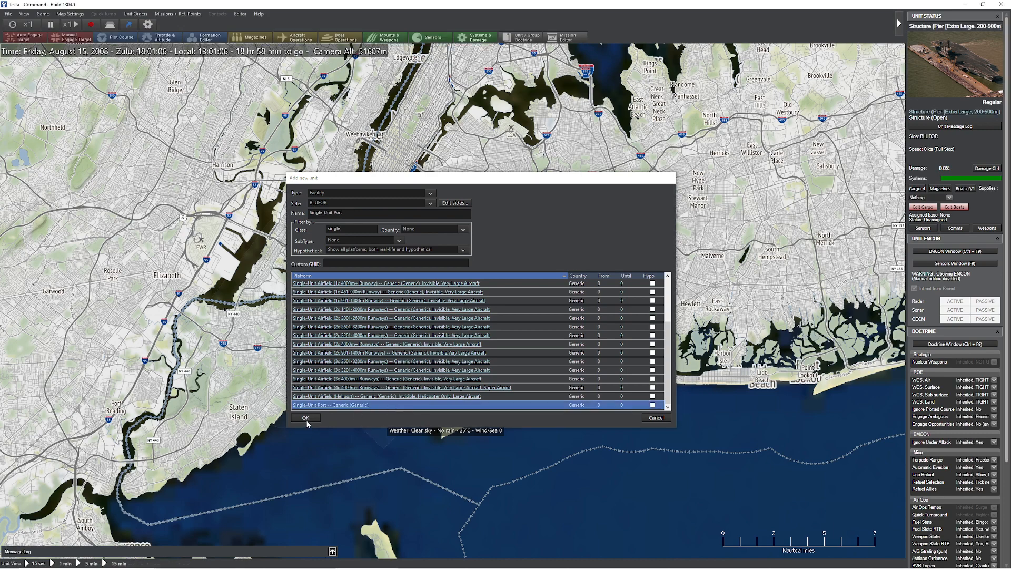
click(304, 418)
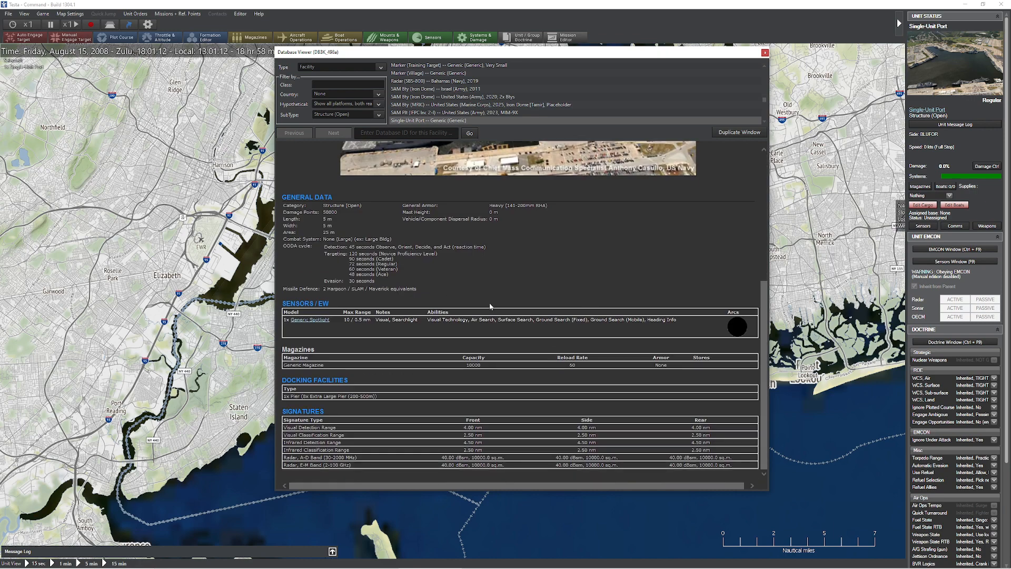
click(339, 395)
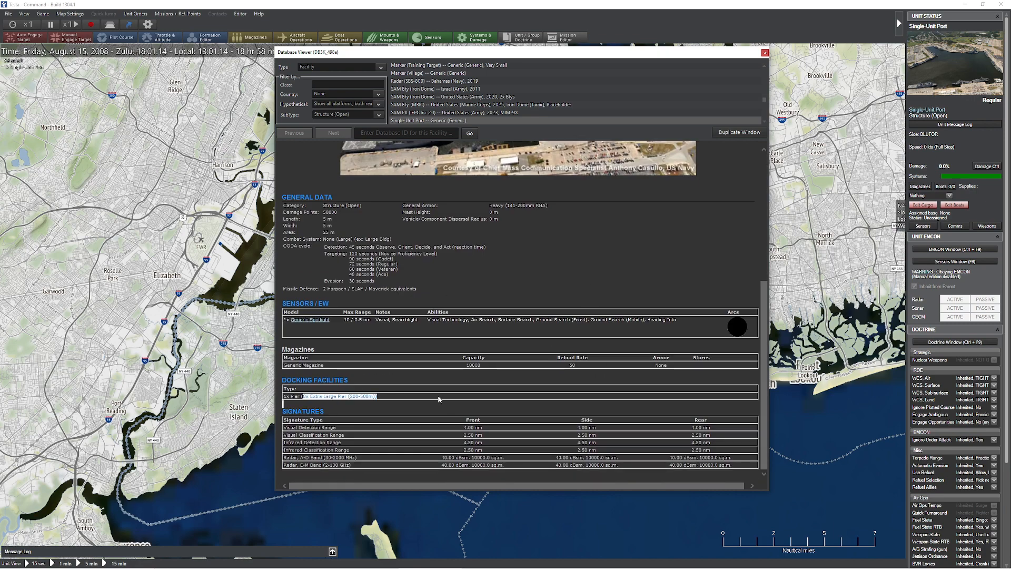
click(765, 53)
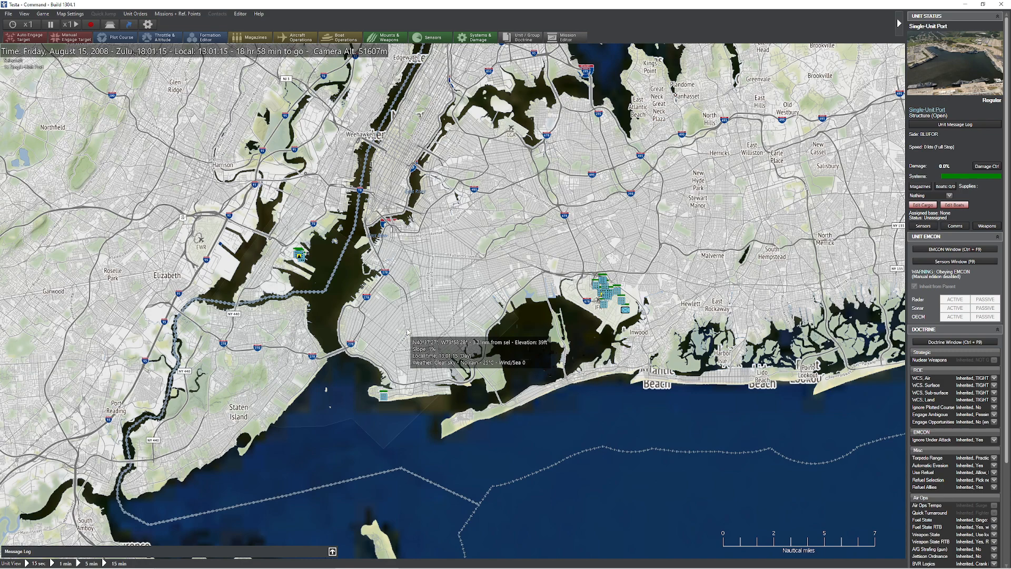